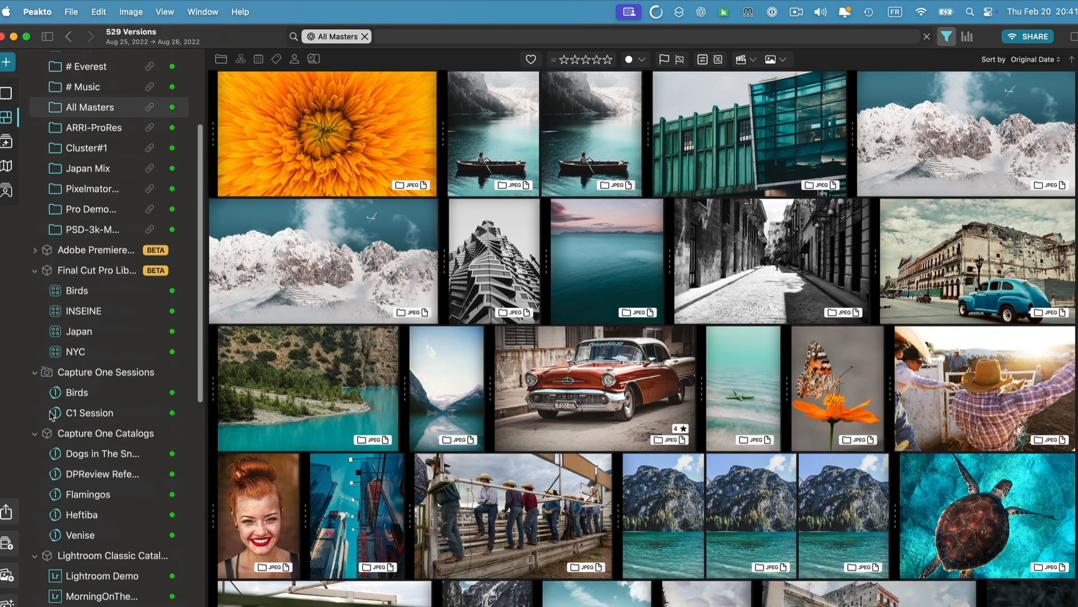
Step: Open the Dogs in The Snow catalog and browse its 15 filtered versions
click(100, 454)
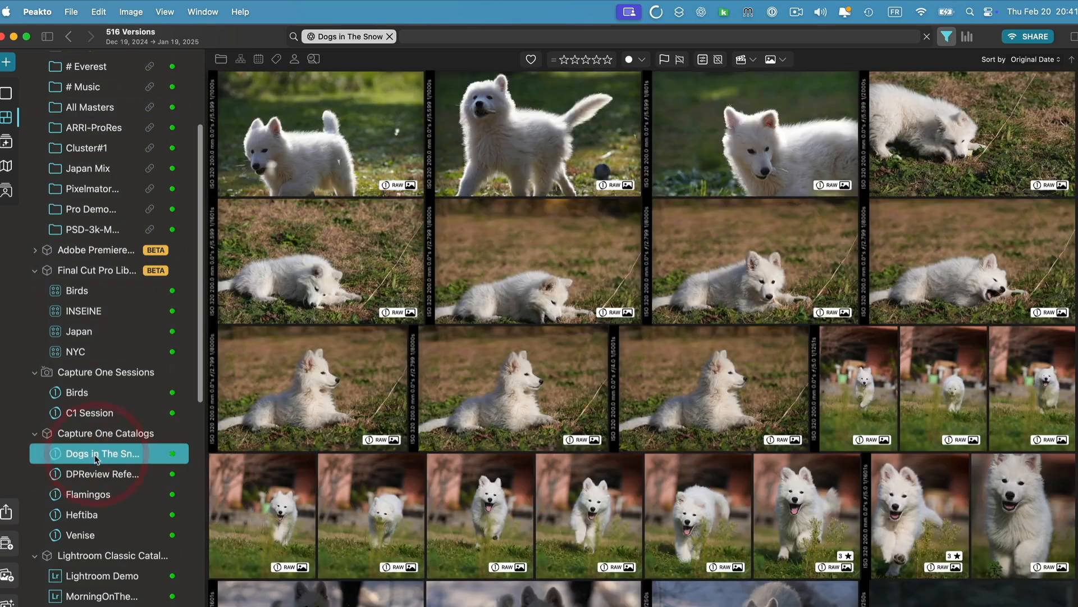
scroll(down, 3)
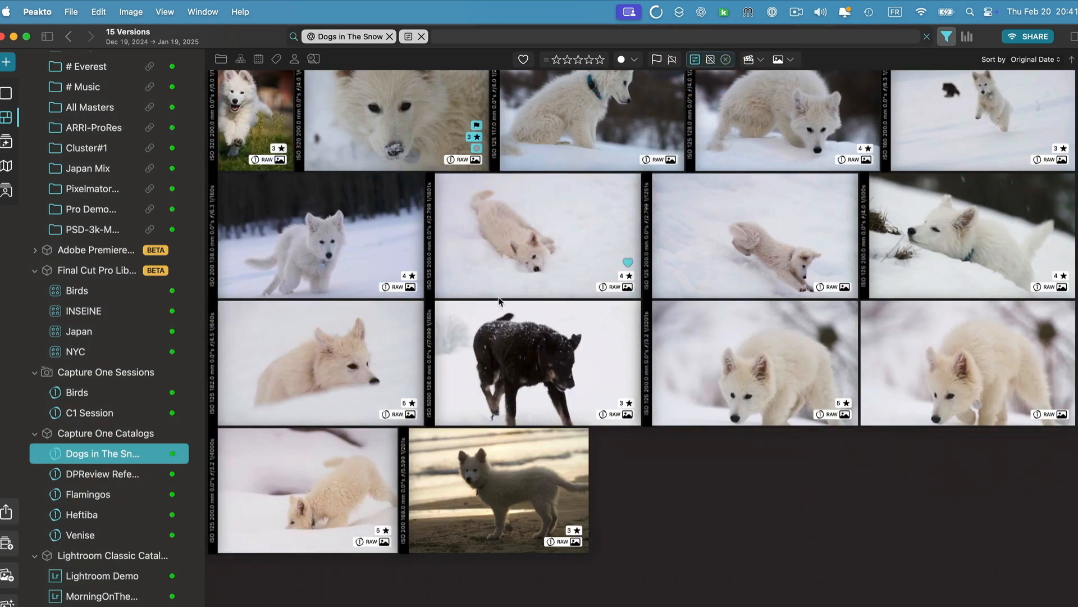
mouse_move(756, 358)
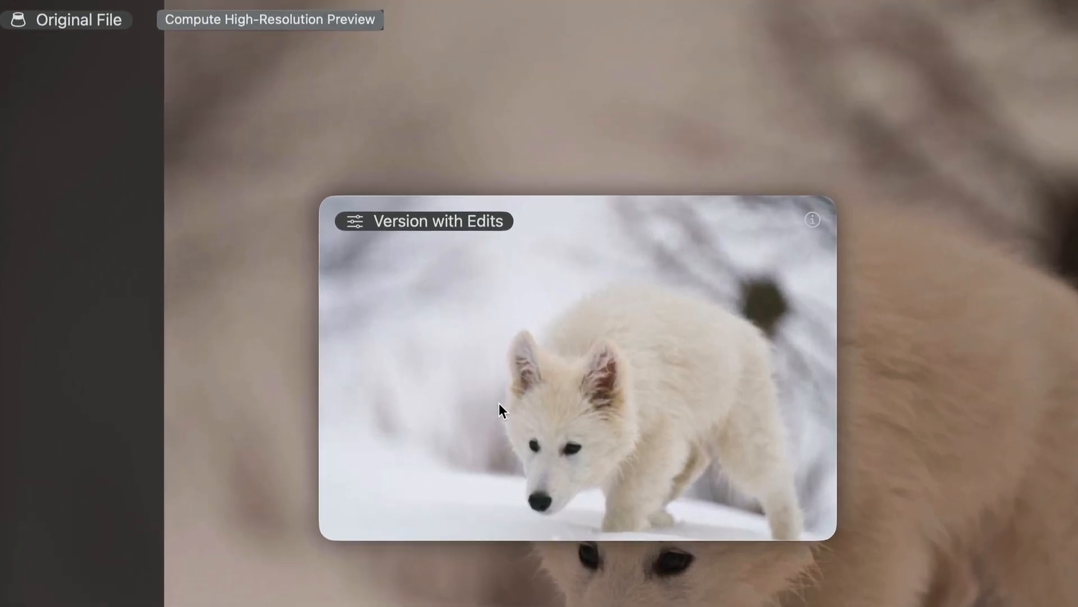
mouse_move(550, 320)
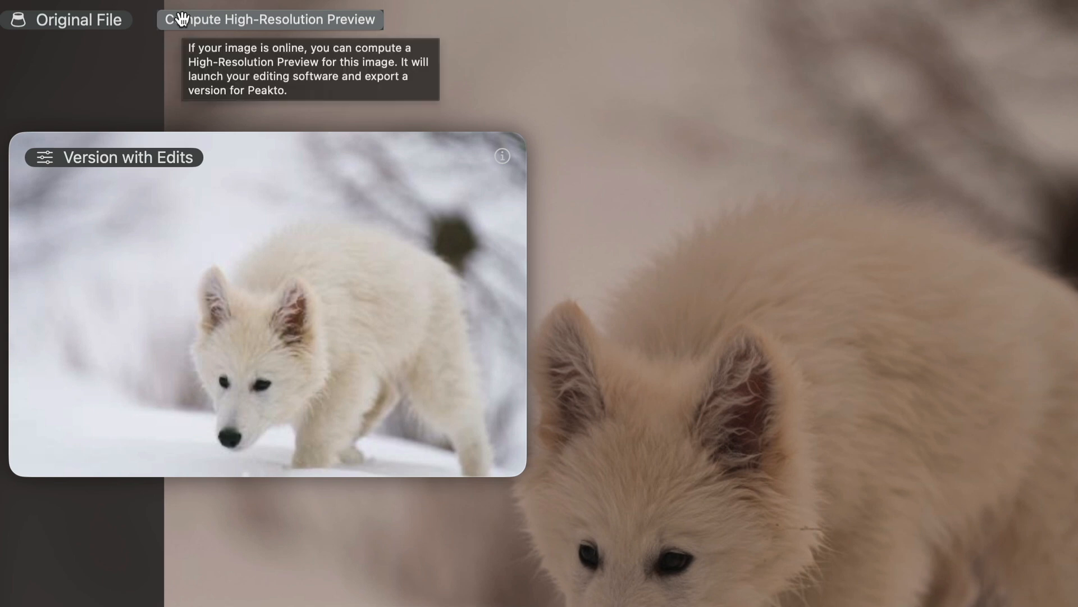
mouse_move(262, 31)
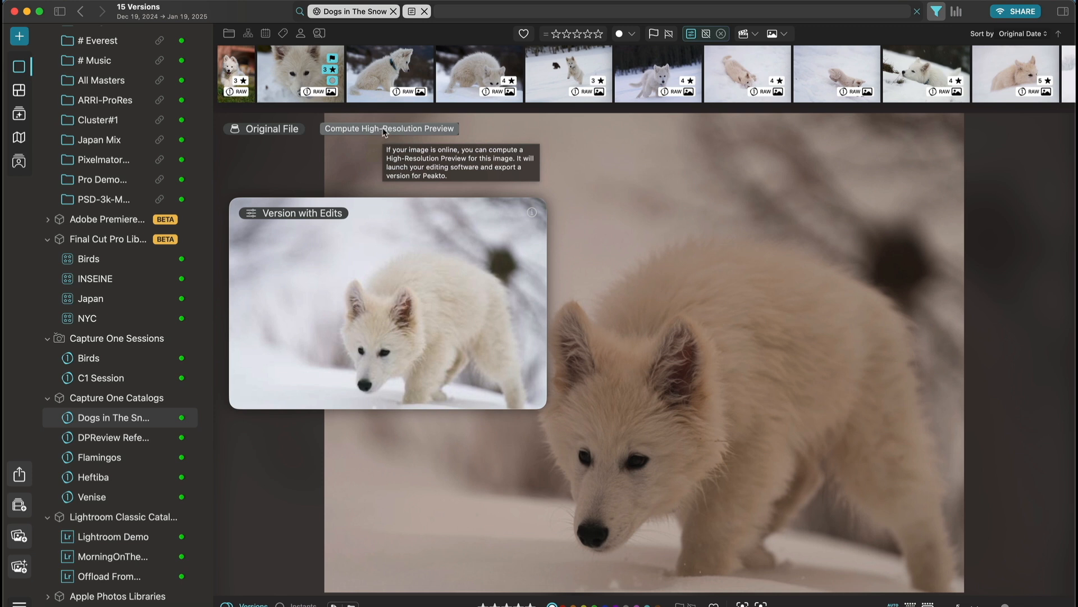
Step: Compute a high-resolution preview of the edited puppy photo via Capture One, then return to Peakto
click(389, 129)
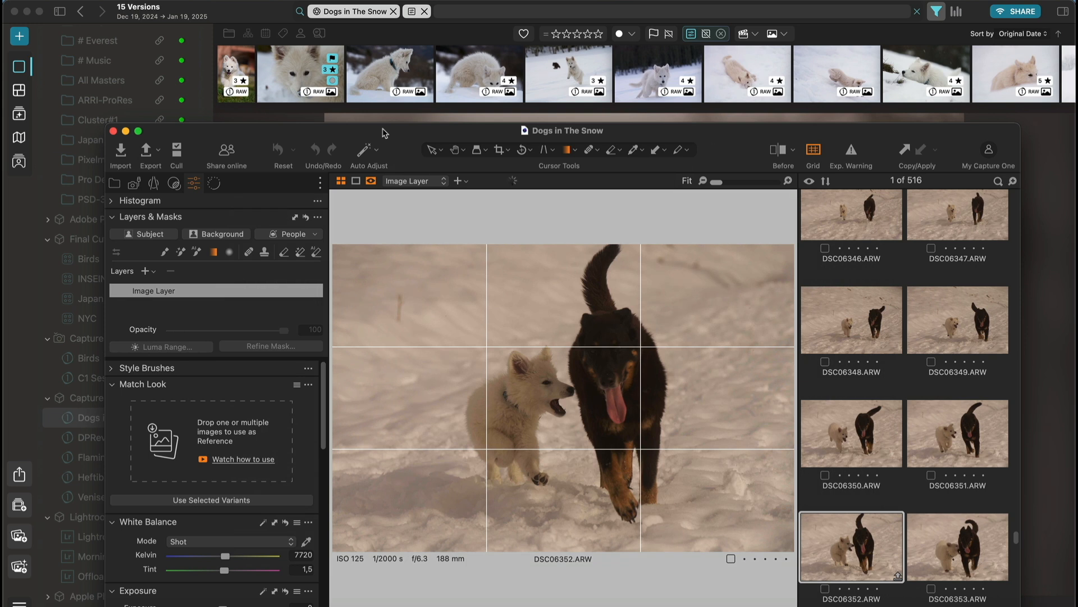
click(150, 154)
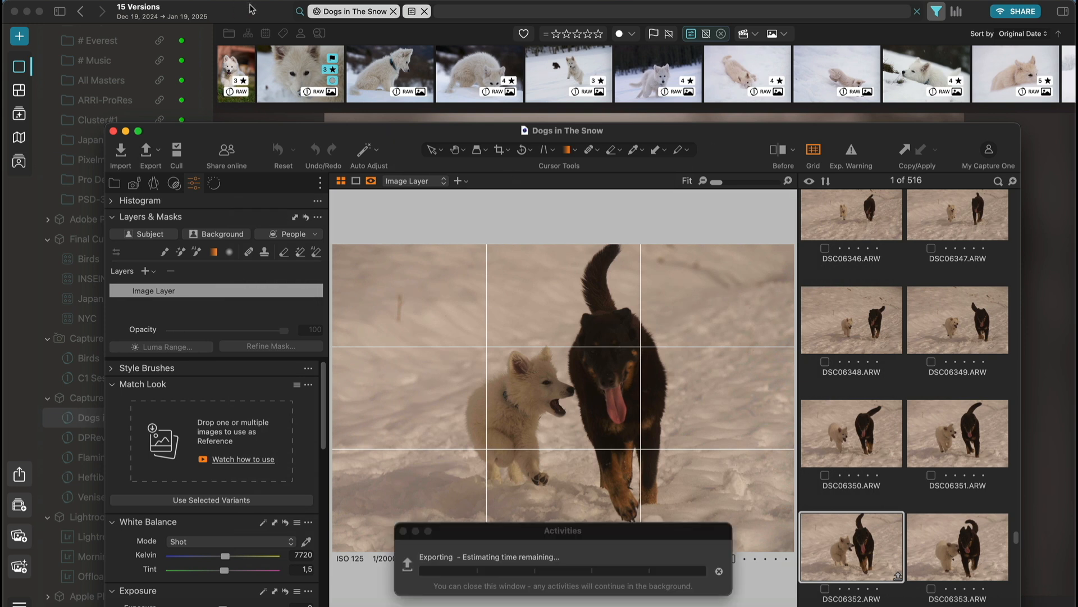
click(719, 572)
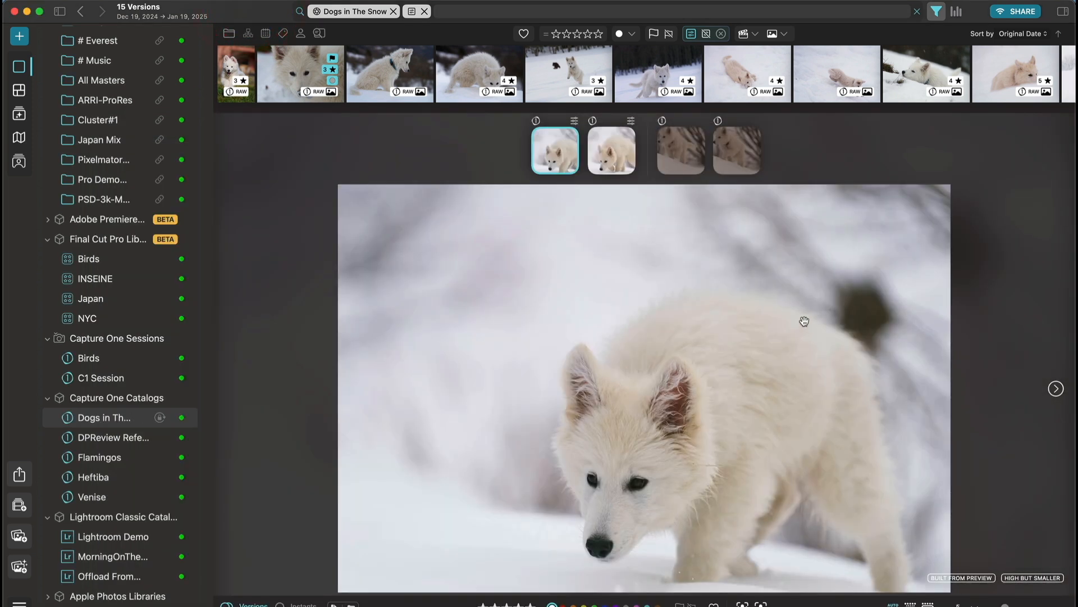
mouse_move(731, 368)
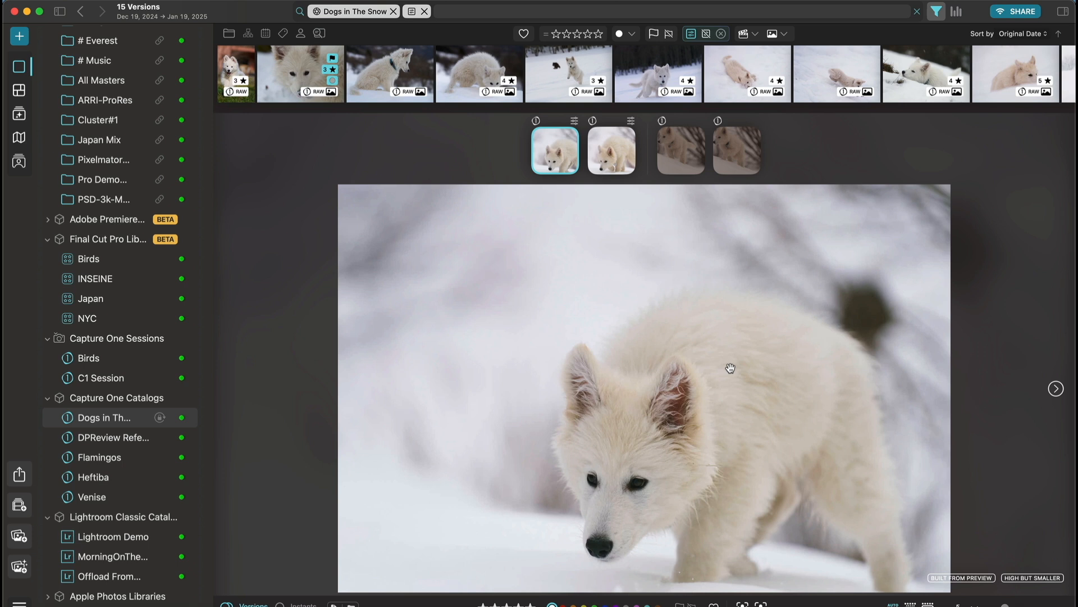
mouse_move(401, 73)
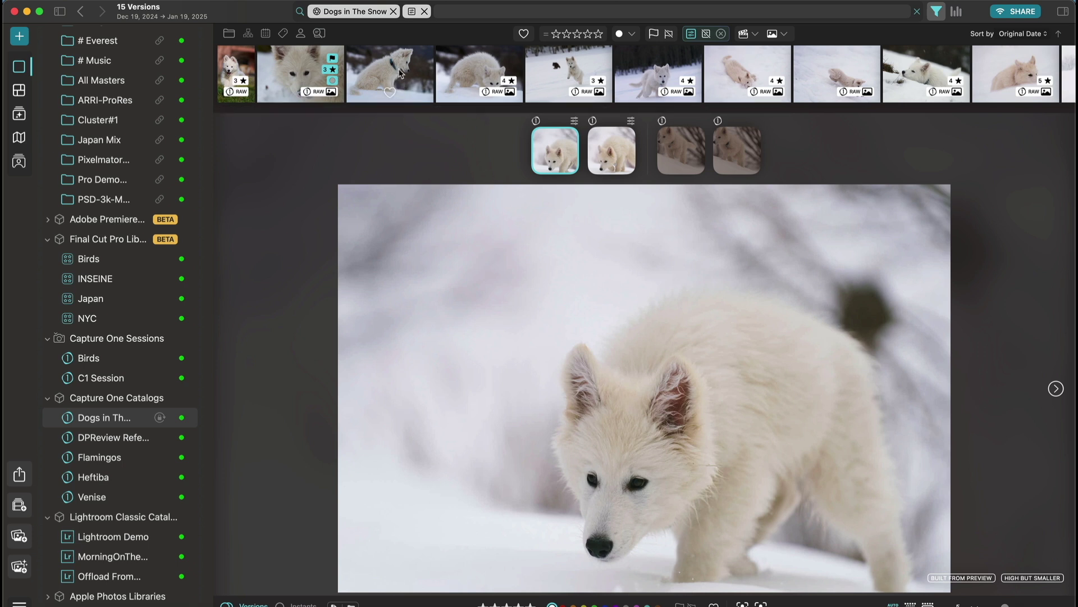
Step: Generate a high-resolution preview for the sitting puppy with the blue collar
right_click(390, 73)
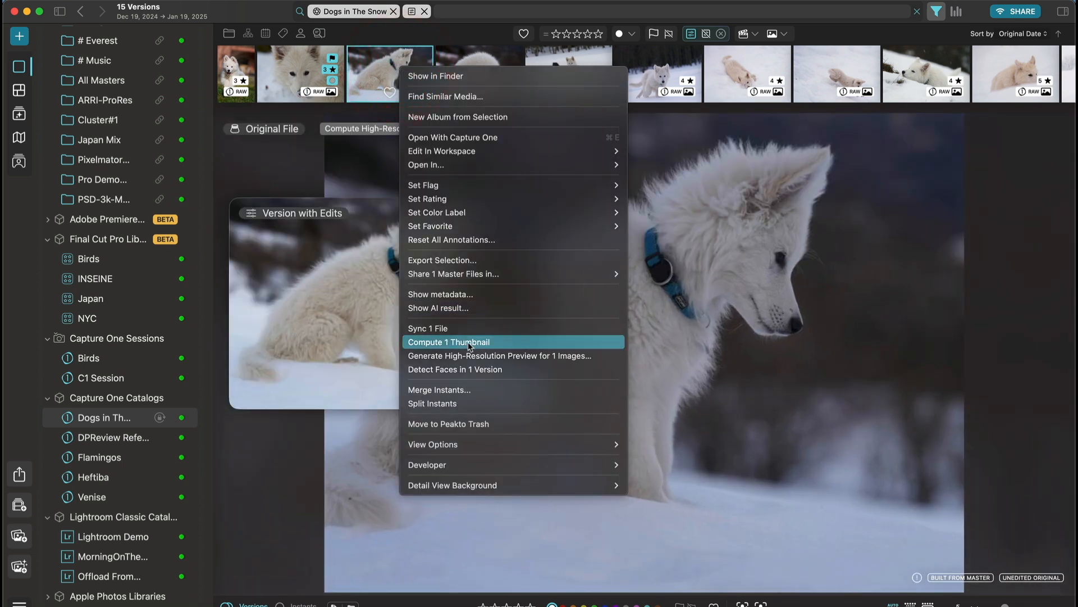
click(448, 342)
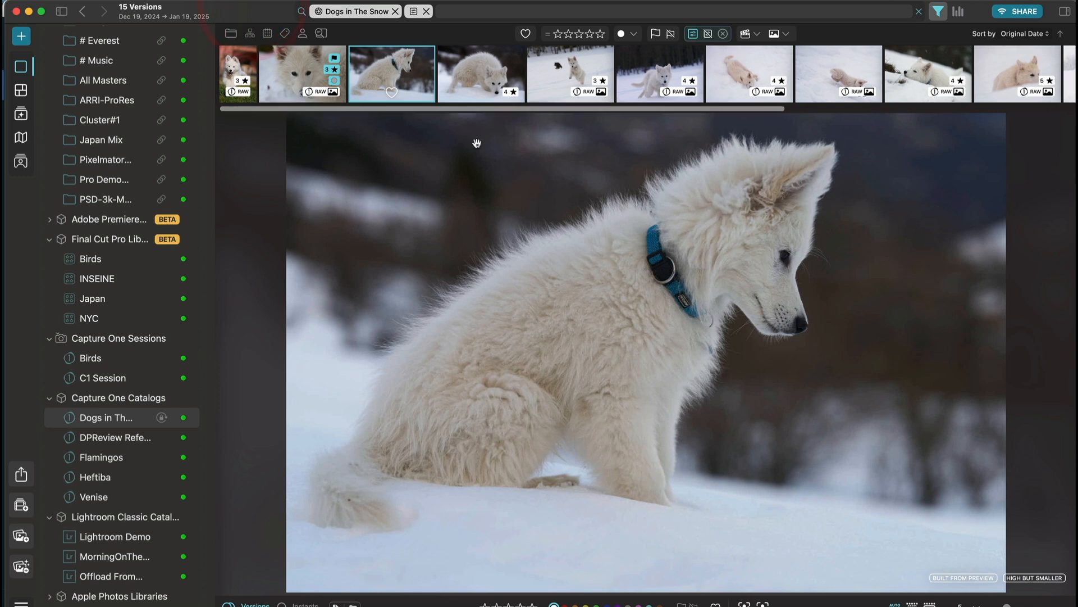
mouse_move(645, 301)
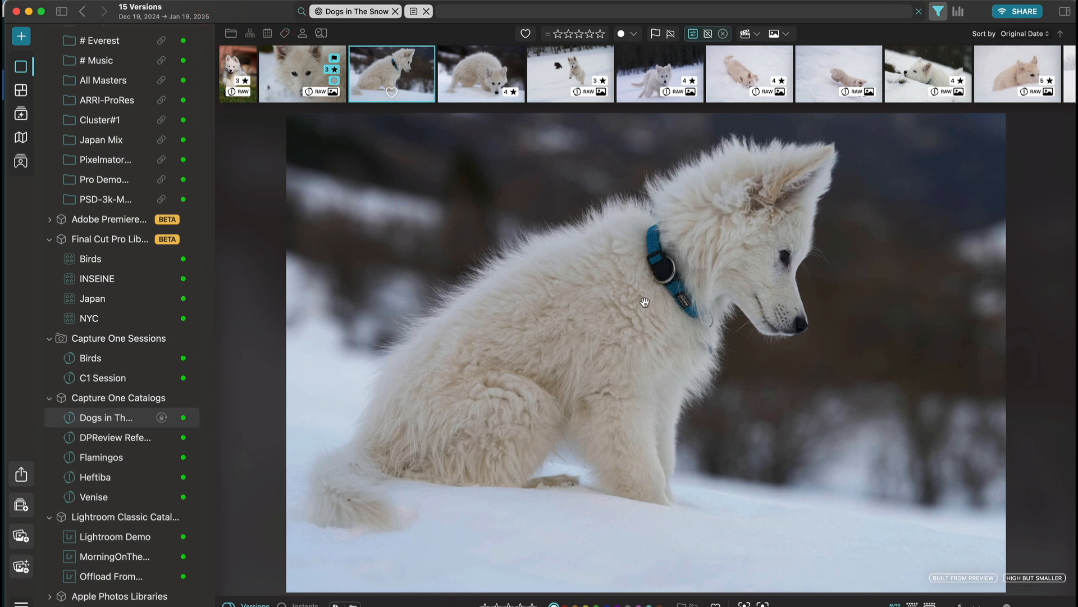
mouse_move(466, 301)
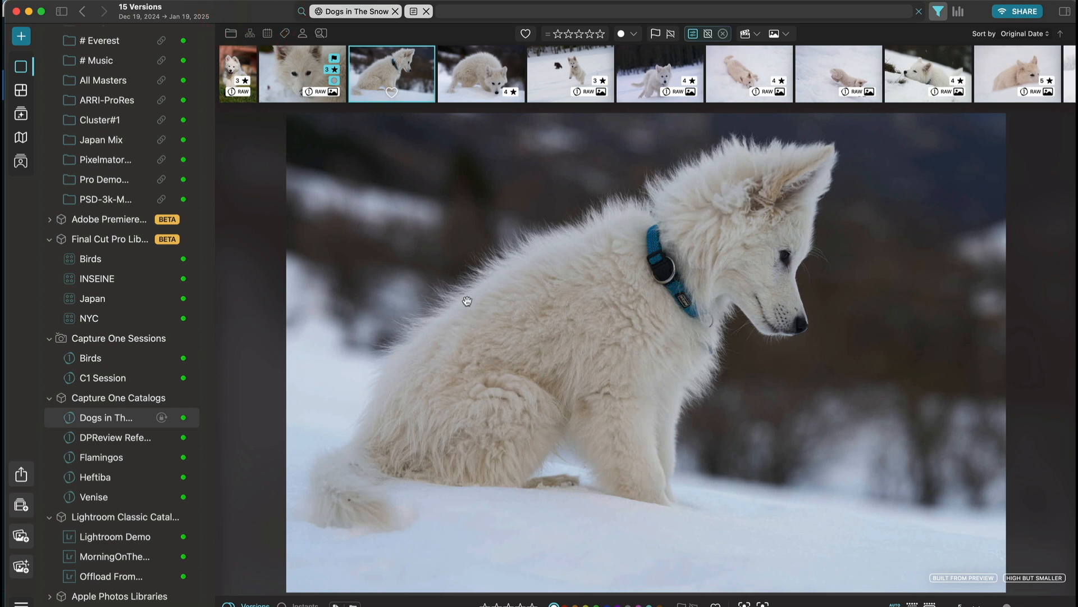
click(92, 477)
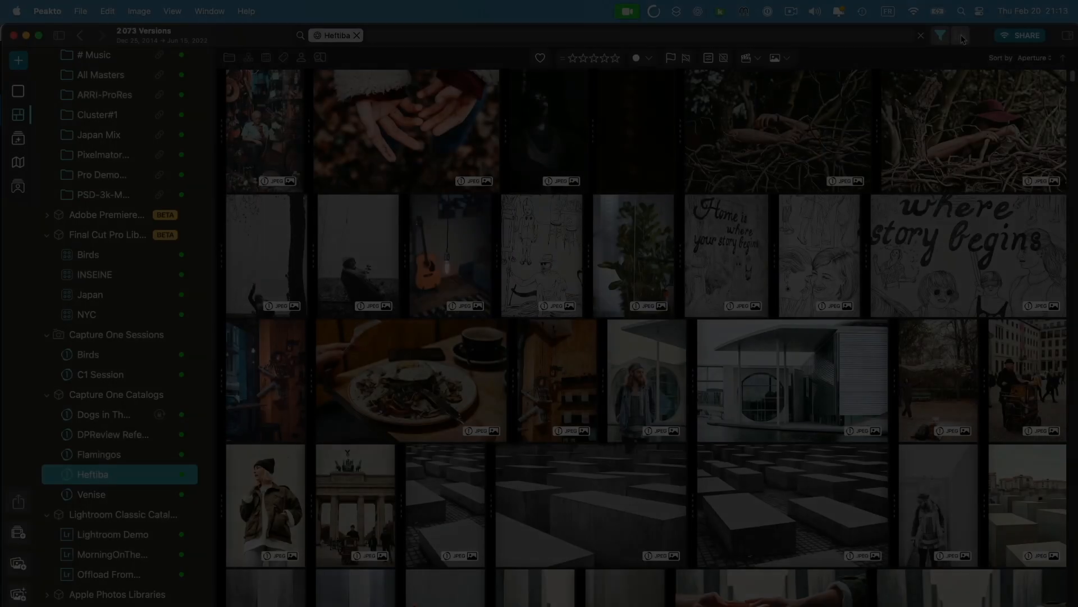
Step: Show the 2011–2022 capture-date timeline above the Heftiba catalog grid
click(960, 35)
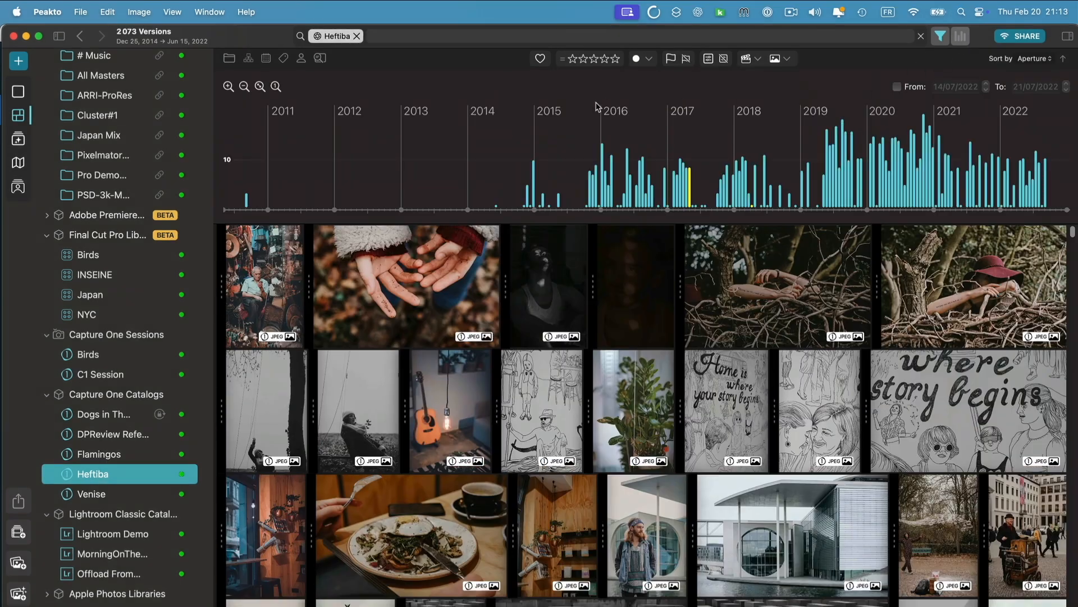
mouse_move(589, 186)
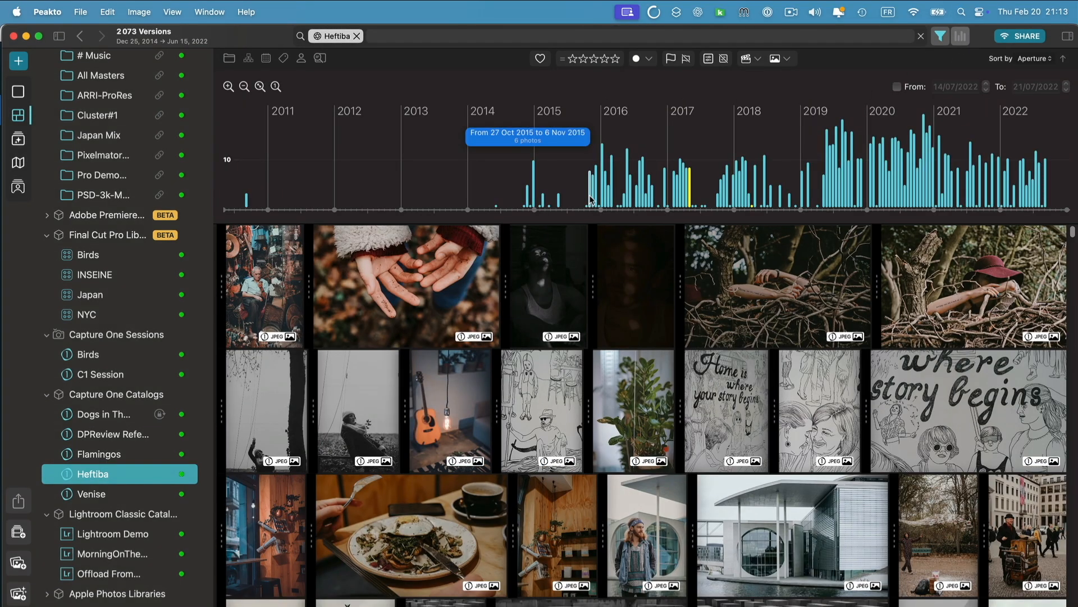
mouse_move(509, 172)
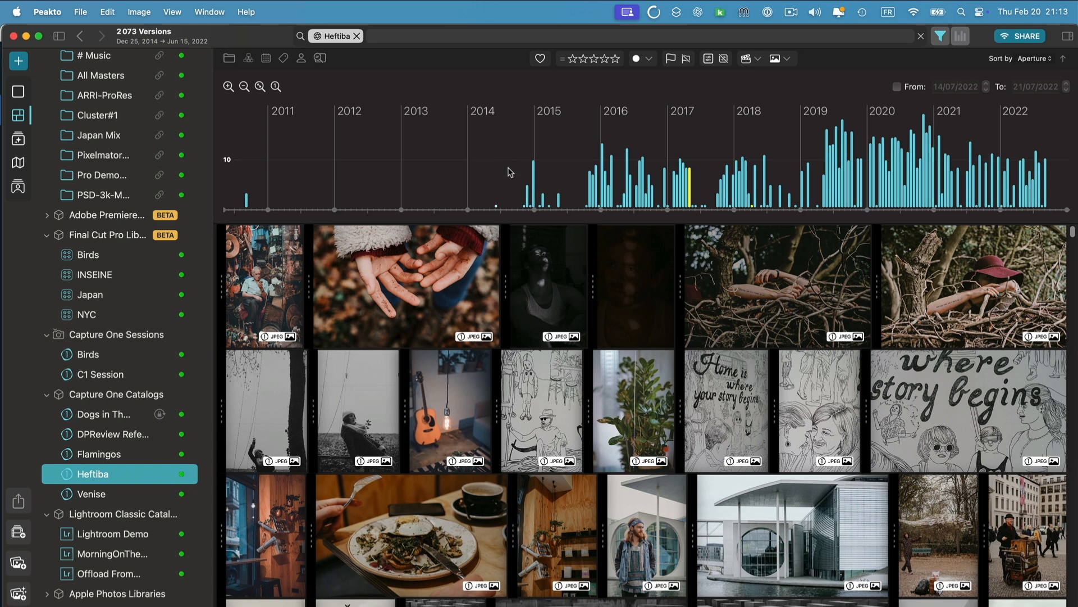
mouse_move(577, 64)
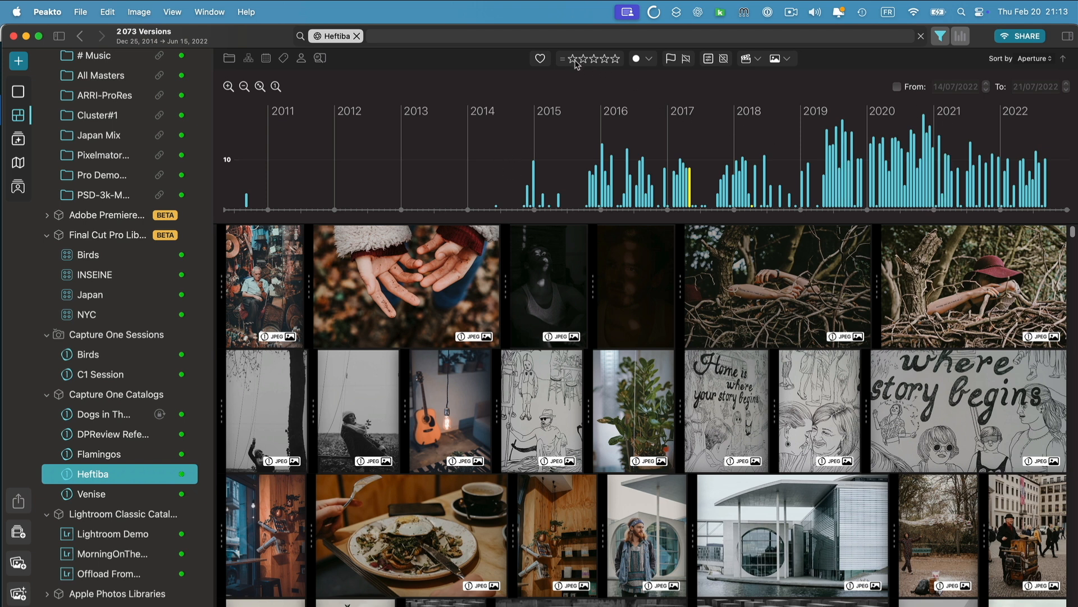
click(578, 58)
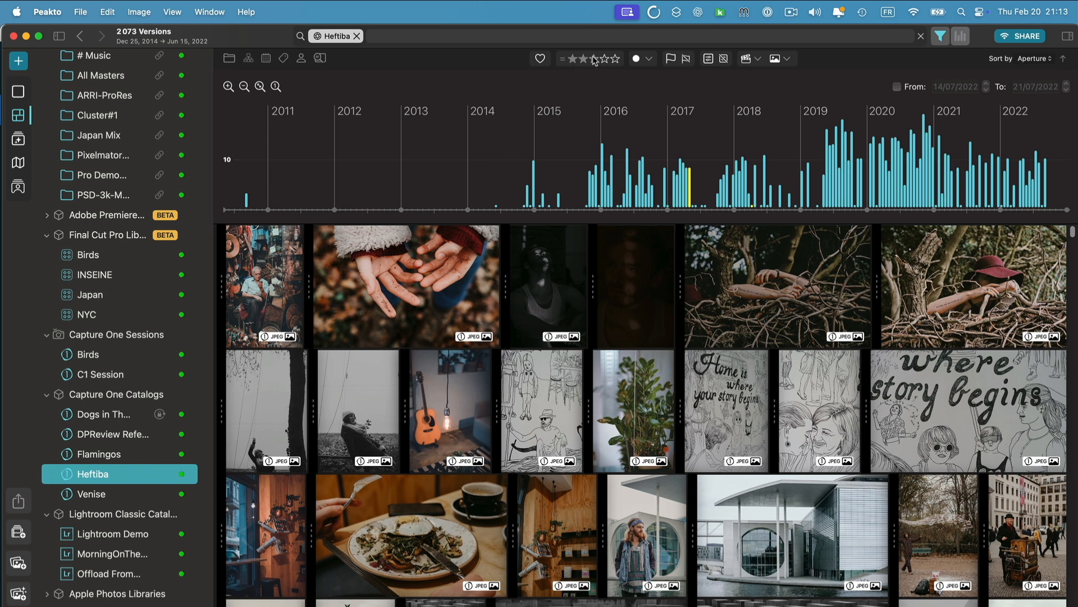
Step: Filter the Heftiba catalog to photos rated three stars or more
click(592, 59)
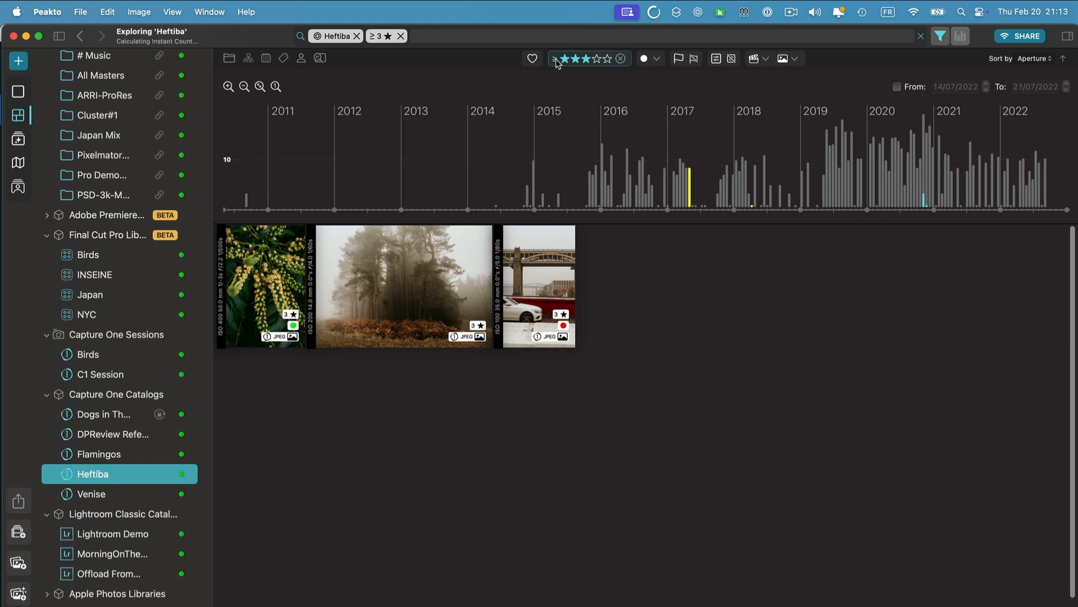
click(575, 59)
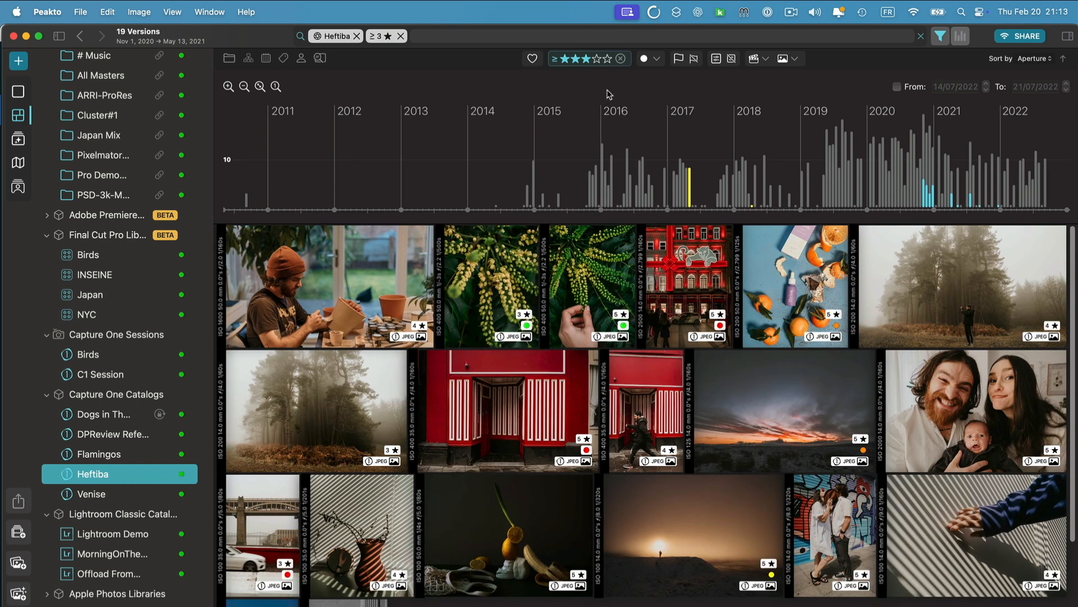
mouse_move(990, 237)
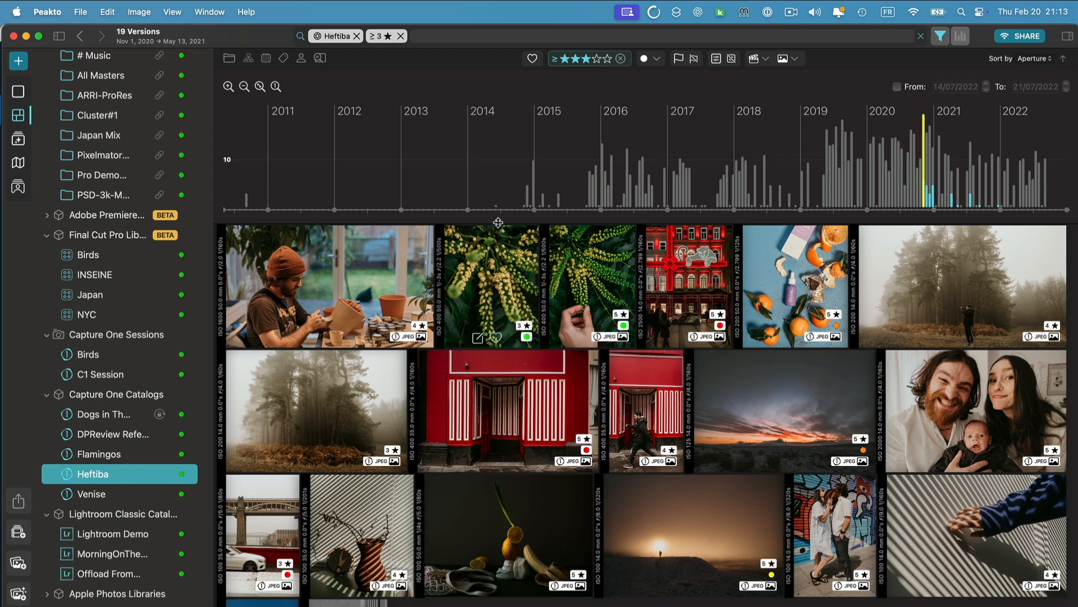
mouse_move(693, 143)
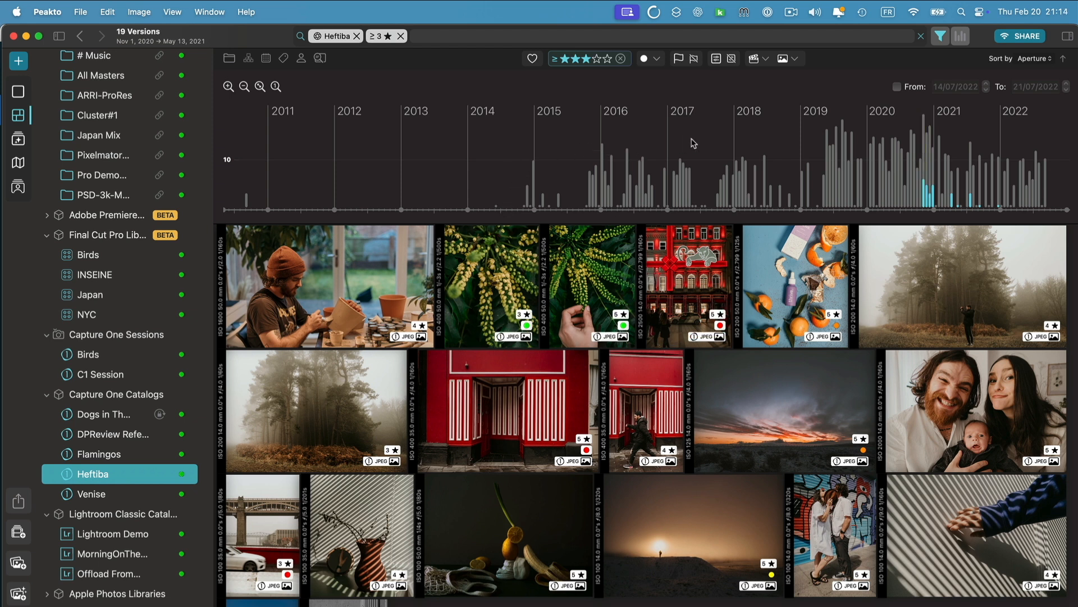
mouse_move(503, 279)
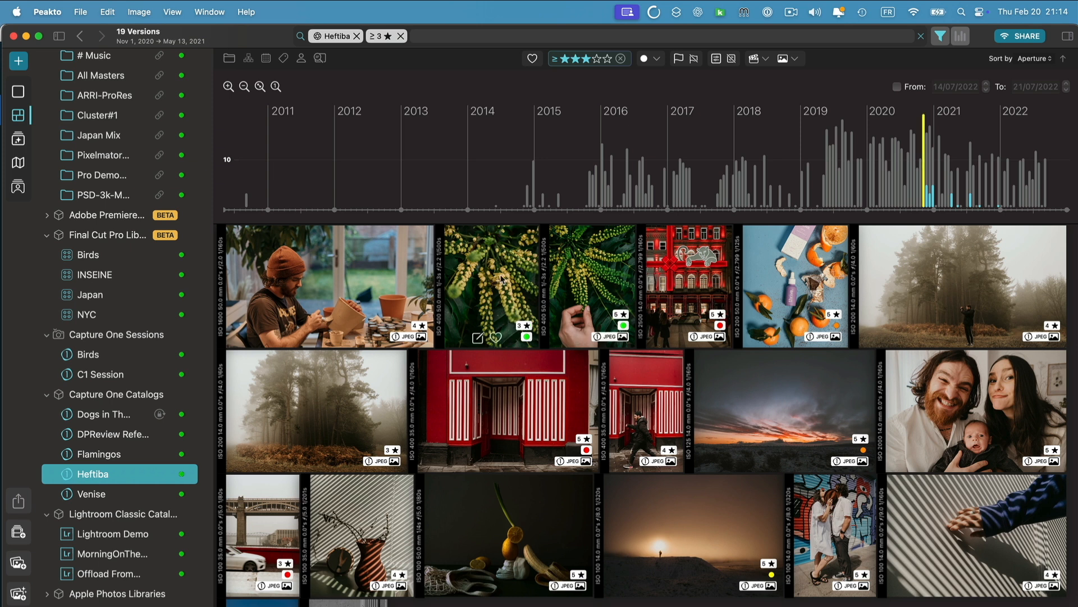
mouse_move(748, 422)
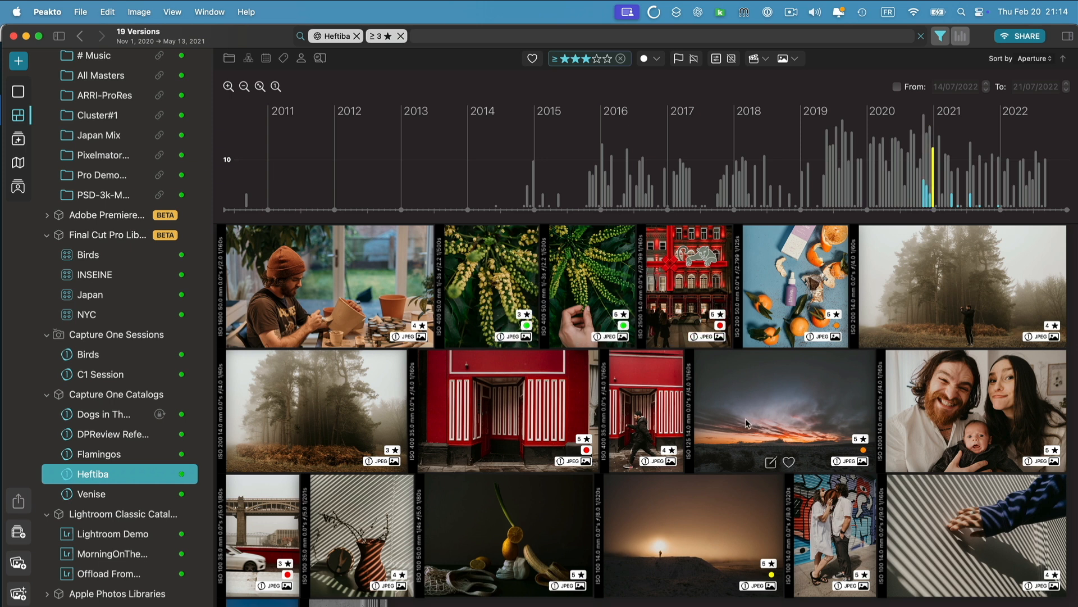
mouse_move(625, 409)
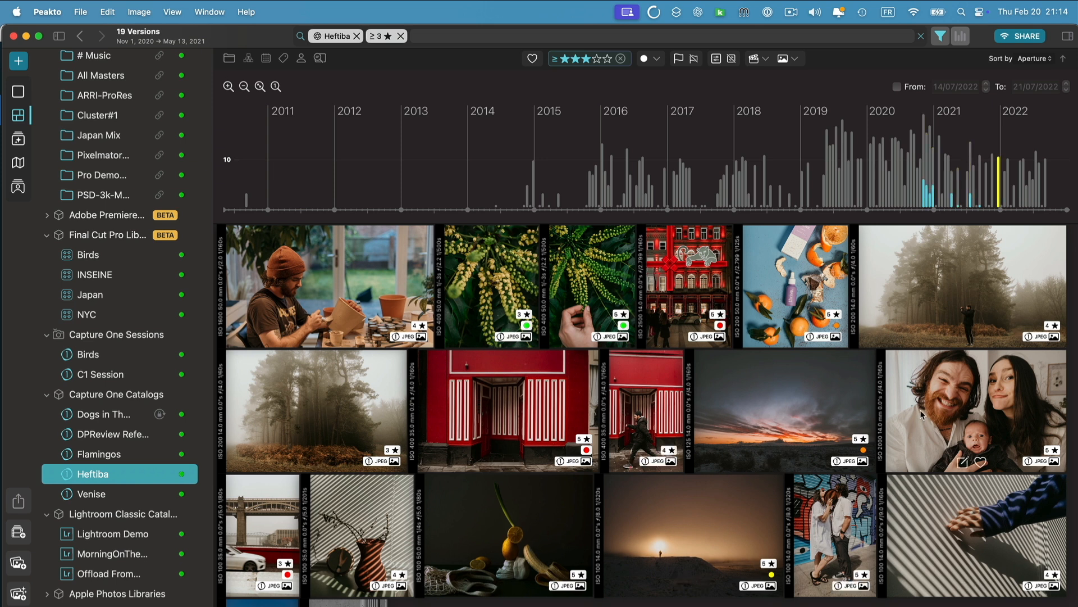
mouse_move(818, 411)
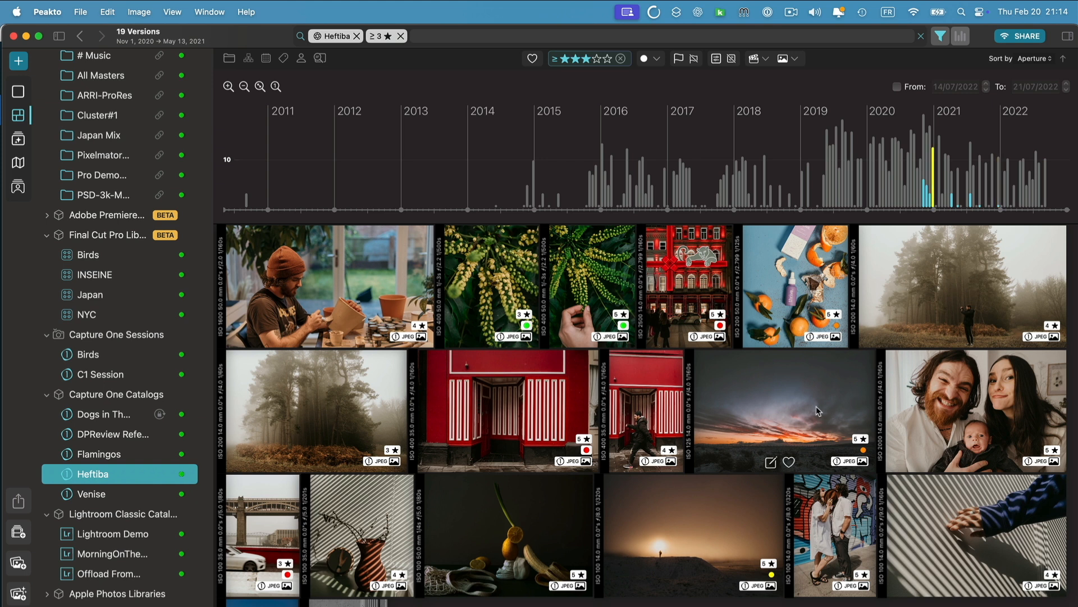
mouse_move(543, 301)
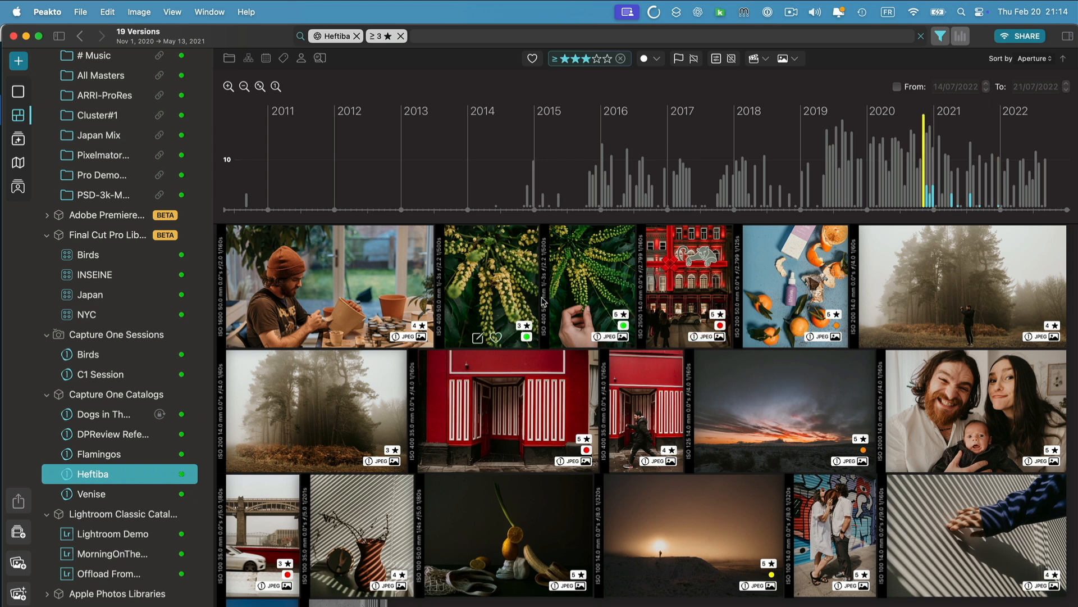
mouse_move(819, 433)
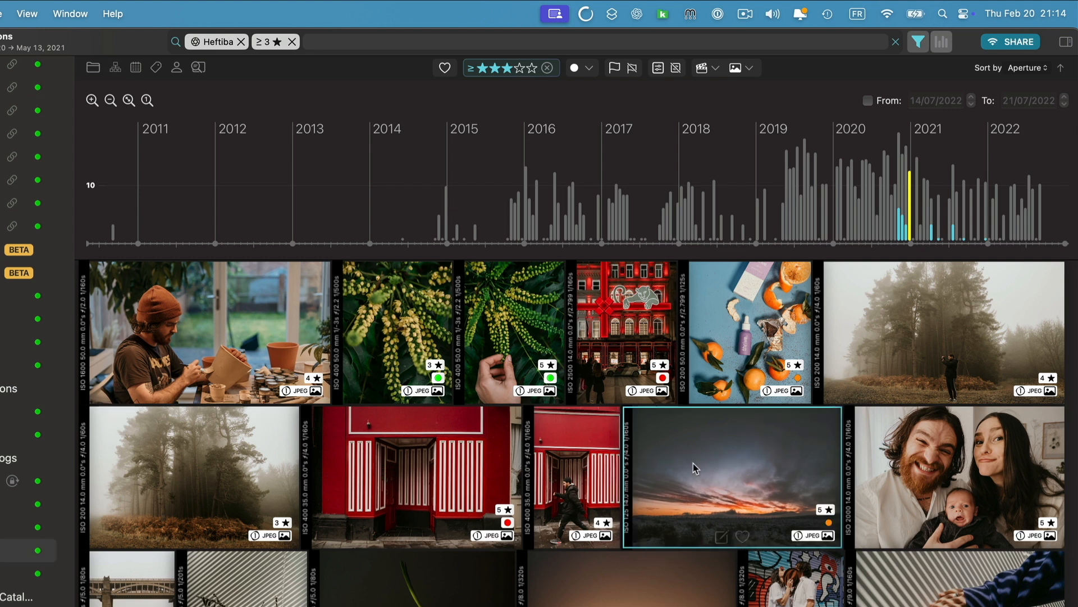
Step: Select the green plant photo with another rated photo to see their timeline dates
click(392, 330)
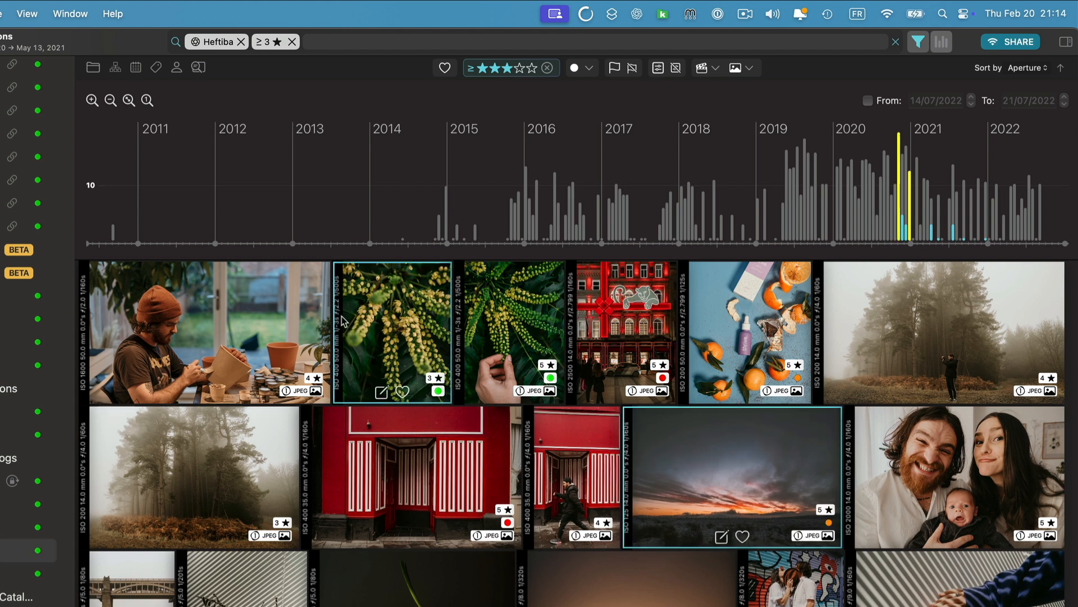
click(205, 332)
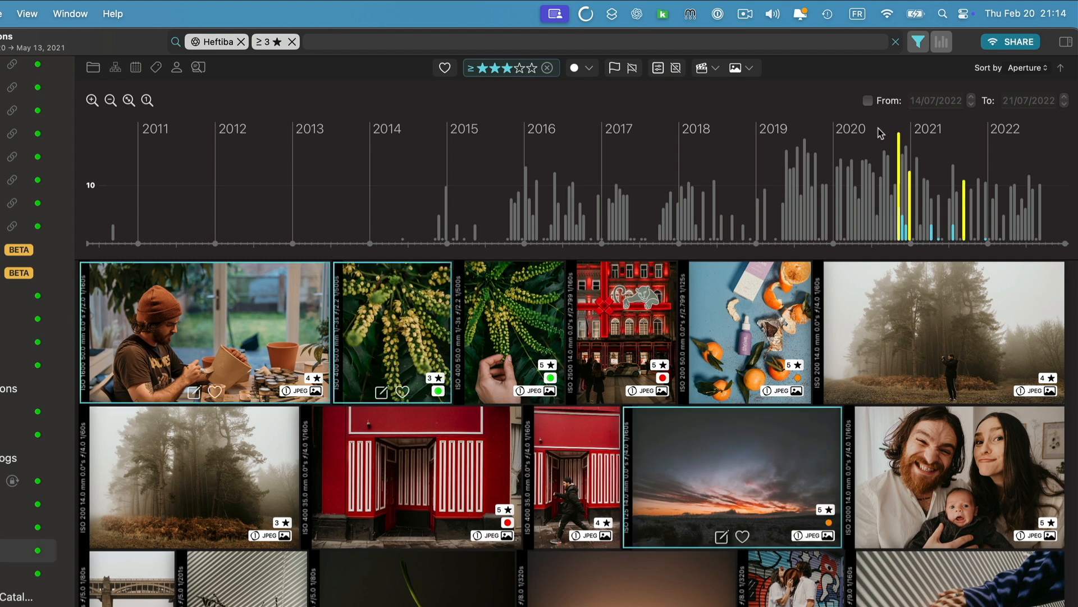
mouse_move(929, 237)
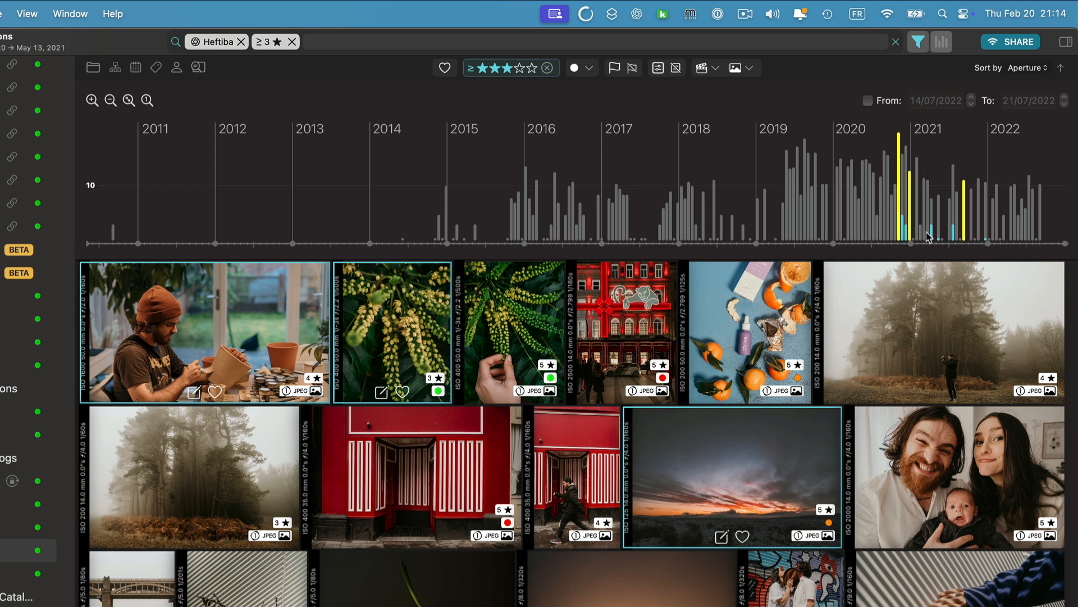
mouse_move(842, 521)
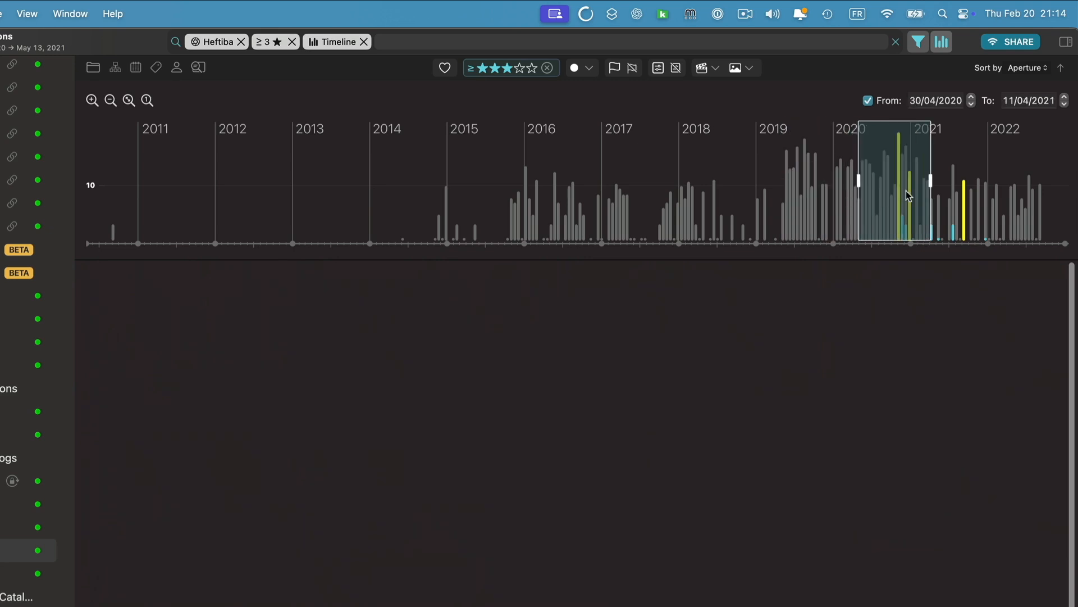
Step: Clear the rating and date filters and filter to the 09/09/2010 timeline bar
click(292, 41)
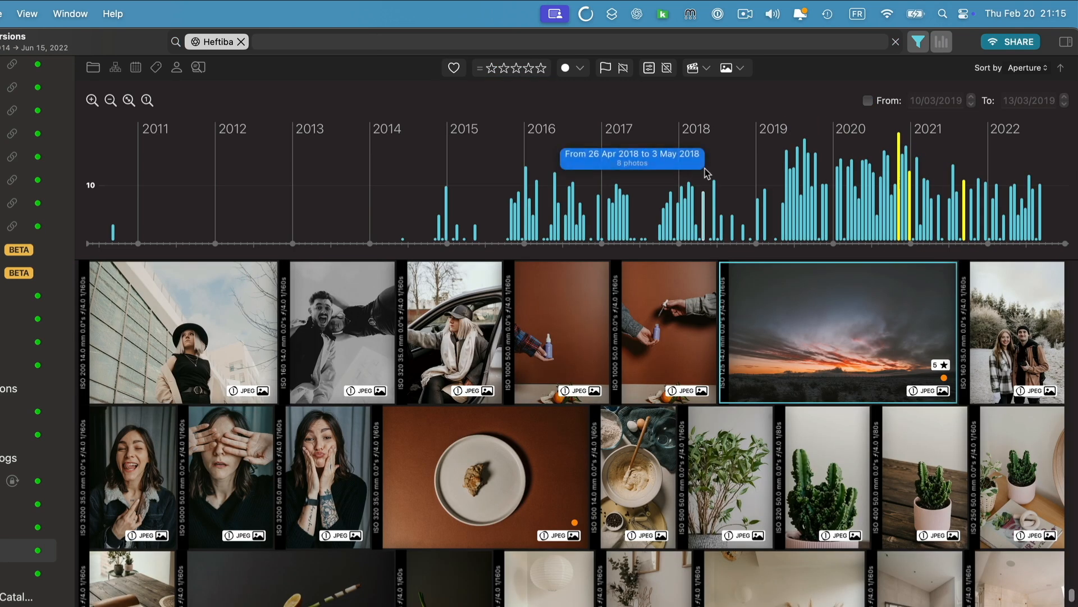
mouse_move(798, 181)
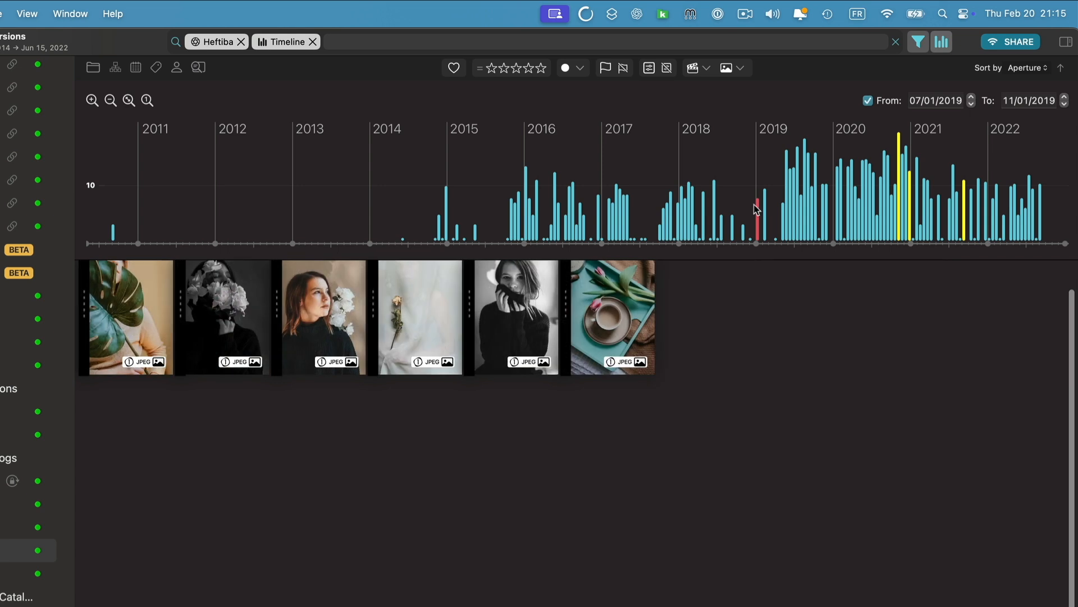
mouse_move(920, 117)
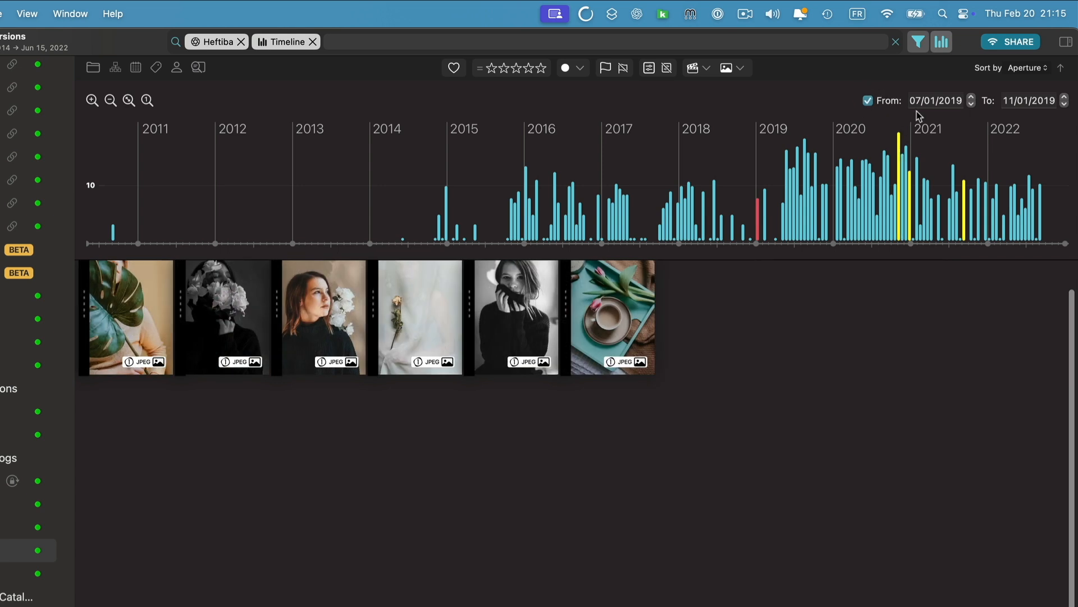
mouse_move(621, 195)
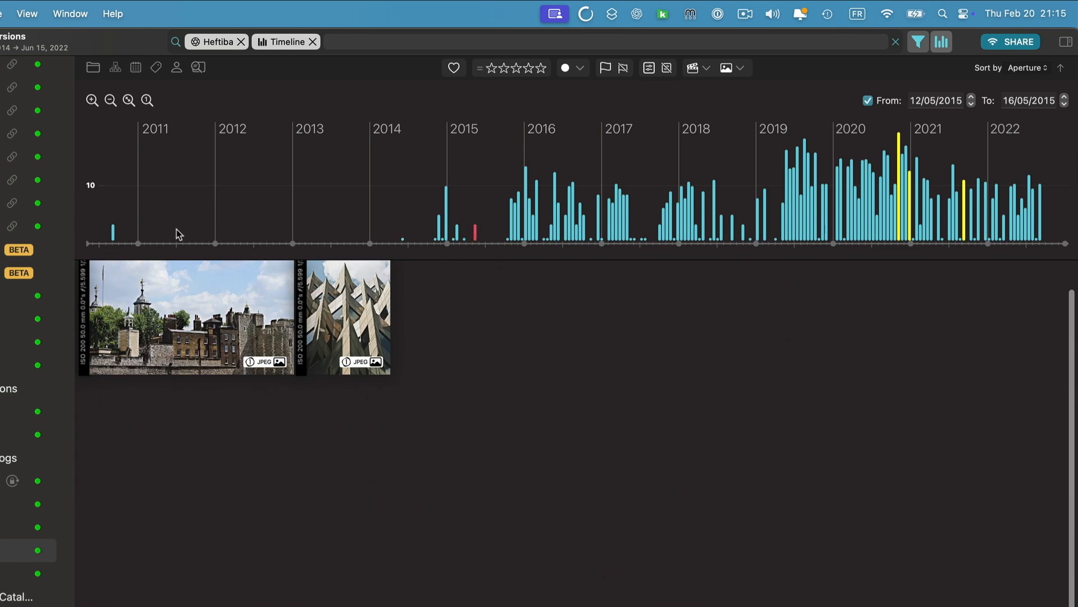
click(312, 42)
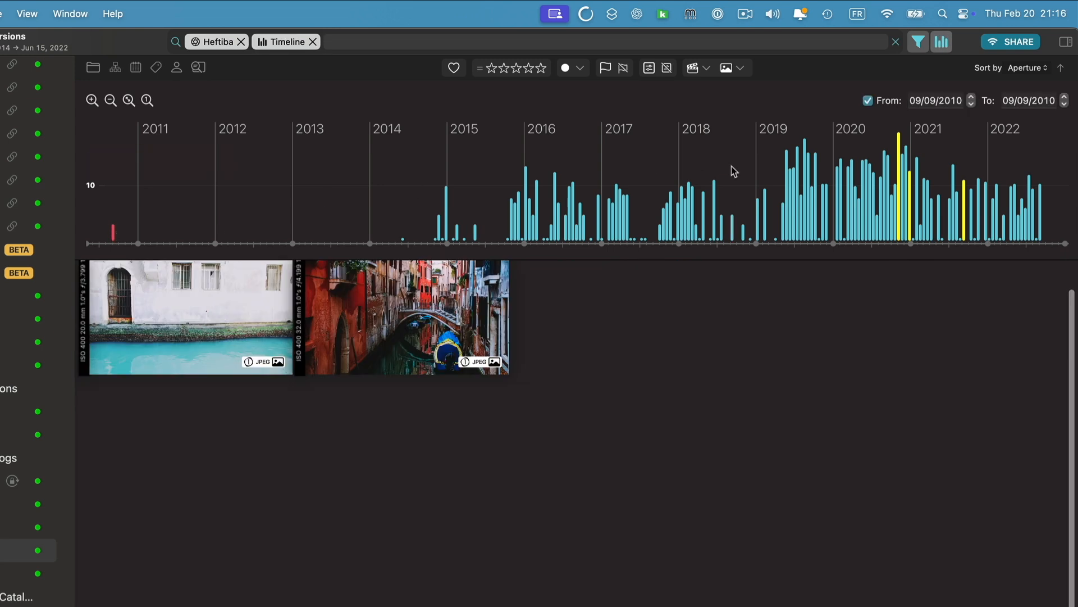
mouse_move(492, 269)
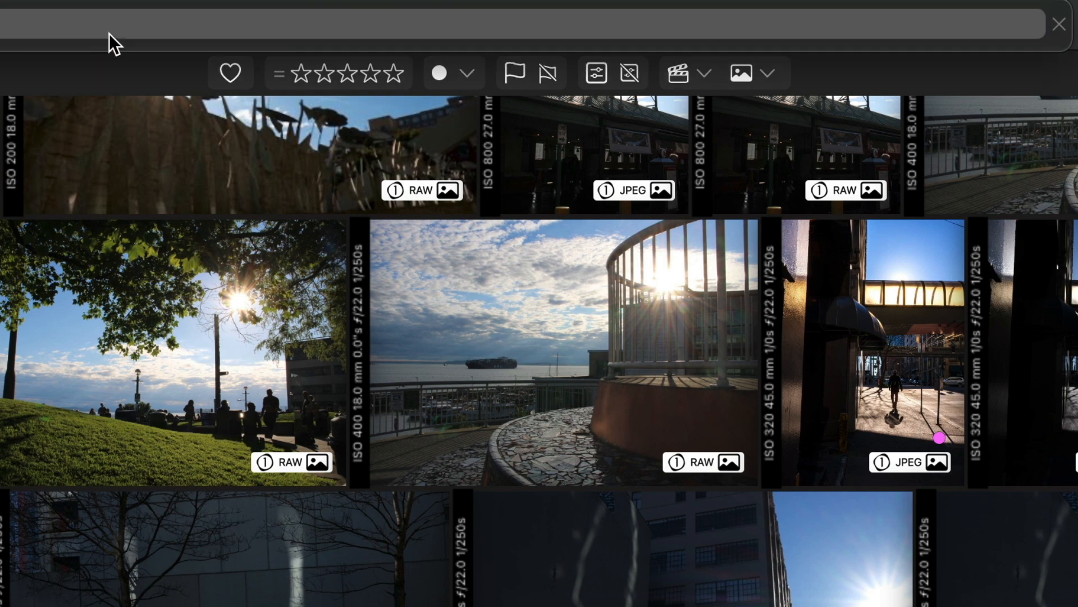
mouse_move(199, 84)
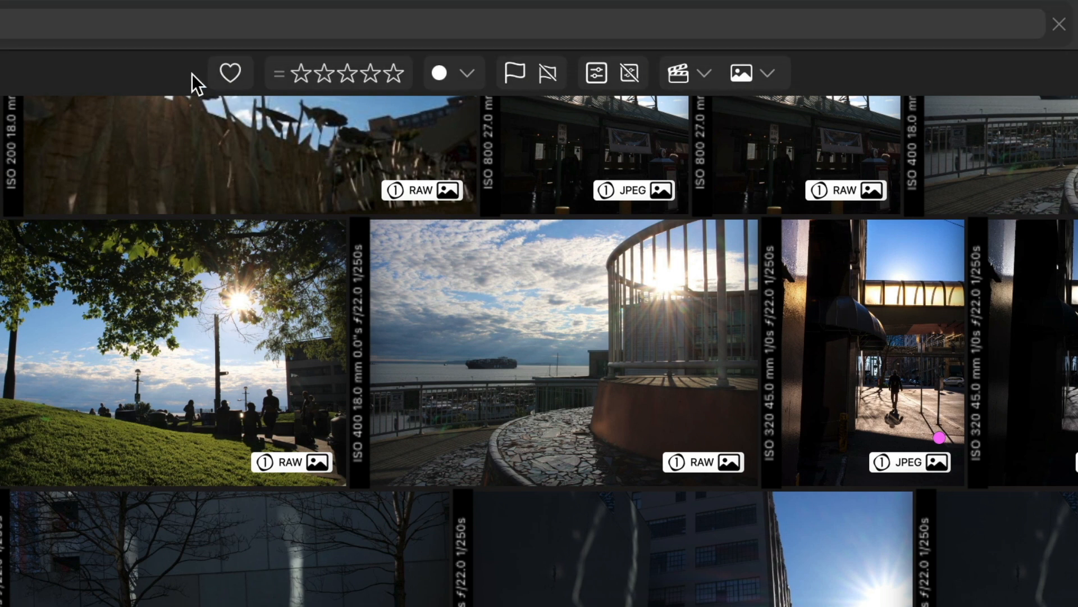
mouse_move(358, 99)
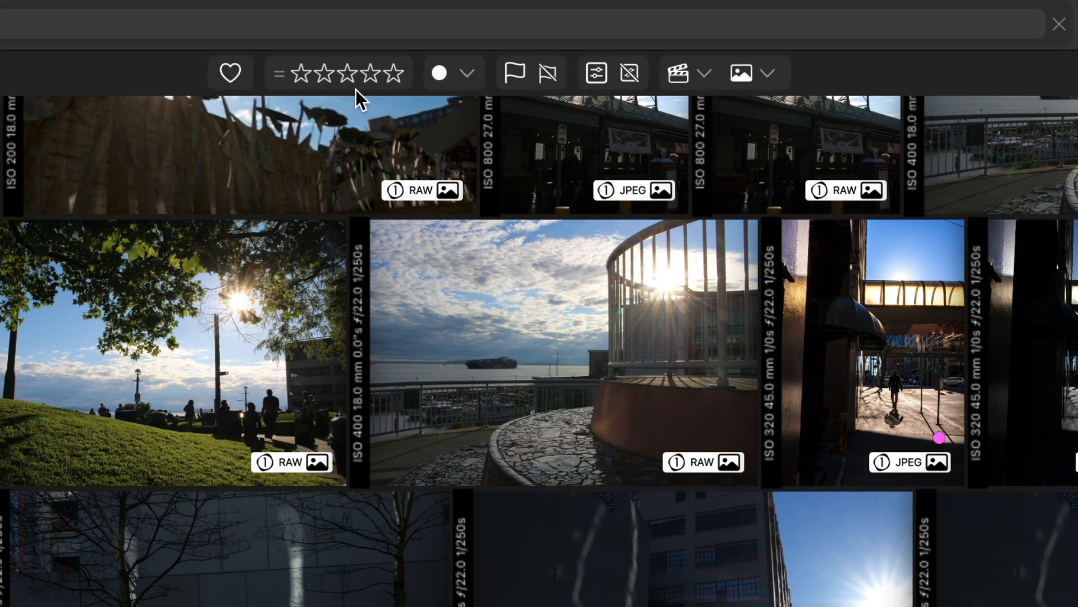
mouse_move(698, 62)
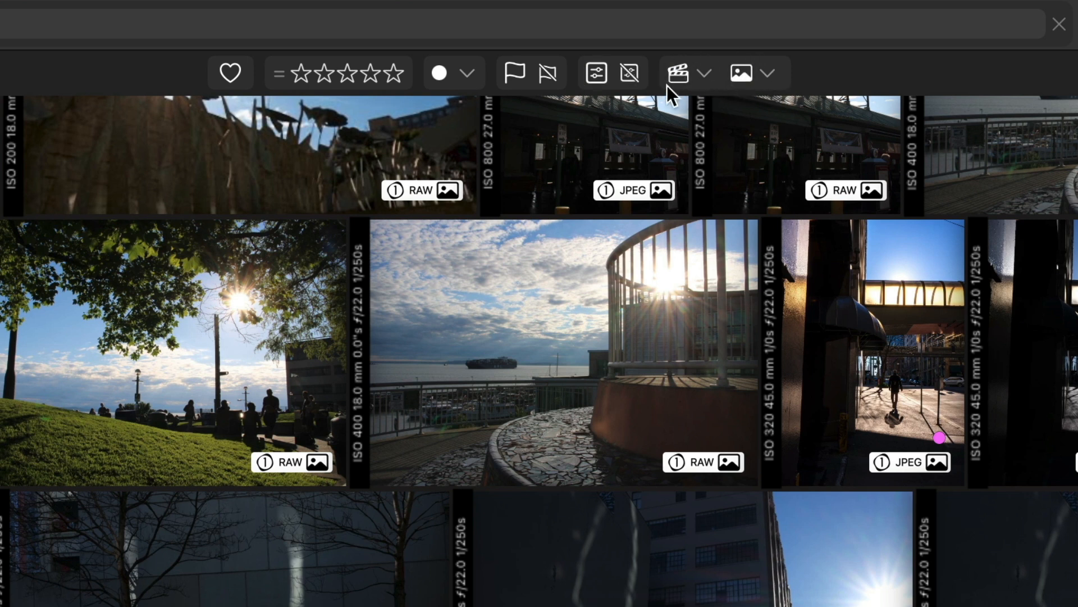
Step: Filter results to still images in TIFF format, then switch the format to DNG
click(677, 73)
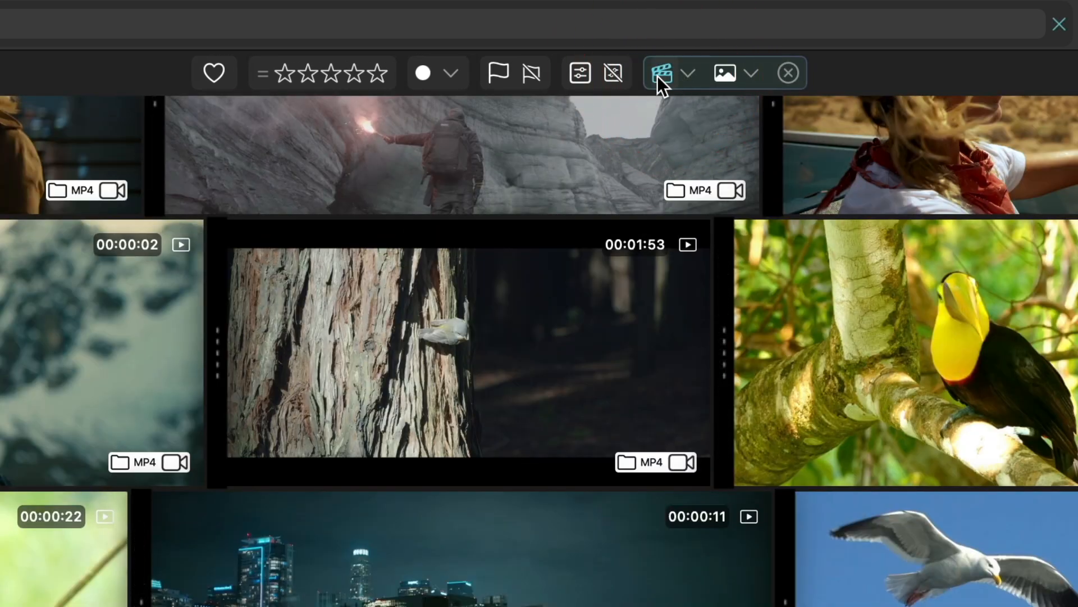
mouse_move(671, 83)
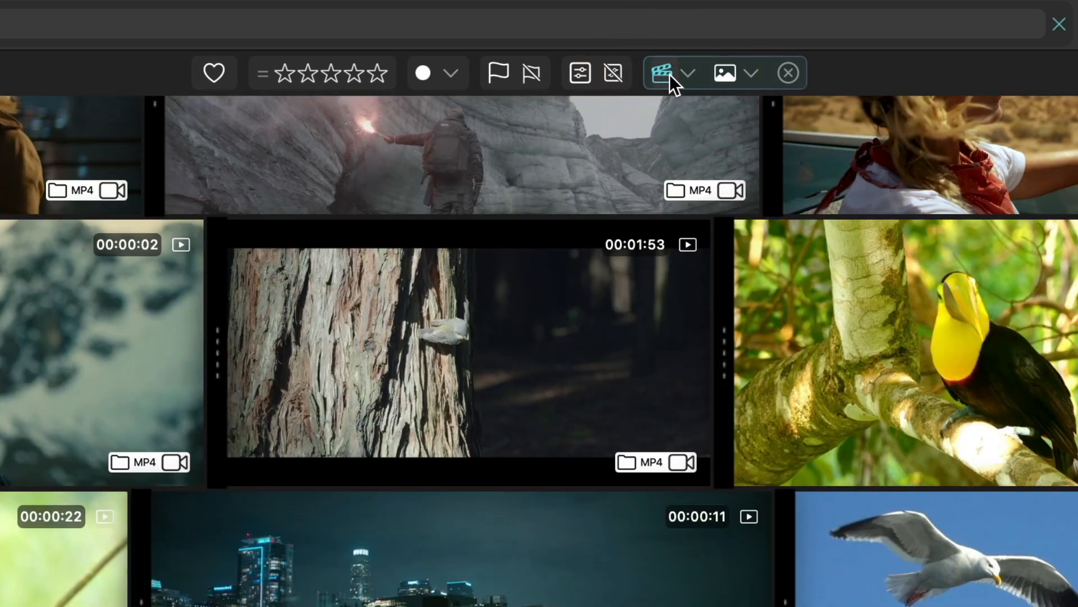
click(723, 73)
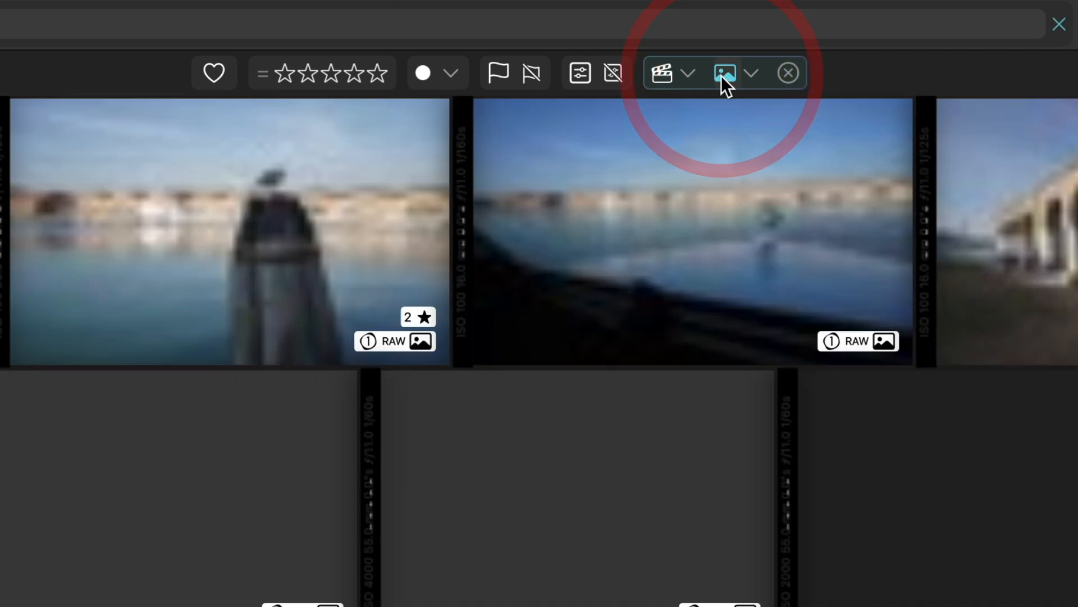
click(753, 73)
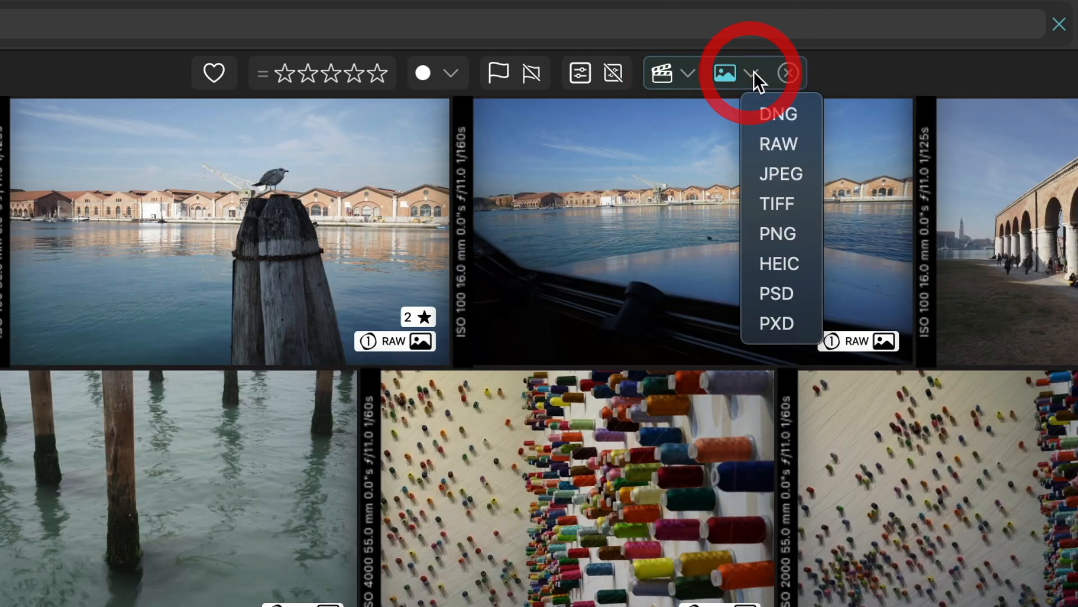
mouse_move(781, 173)
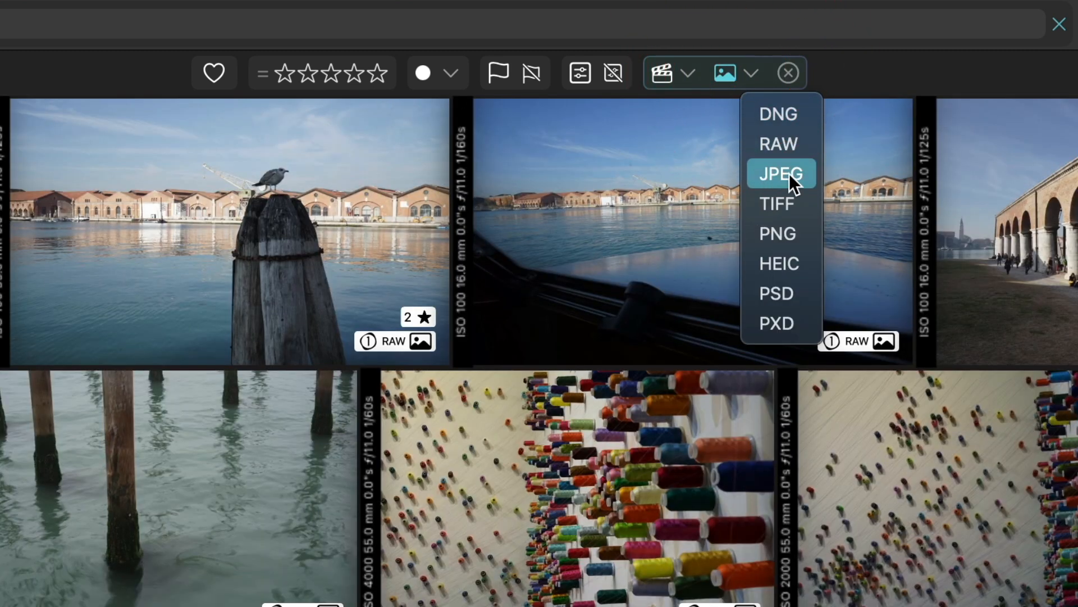
mouse_move(775, 145)
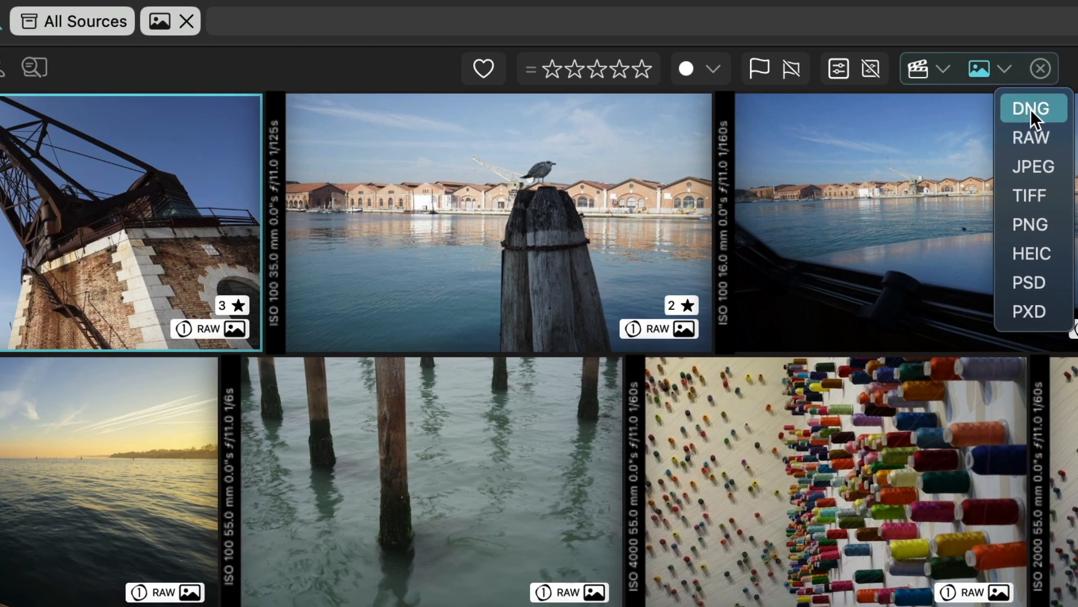
mouse_move(1030, 136)
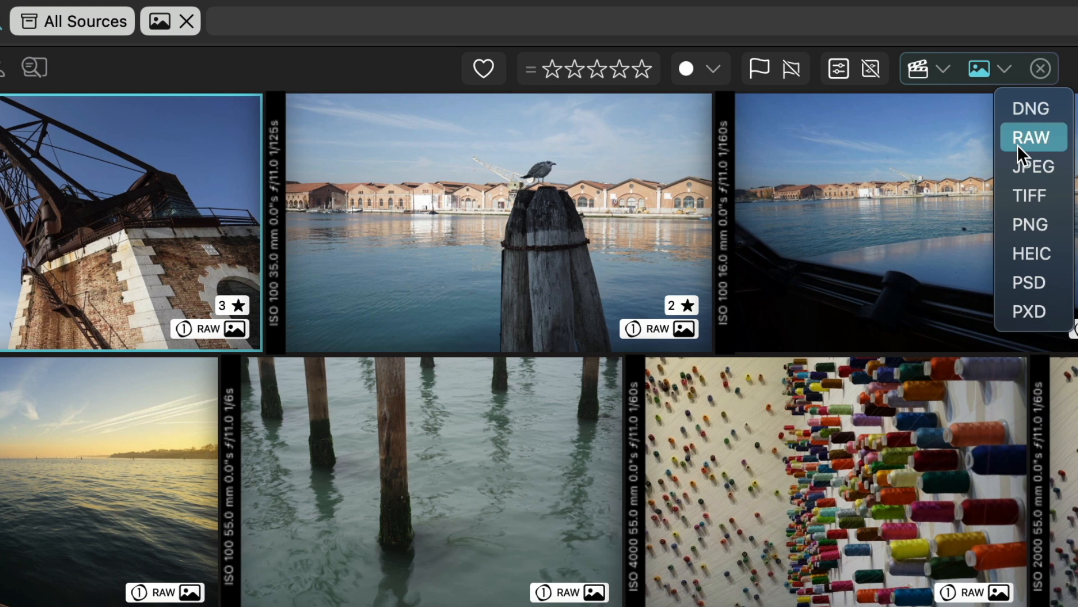
mouse_move(1032, 108)
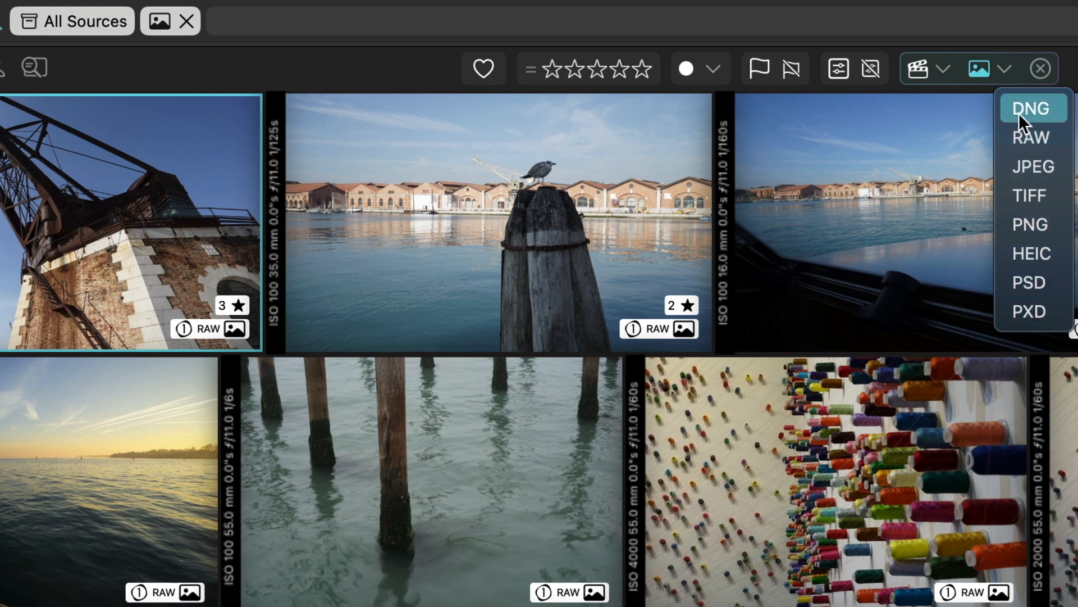
mouse_move(1029, 310)
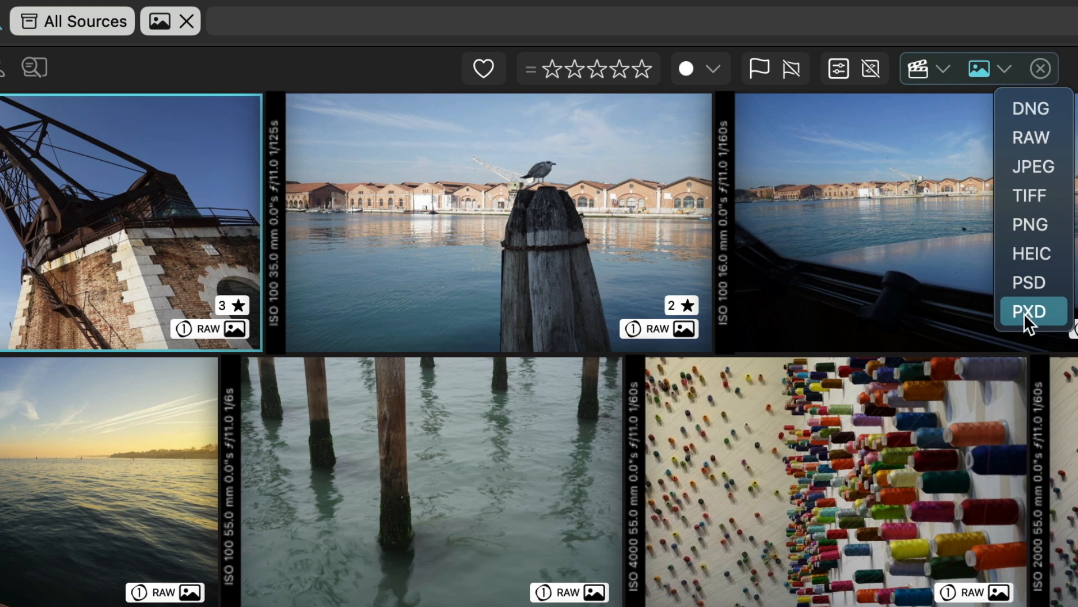
mouse_move(925, 71)
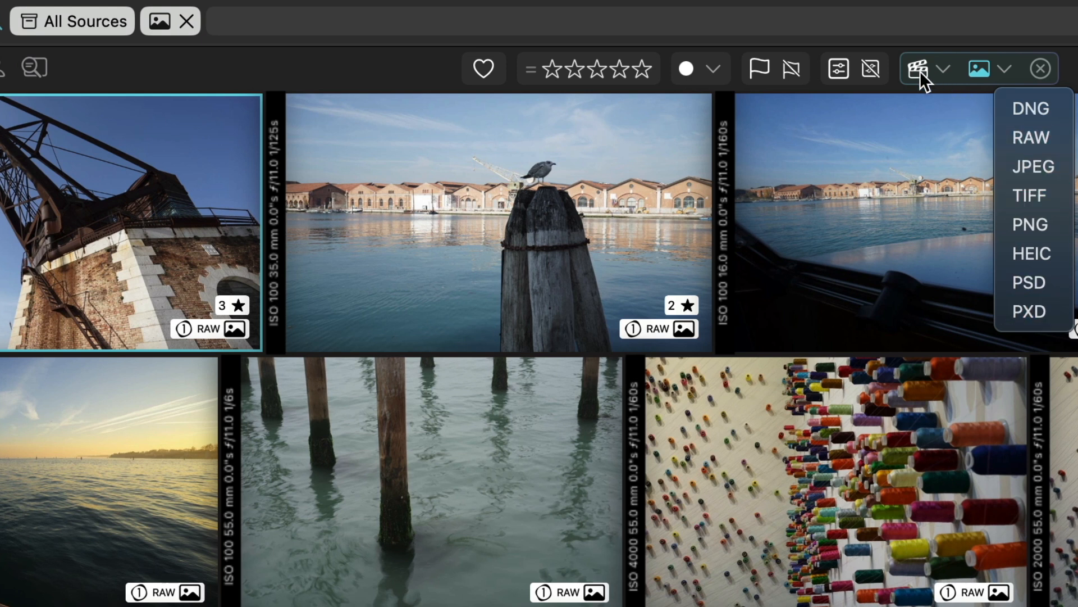
mouse_move(1032, 195)
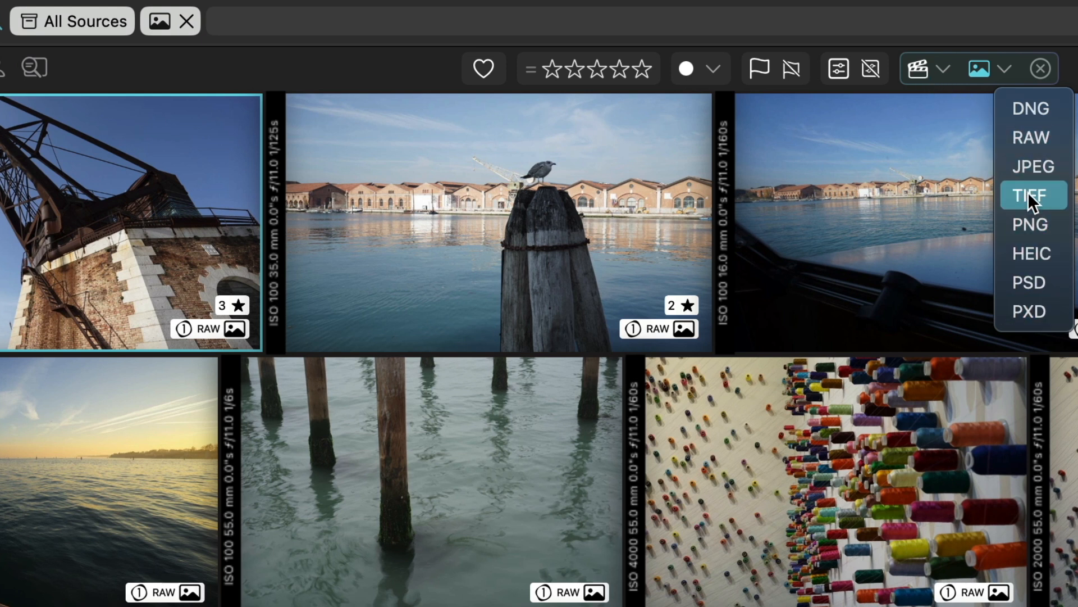
click(1029, 195)
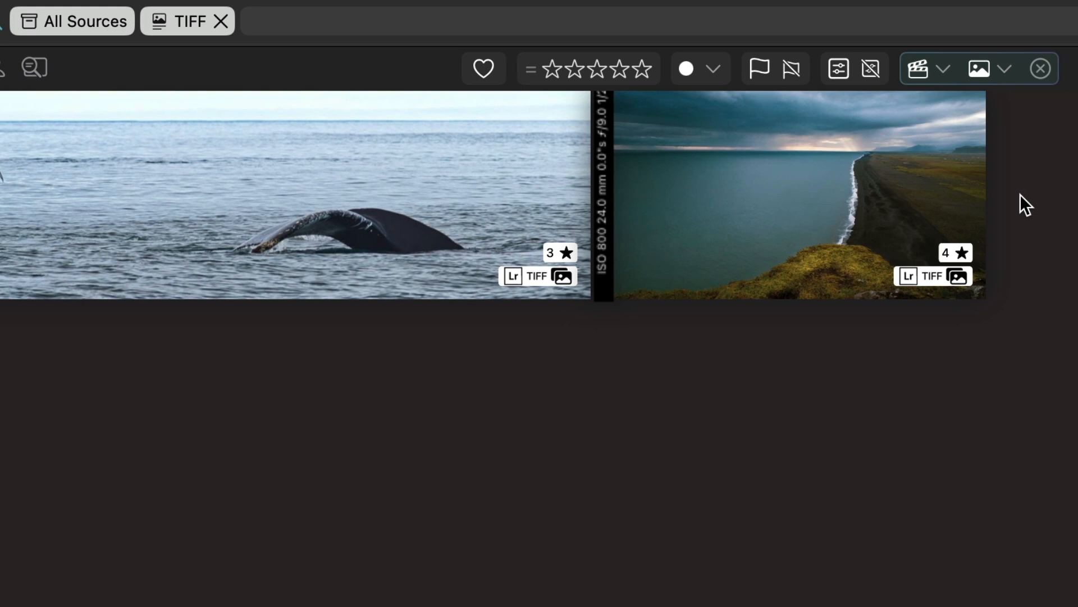
mouse_move(798, 219)
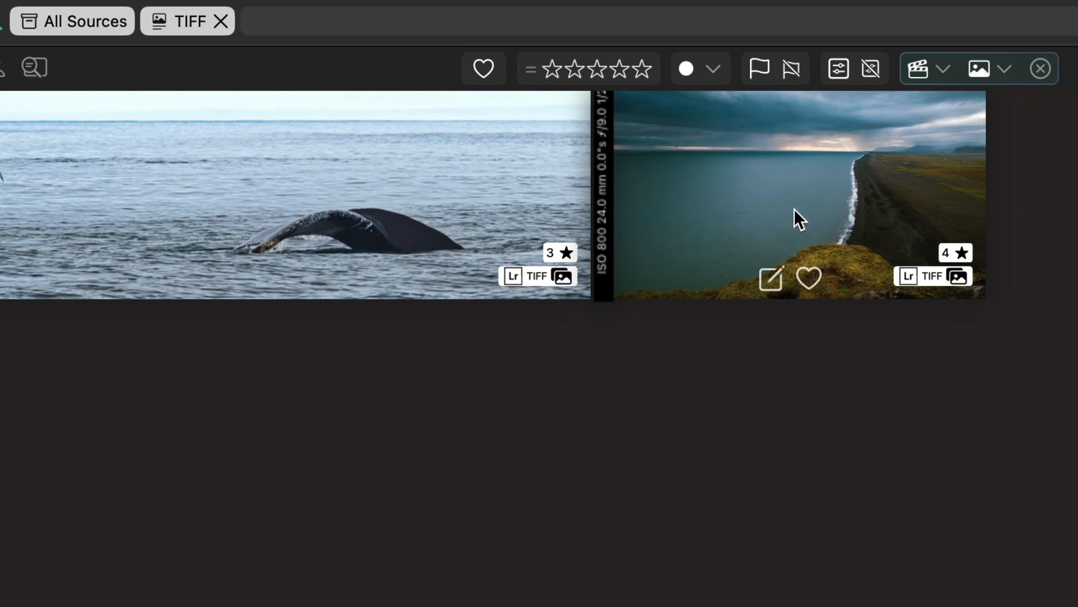
click(1006, 69)
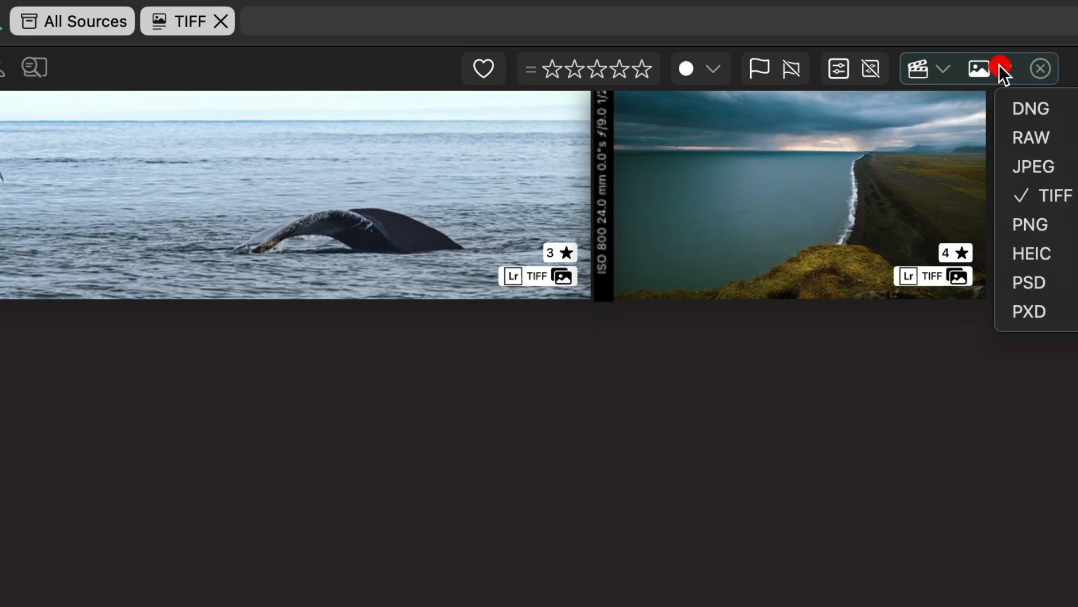
mouse_move(1039, 108)
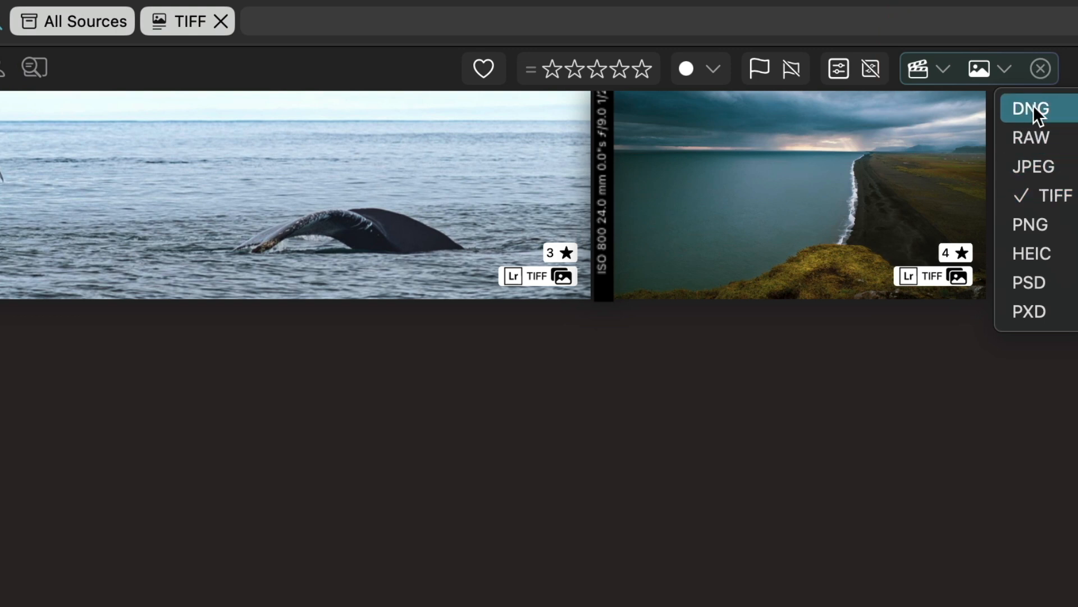
click(1033, 166)
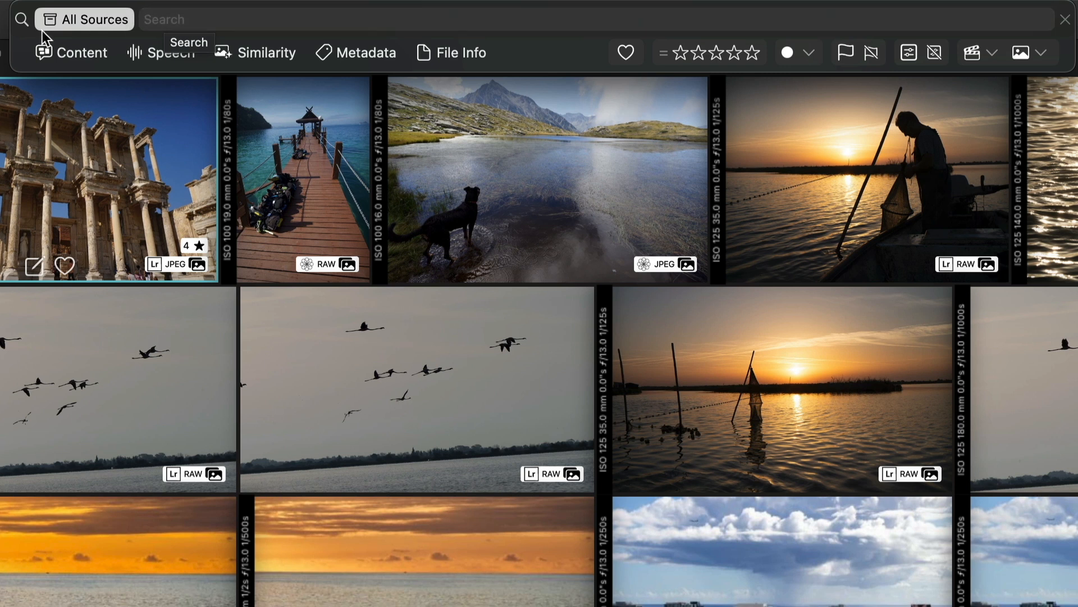
mouse_move(135, 77)
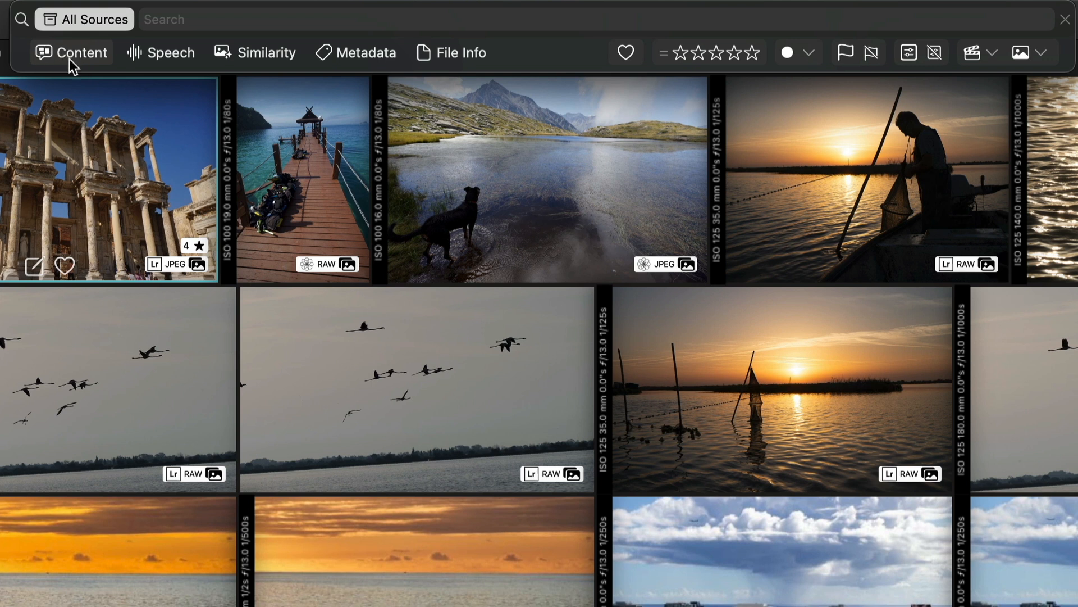
mouse_move(71, 52)
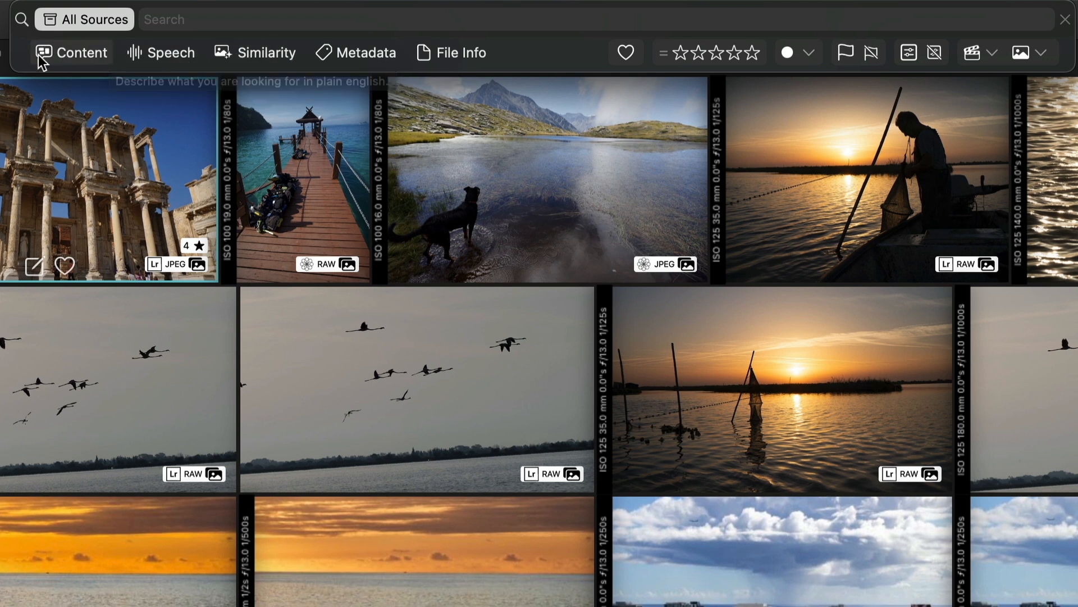
Step: Run a content search for 'white dog running grass' across All Sources
click(72, 53)
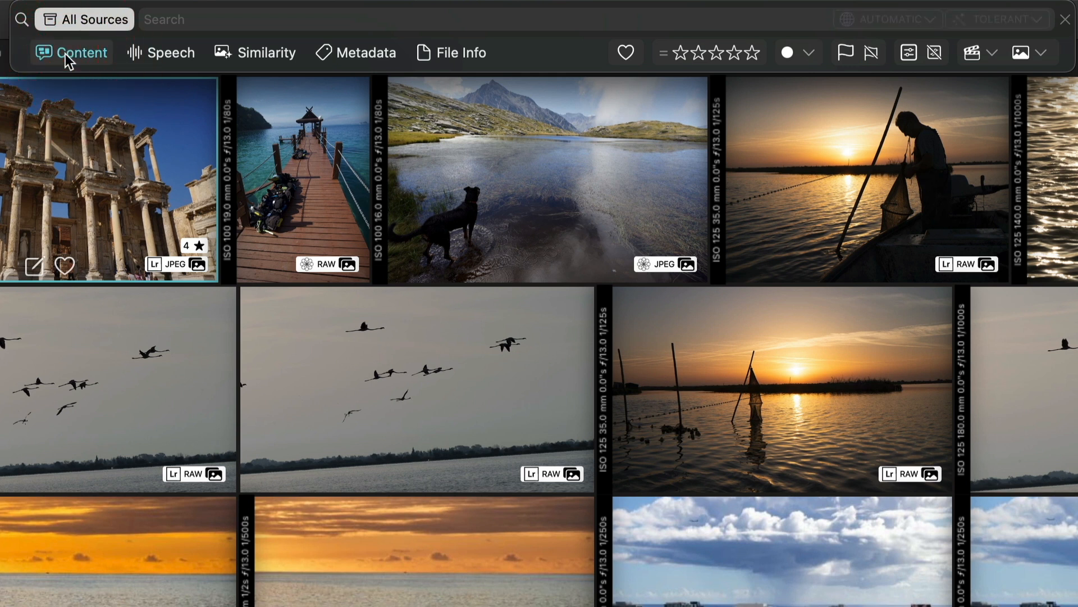
click(165, 19)
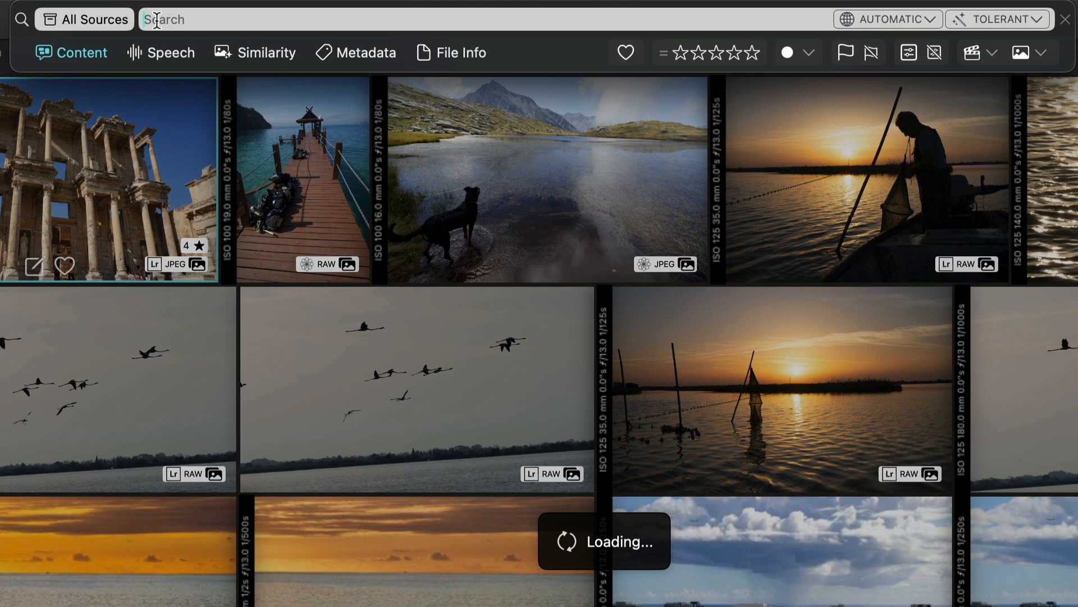
text(white)
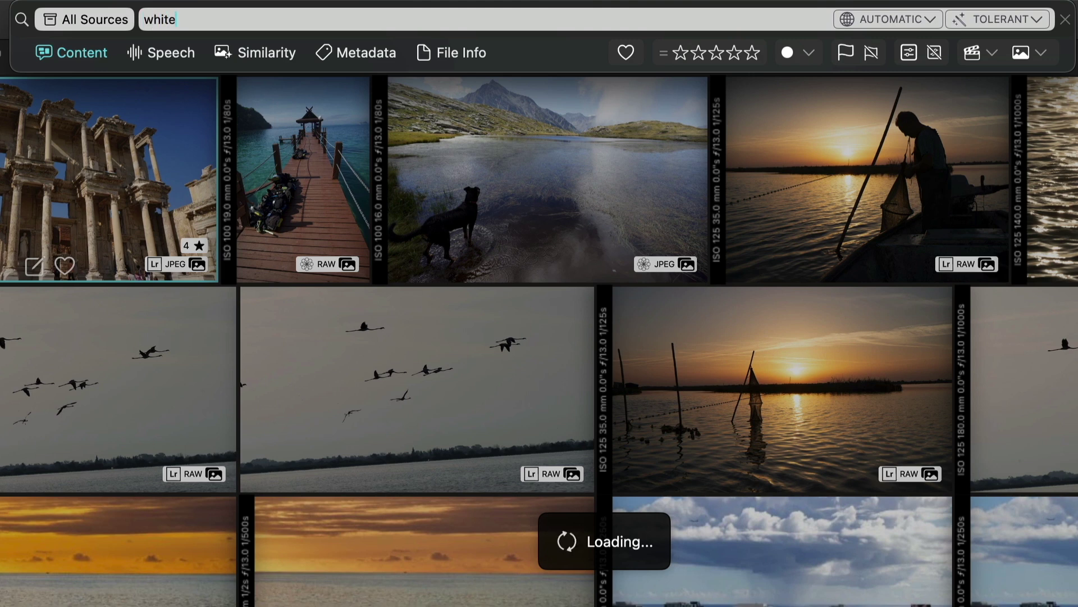
text(dog runno)
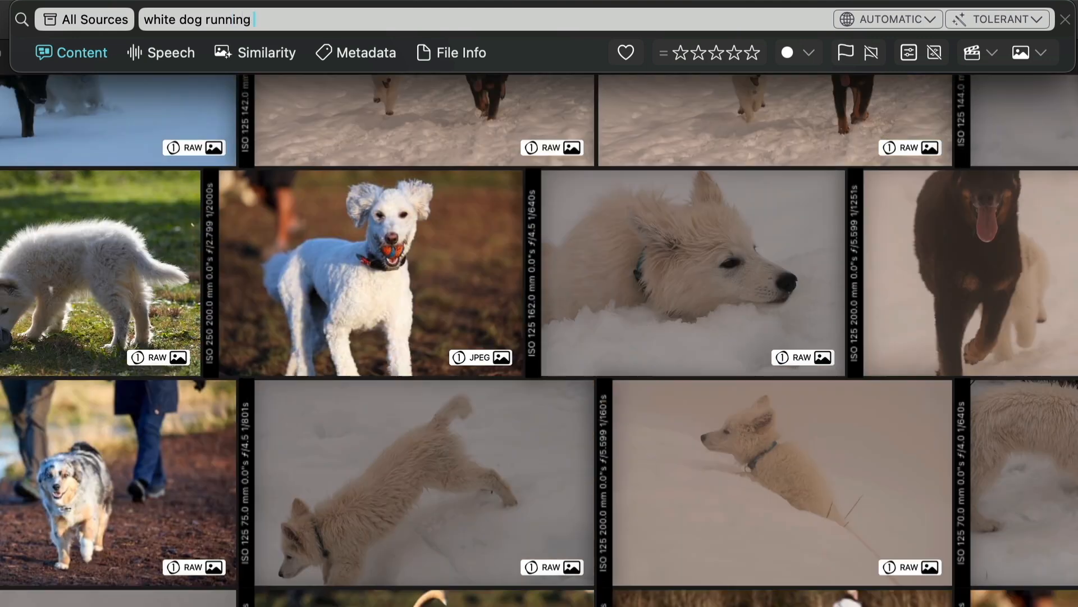
text(grass)
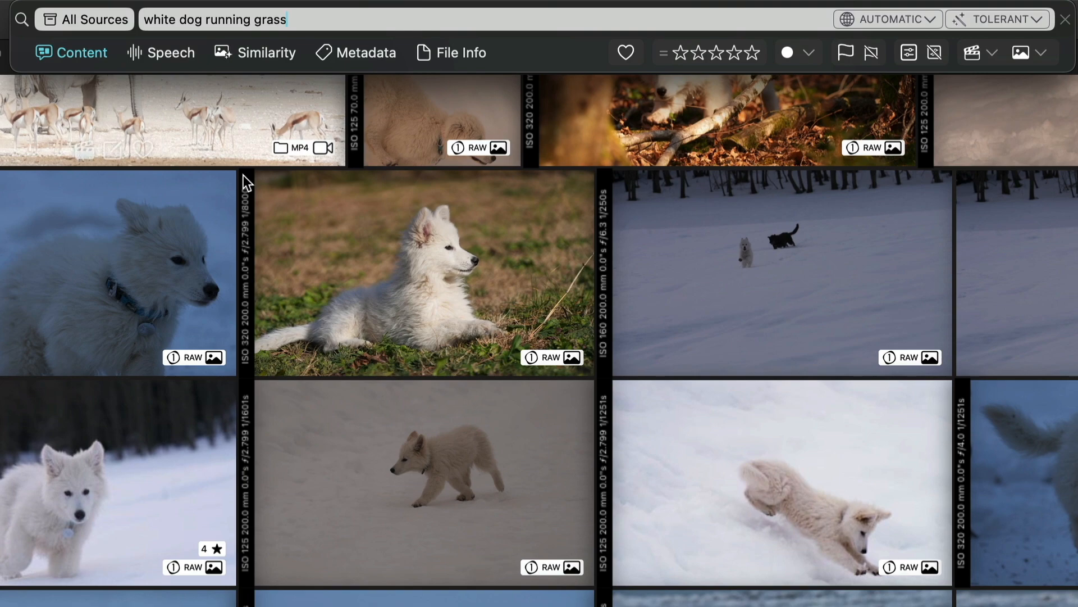
scroll(down, 3)
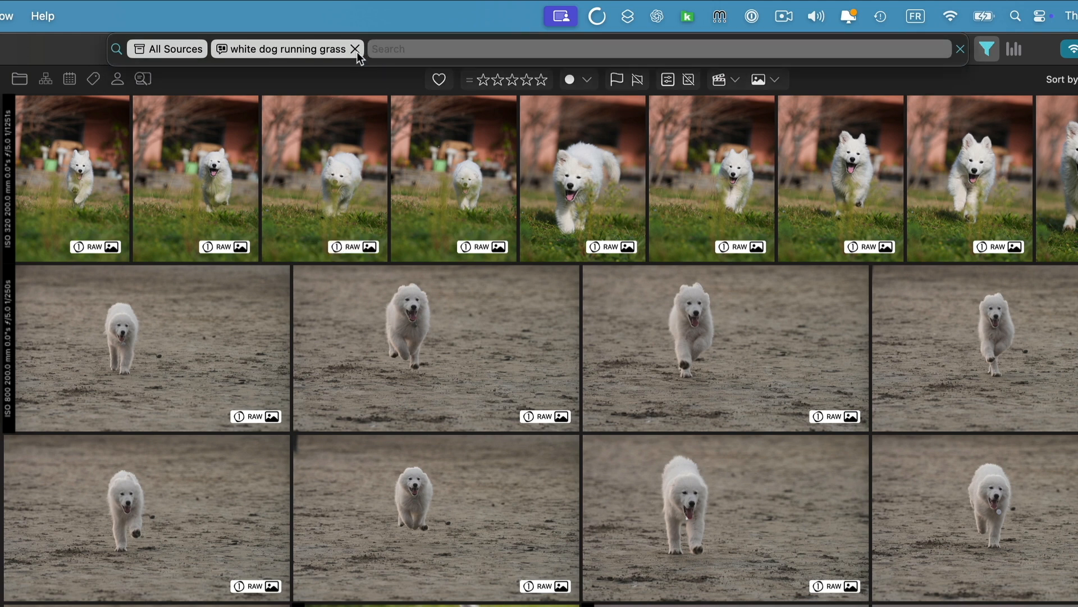
Step: Replace the white dog search with a 'mushroom' content search
click(356, 49)
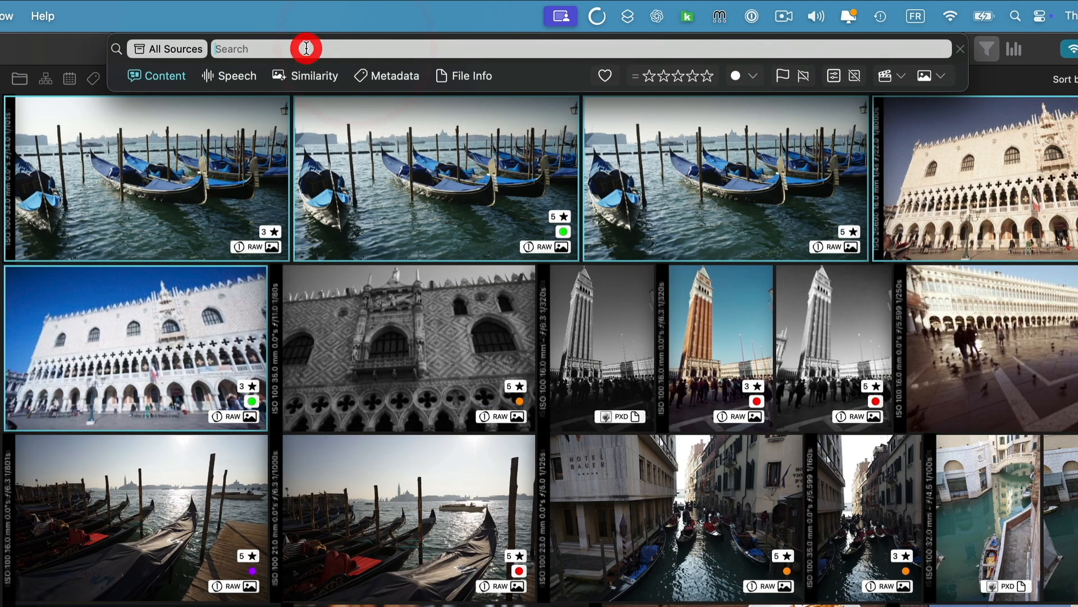
text(mushroo)
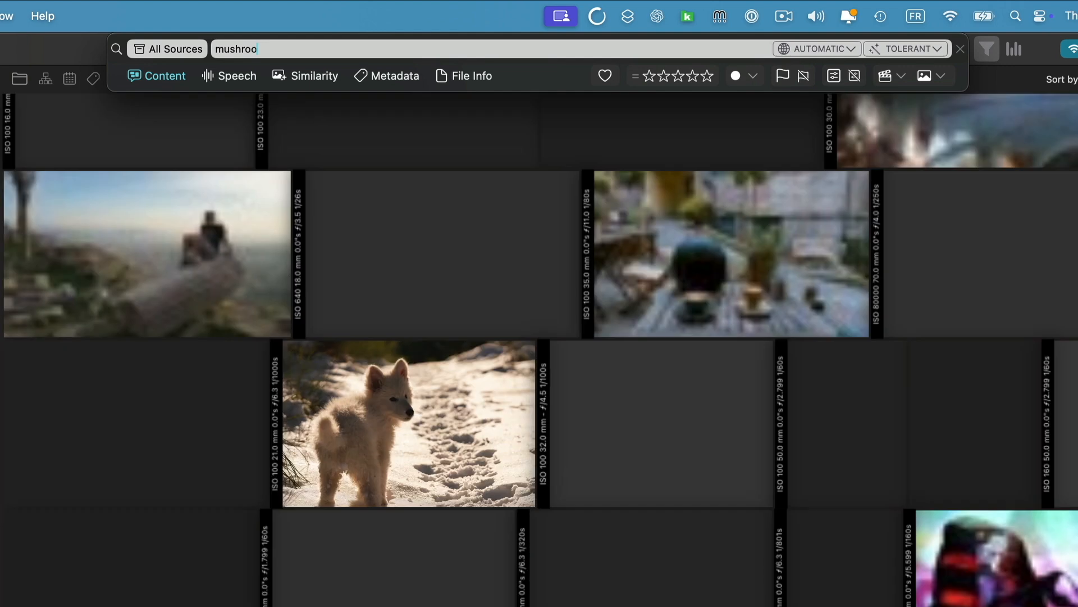
text(m)
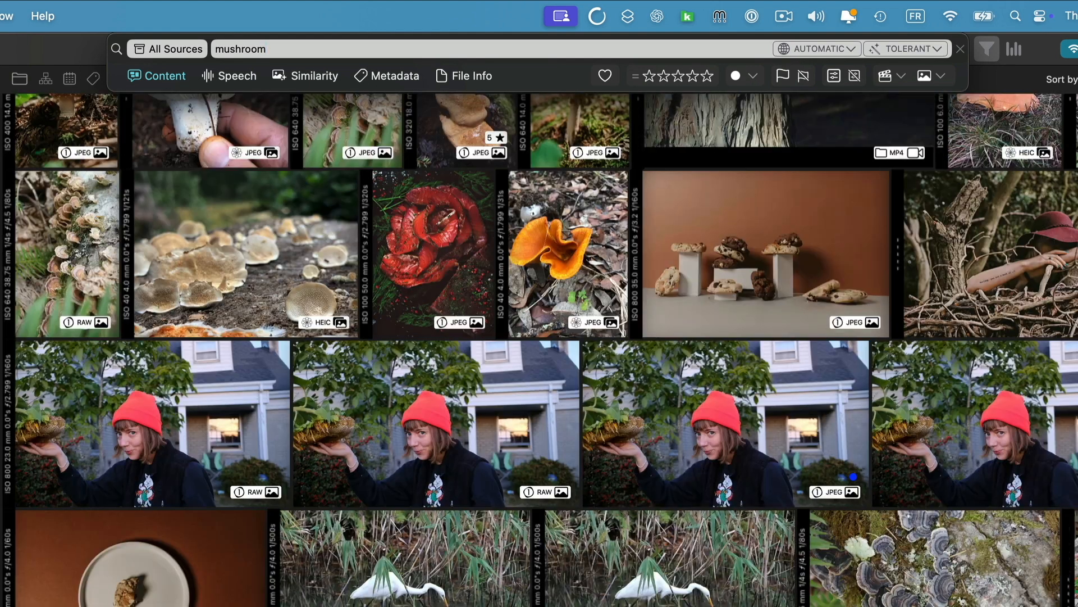
scroll(up, 3)
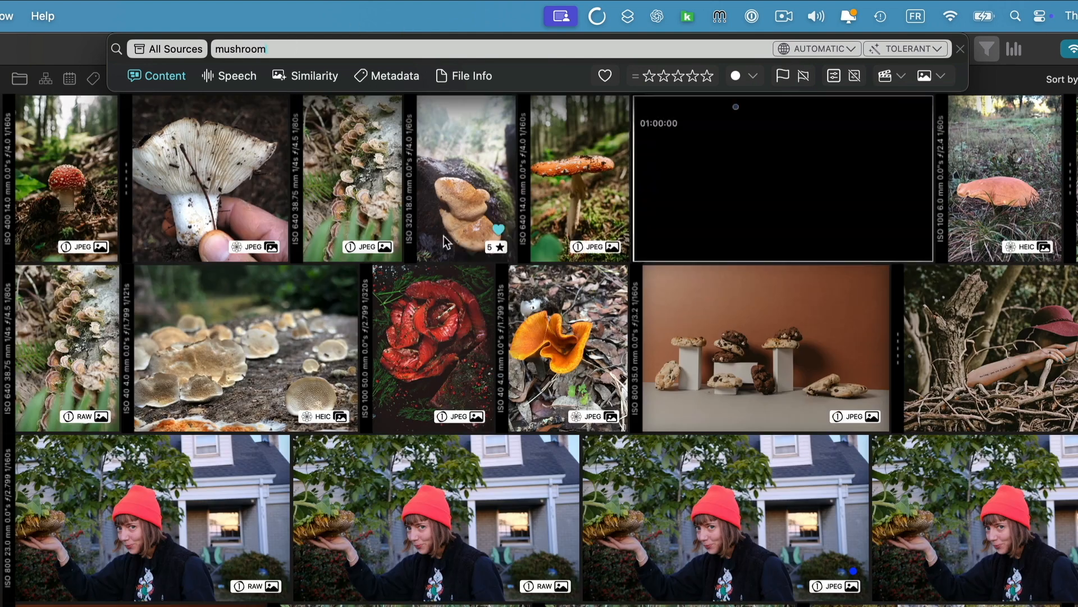
mouse_move(465, 246)
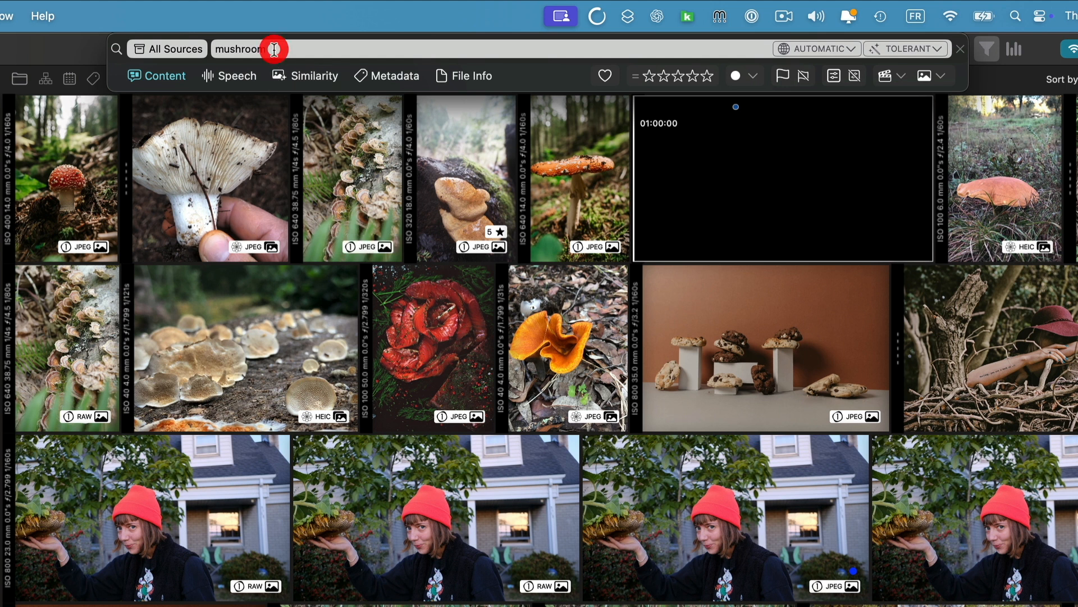
key(Return)
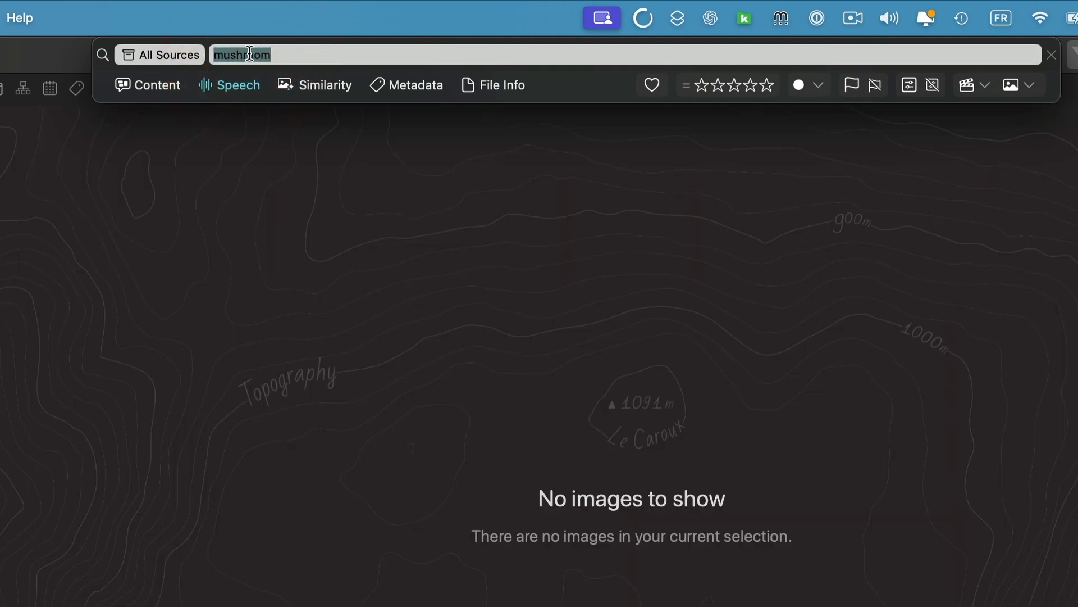
Step: Run a Speech search for 'seat belt' and play the video from a highlighted mention
text(seat b)
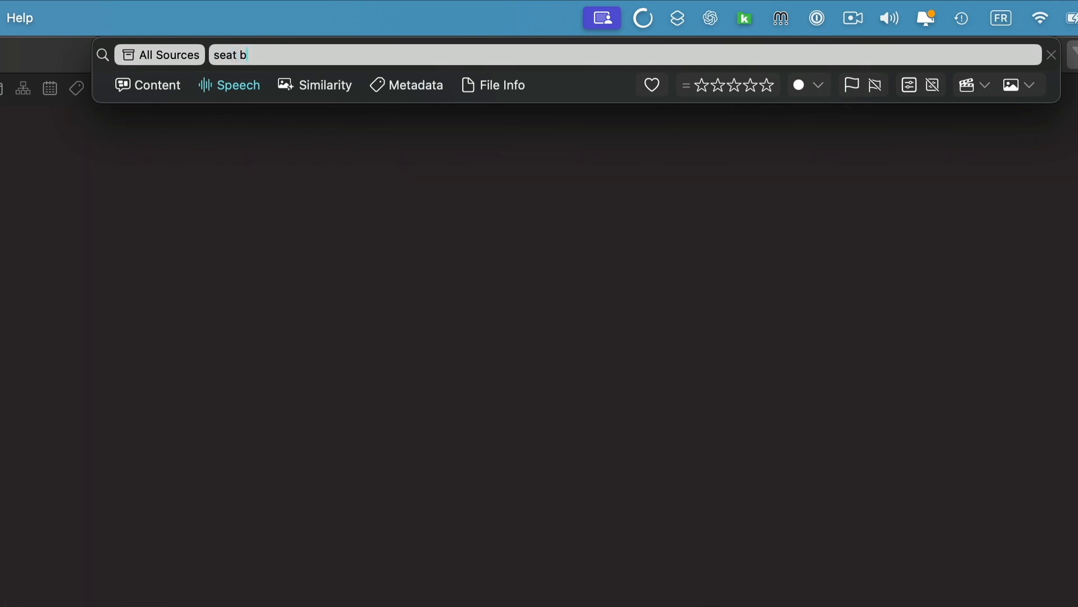
text(elt)
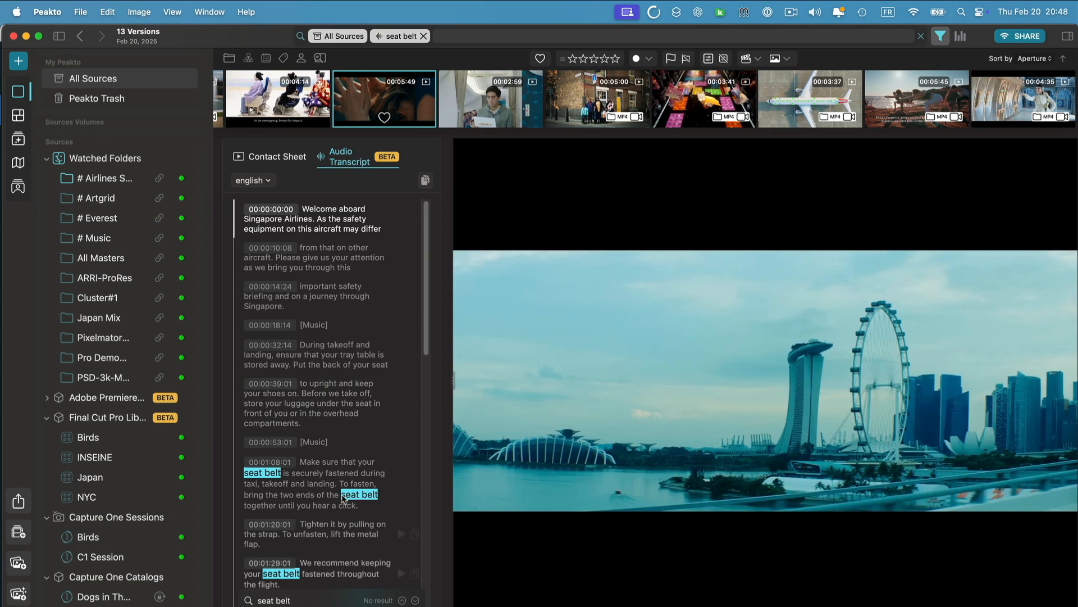
click(344, 472)
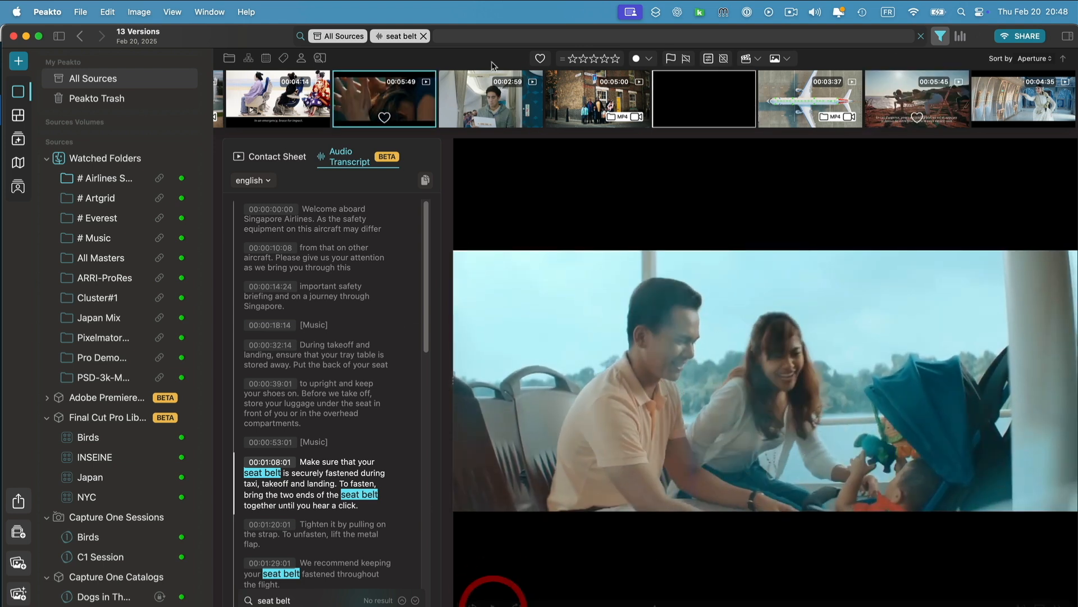
Step: Clear the seat belt search and switch to image Similarity search
click(424, 36)
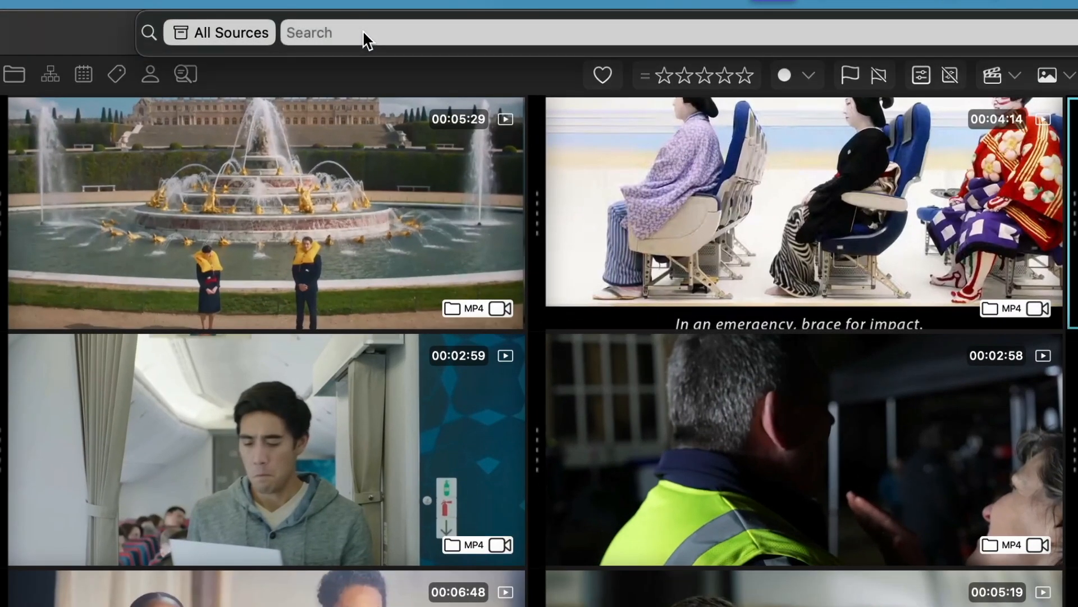
click(330, 33)
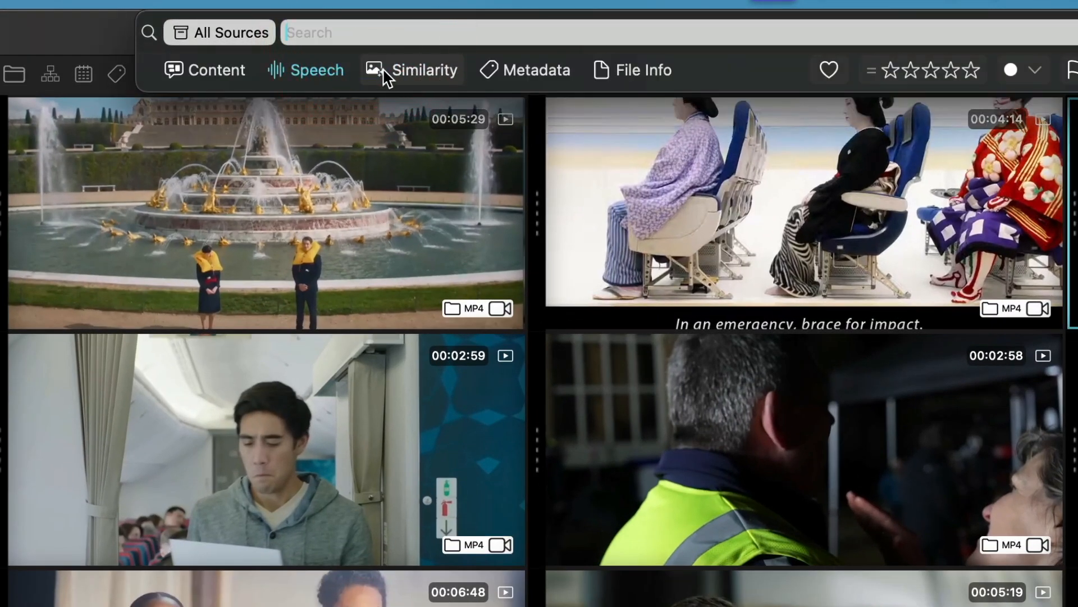
mouse_move(413, 76)
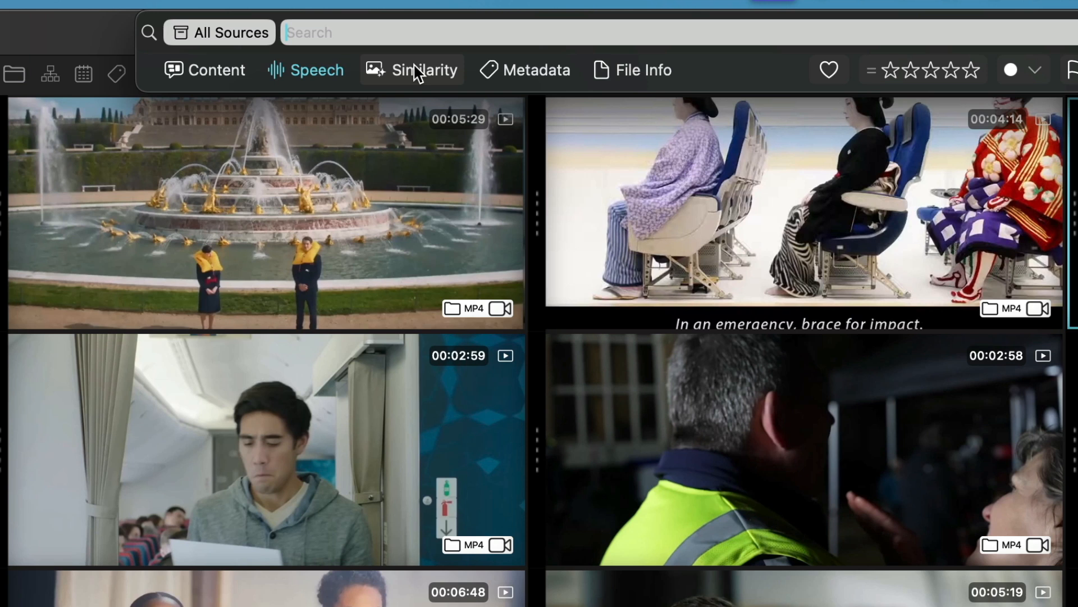
mouse_move(413, 70)
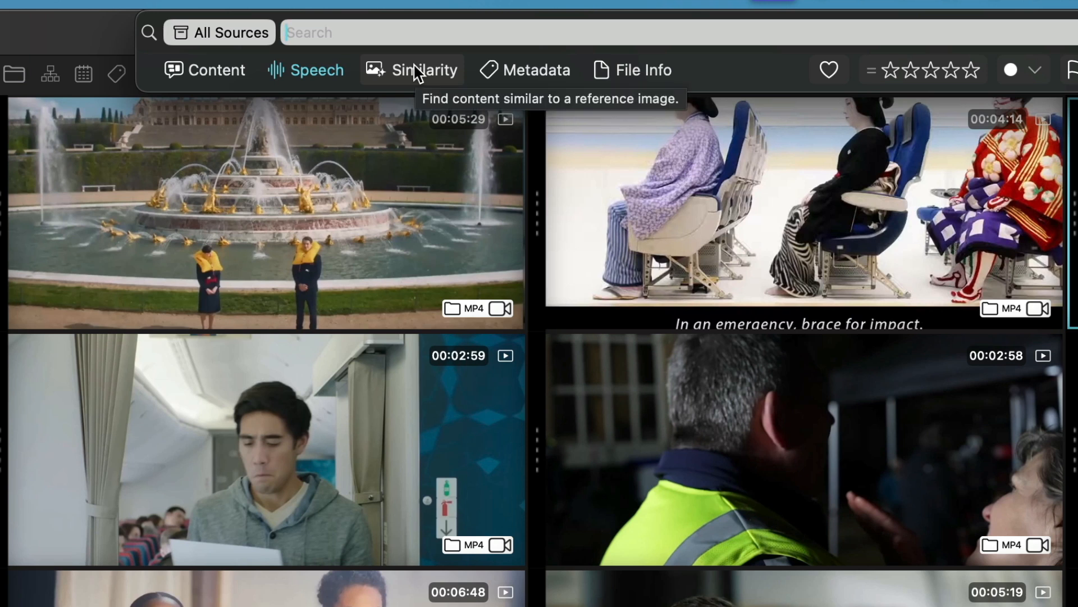
click(418, 70)
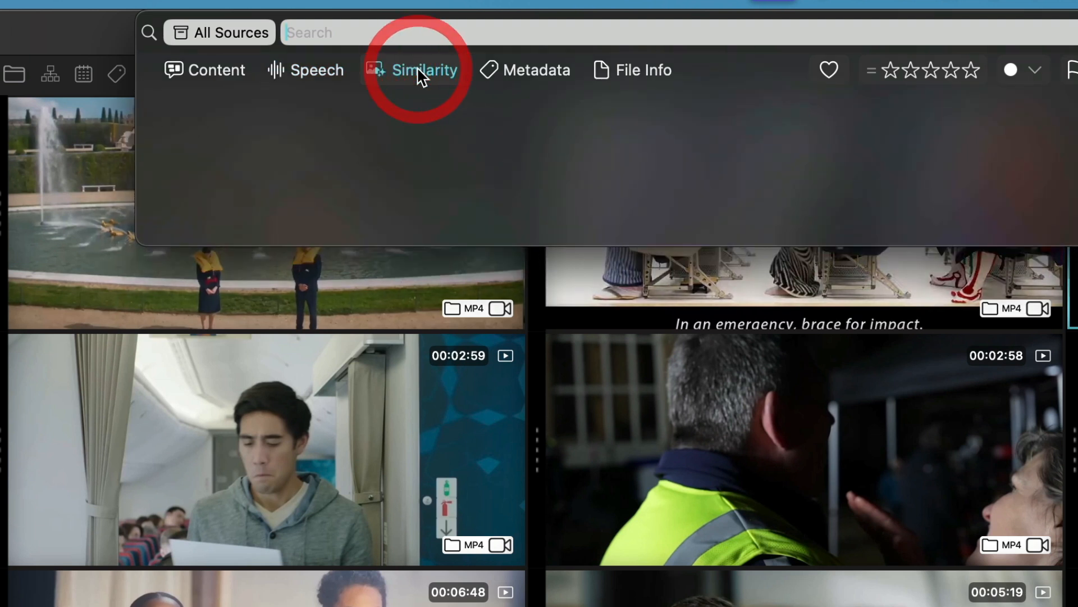
click(421, 69)
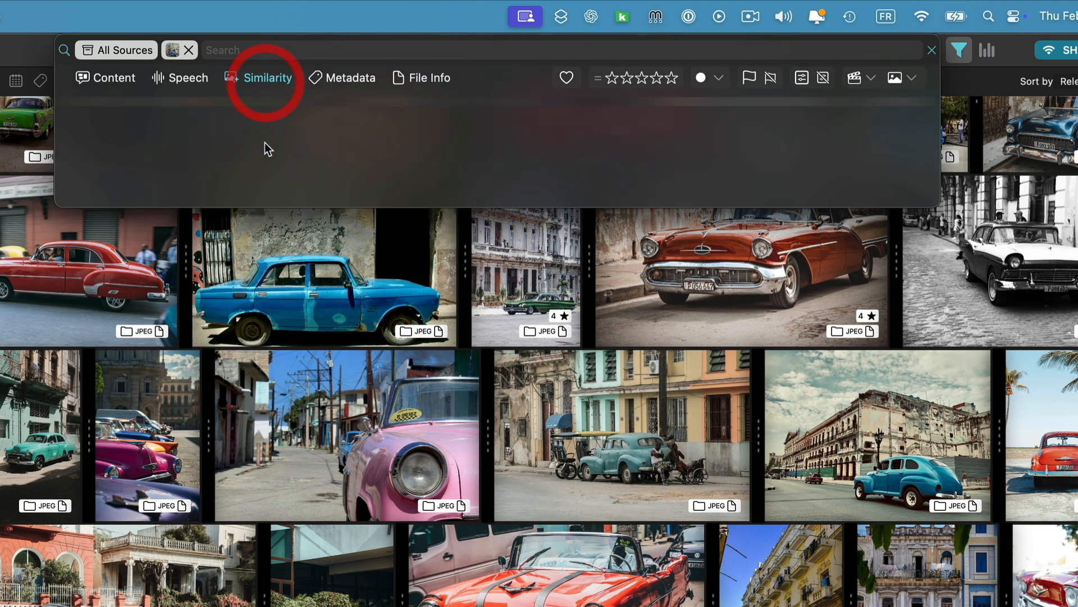
Step: Check the Standard/Tolerant strictness dropdown, then close it to view the blue car results
click(267, 77)
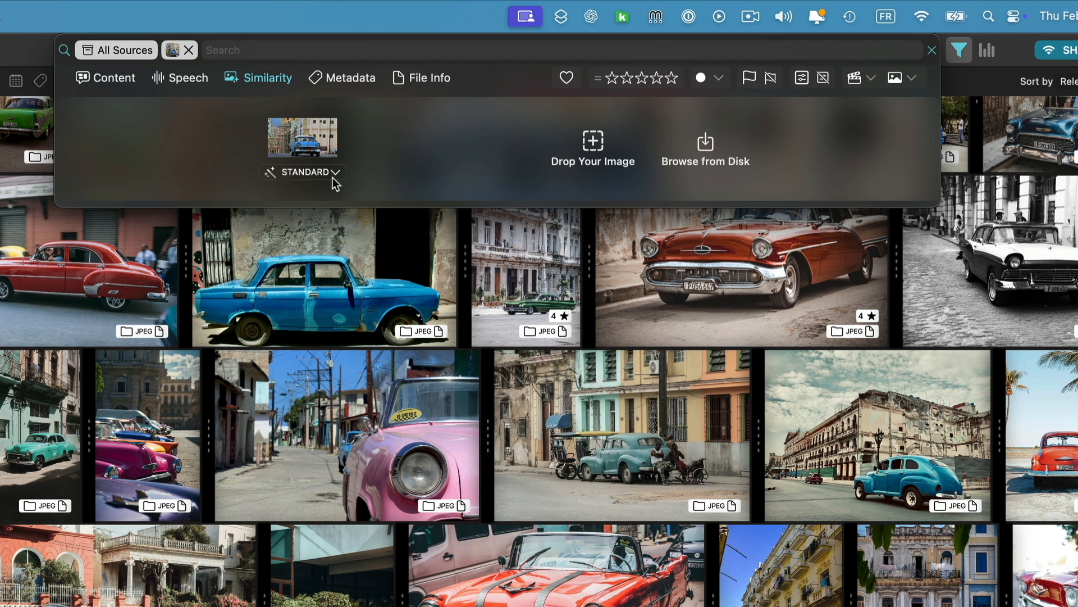
click(332, 172)
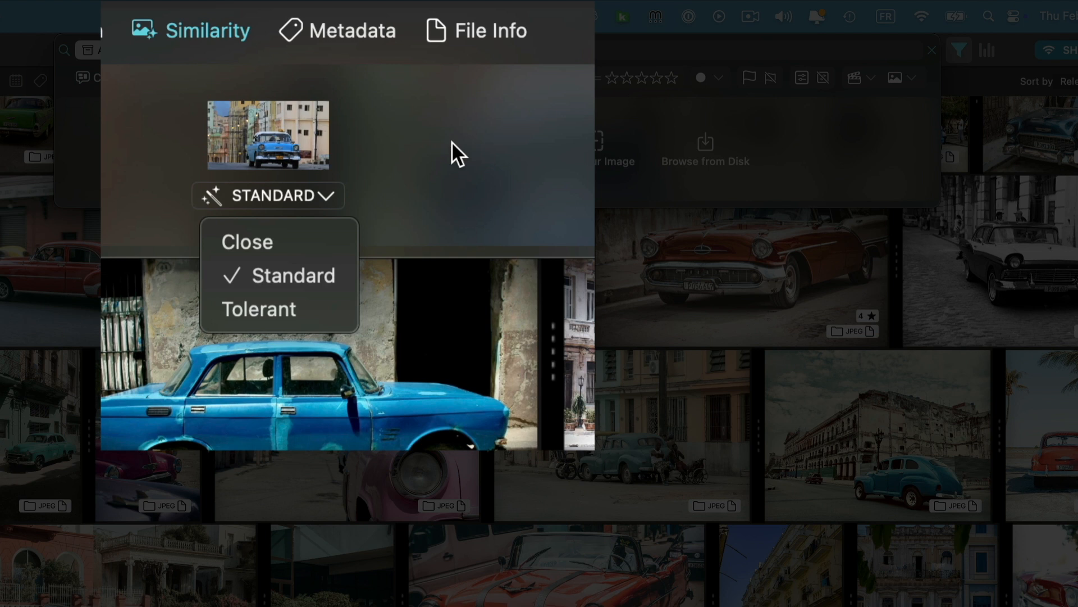
mouse_move(514, 150)
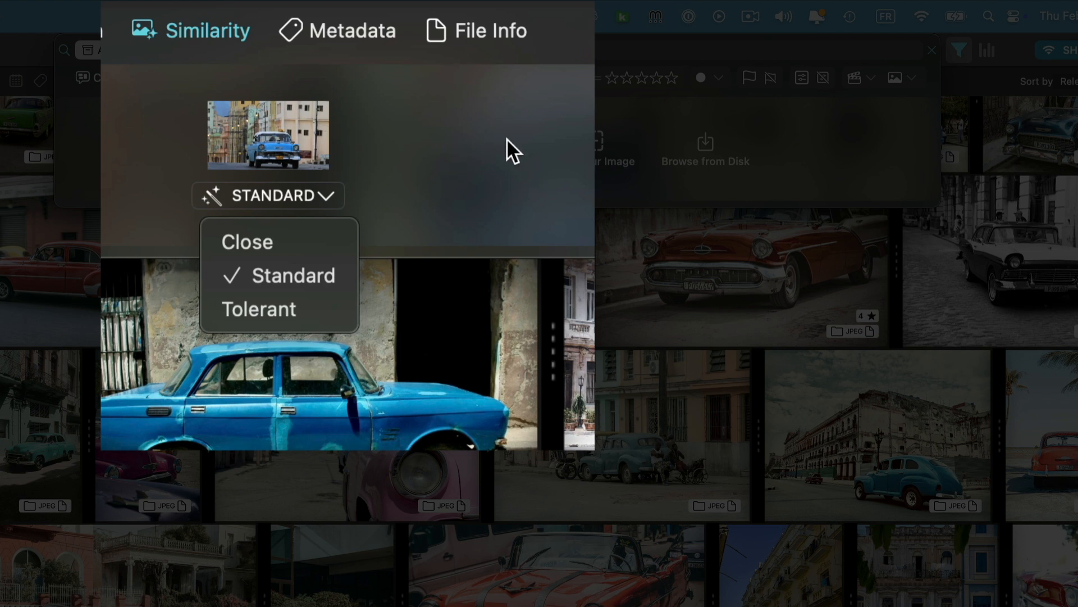
click(245, 241)
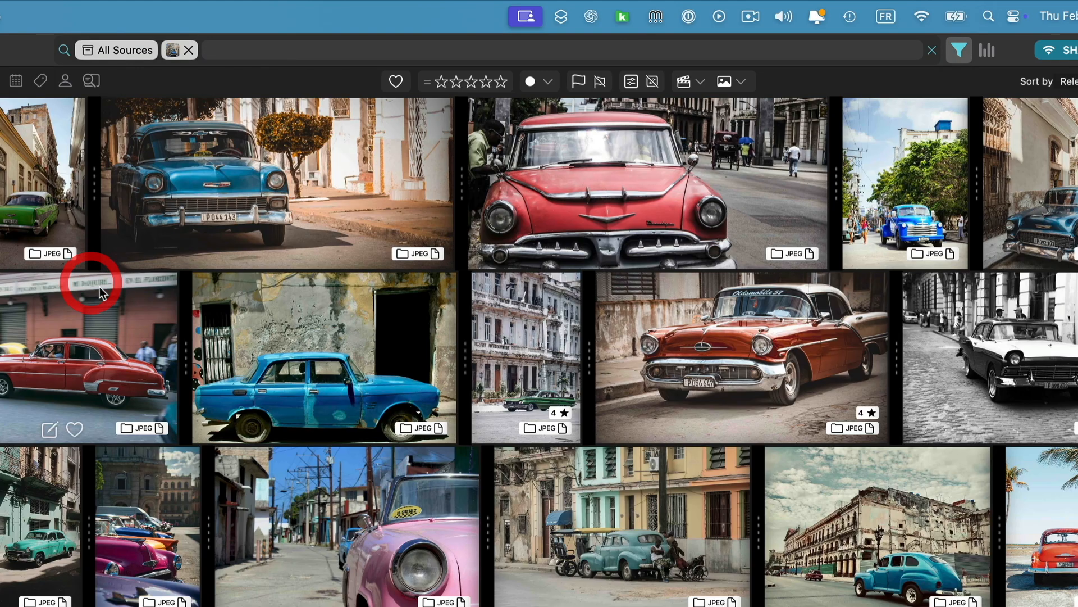
mouse_move(214, 62)
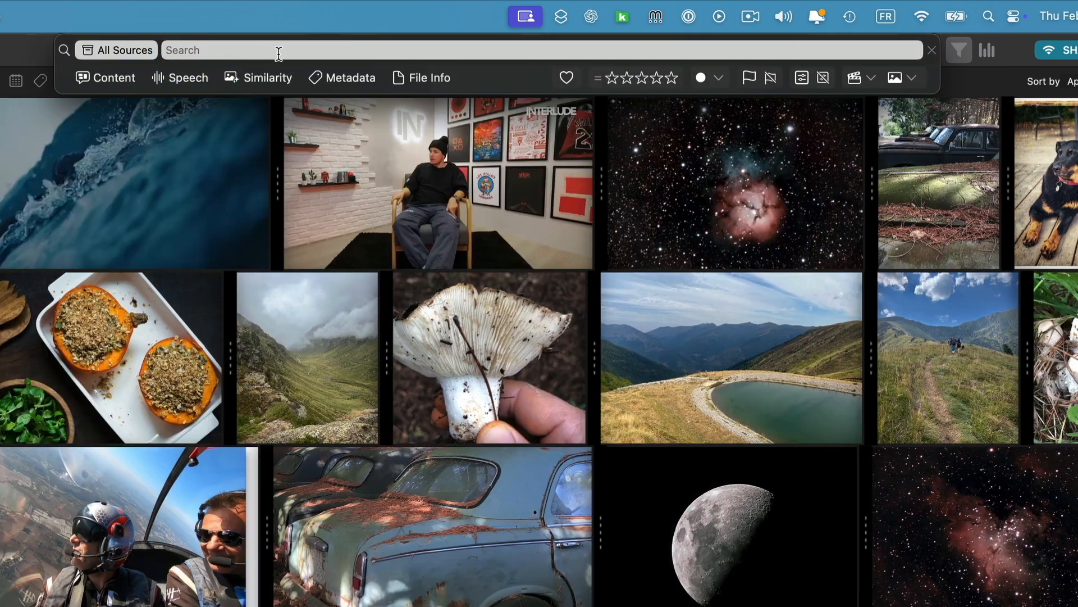
Step: In Metadata search, enter '10' and filter results to the ZV-E10 camera model
click(349, 76)
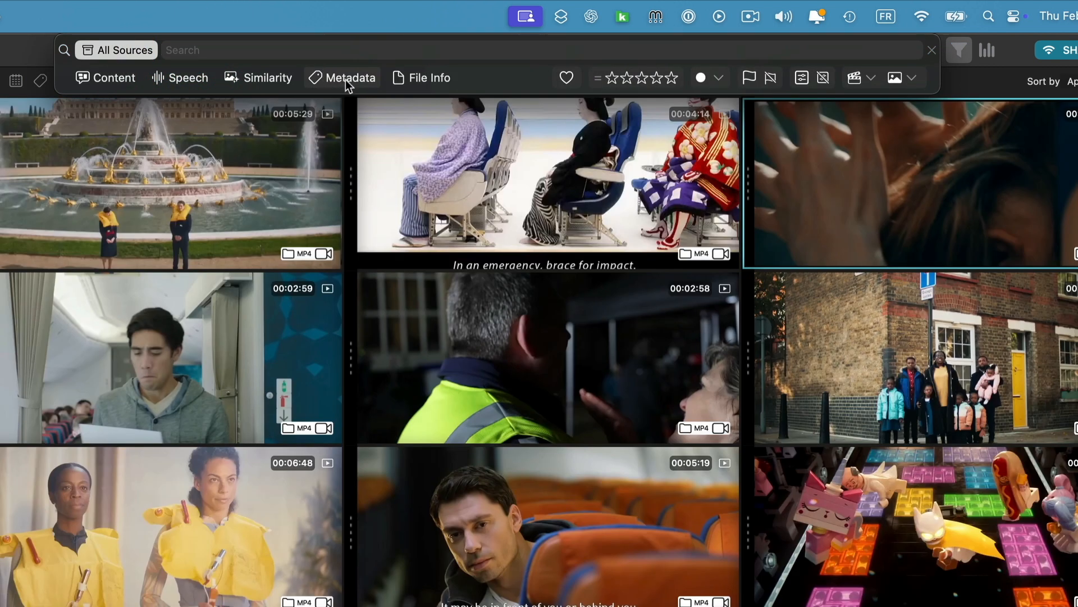
click(349, 77)
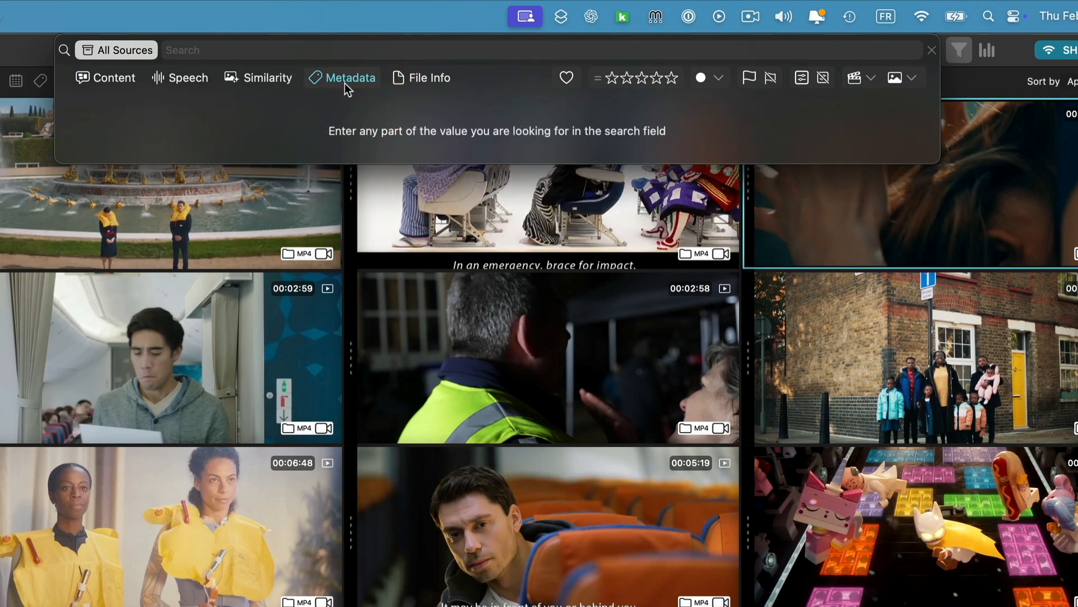
click(200, 49)
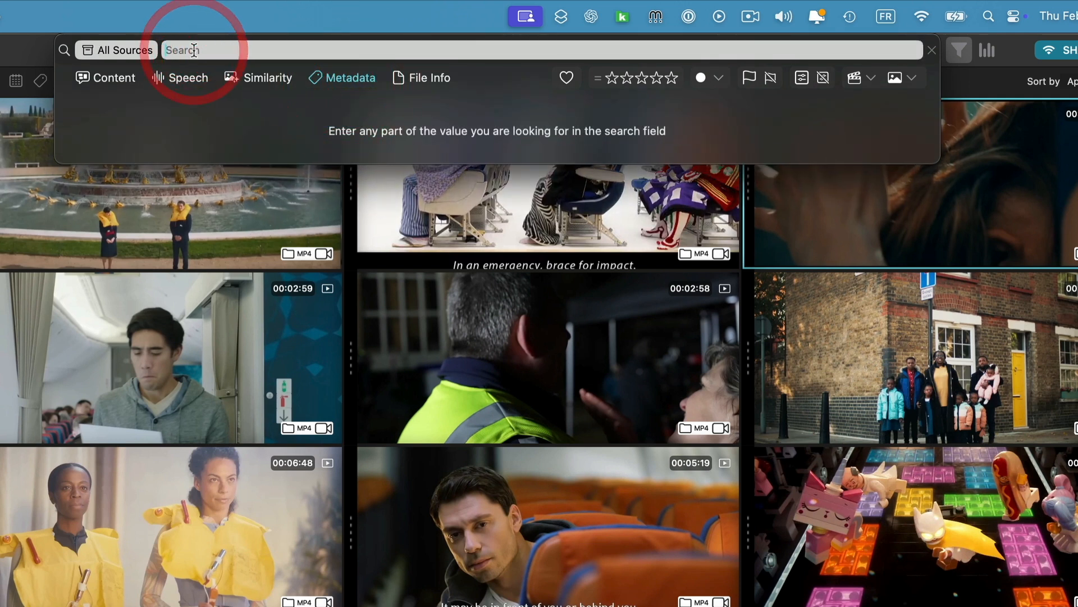
text(10)
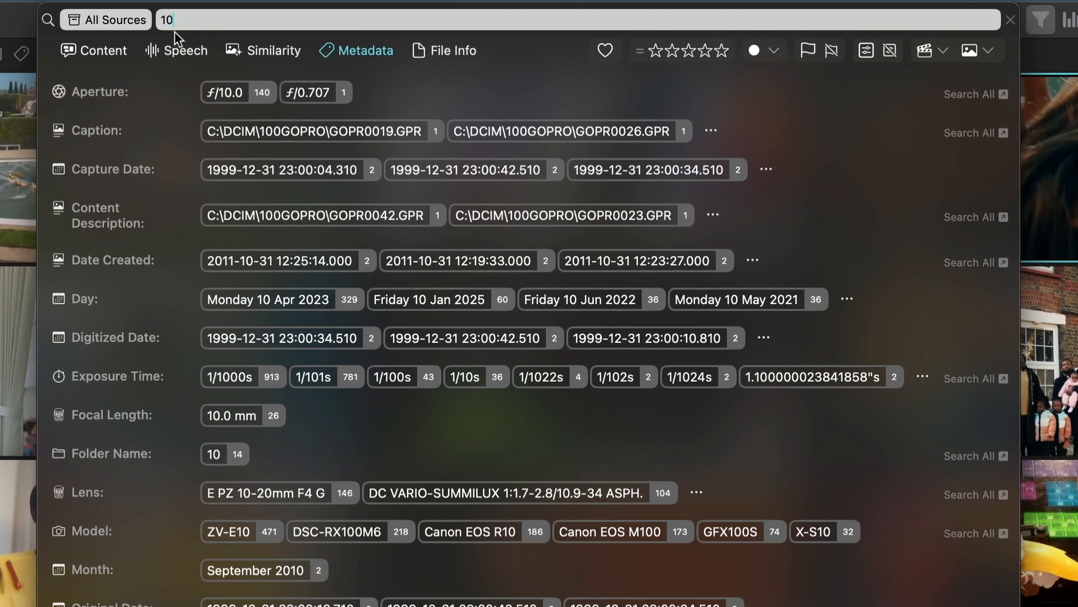
mouse_move(307, 110)
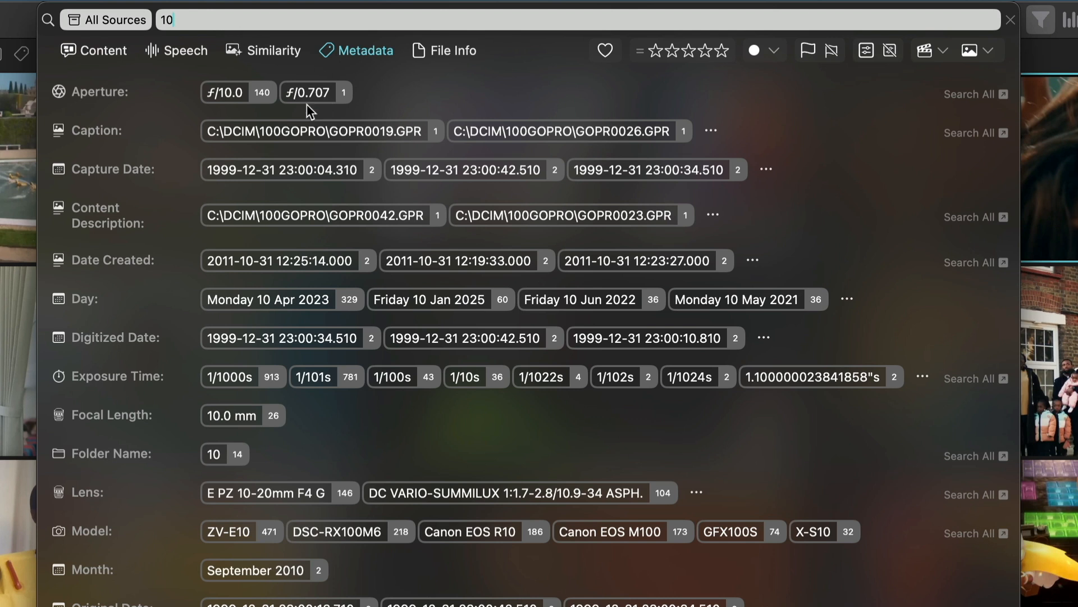
mouse_move(141, 219)
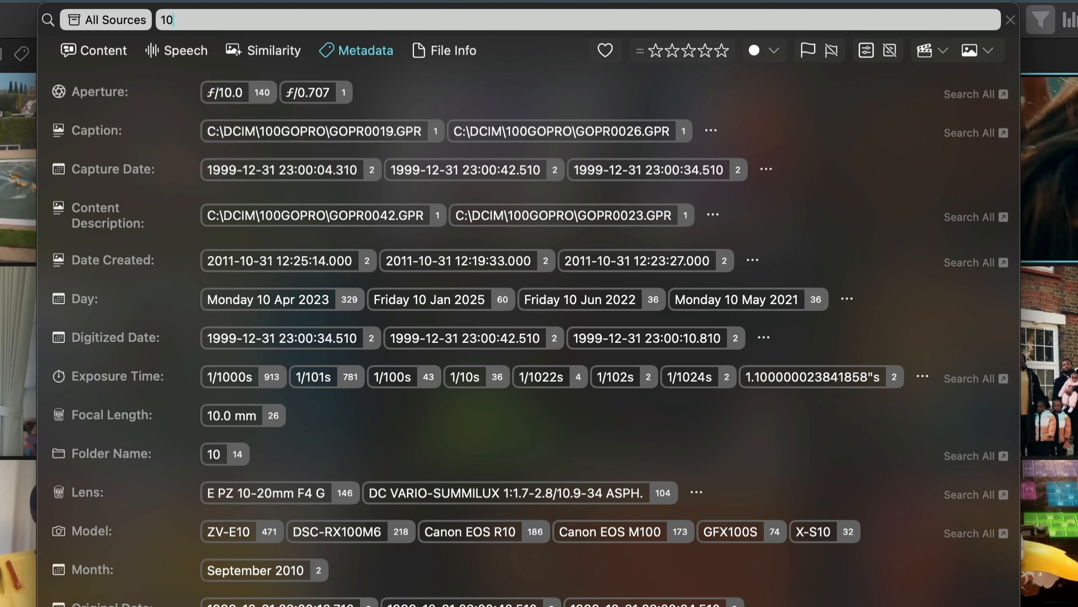
scroll(down, 3)
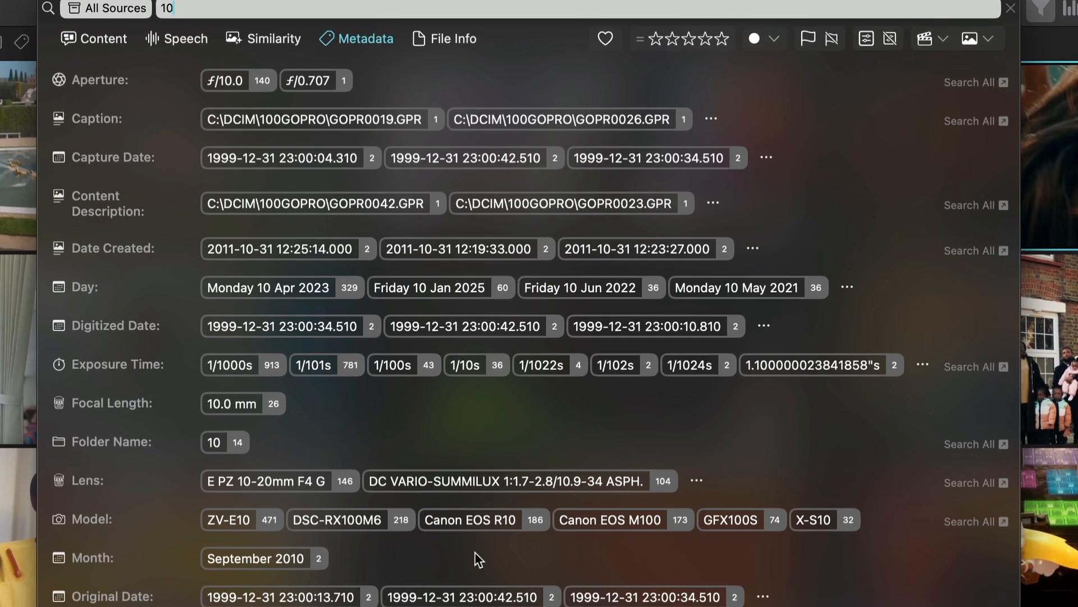
scroll(down, 3)
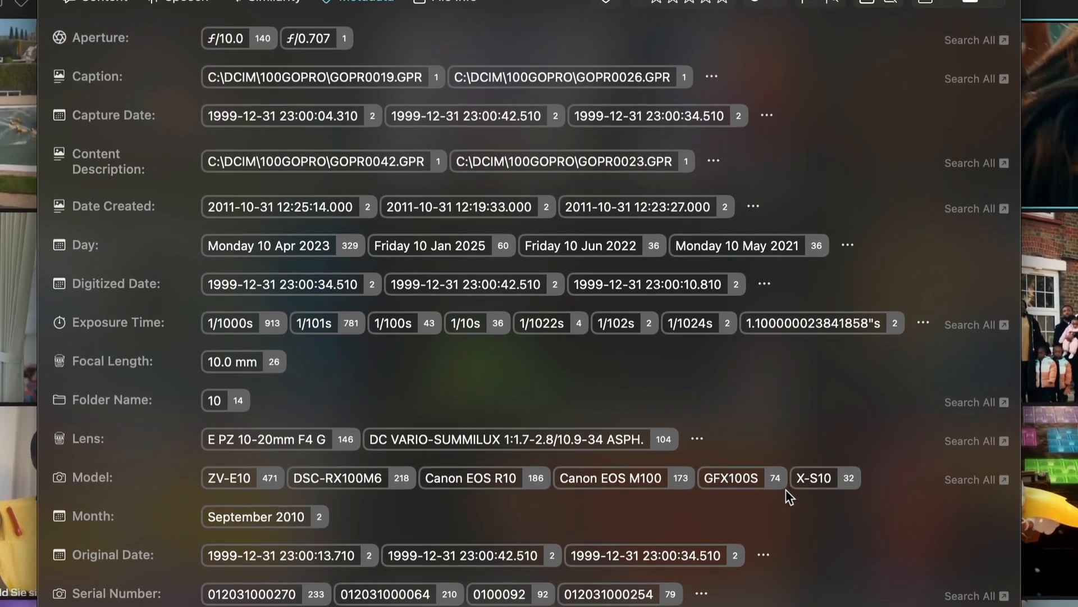
scroll(down, 3)
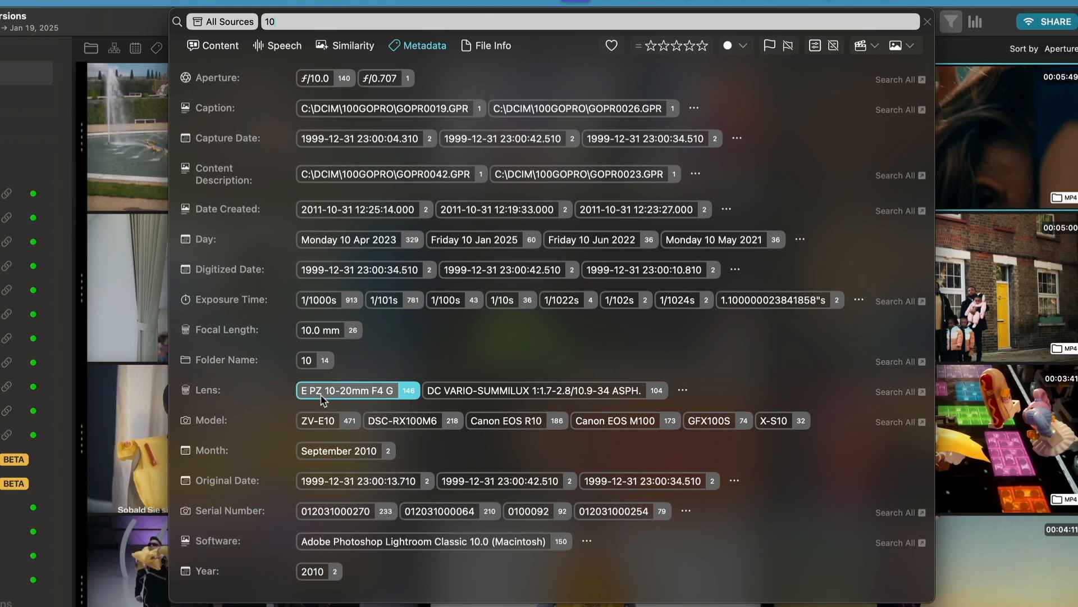
click(319, 420)
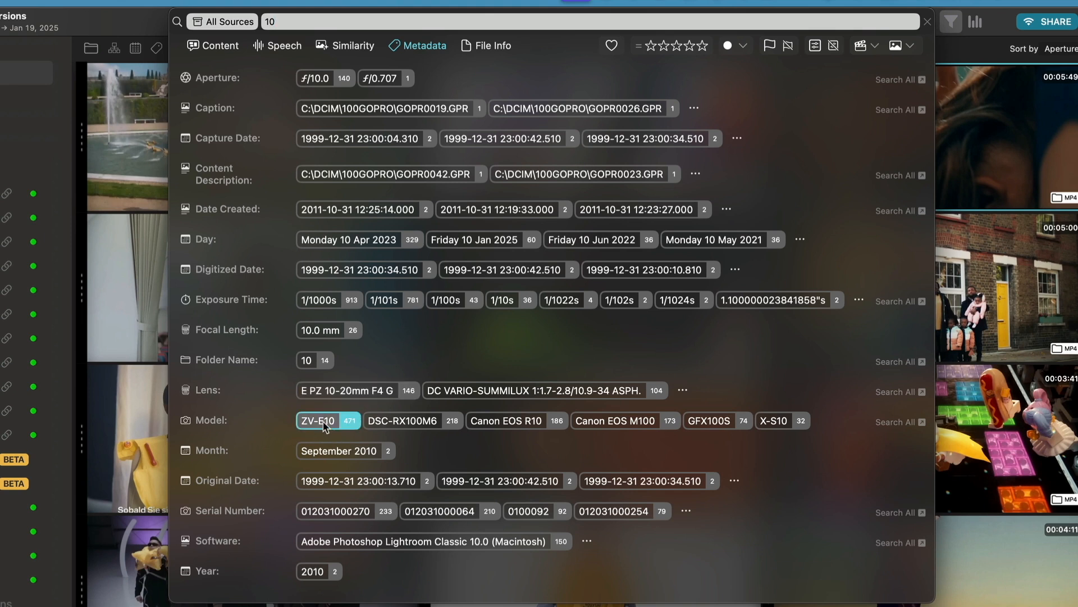
click(319, 420)
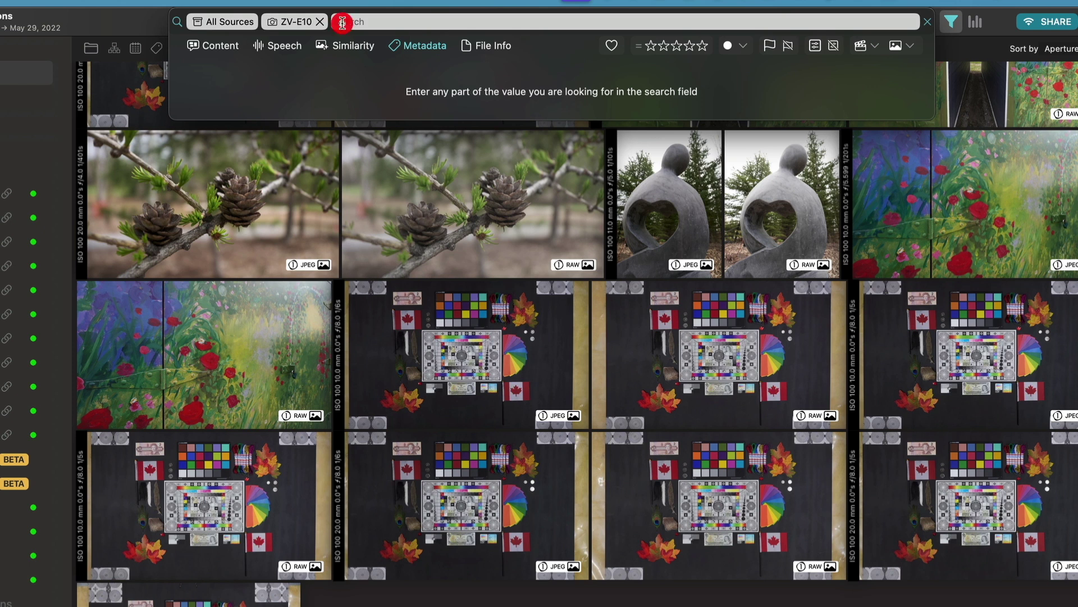
Step: Add a 1/1000s exposure filter, view the chicken photo's details, then remove that filter
text(1000s)
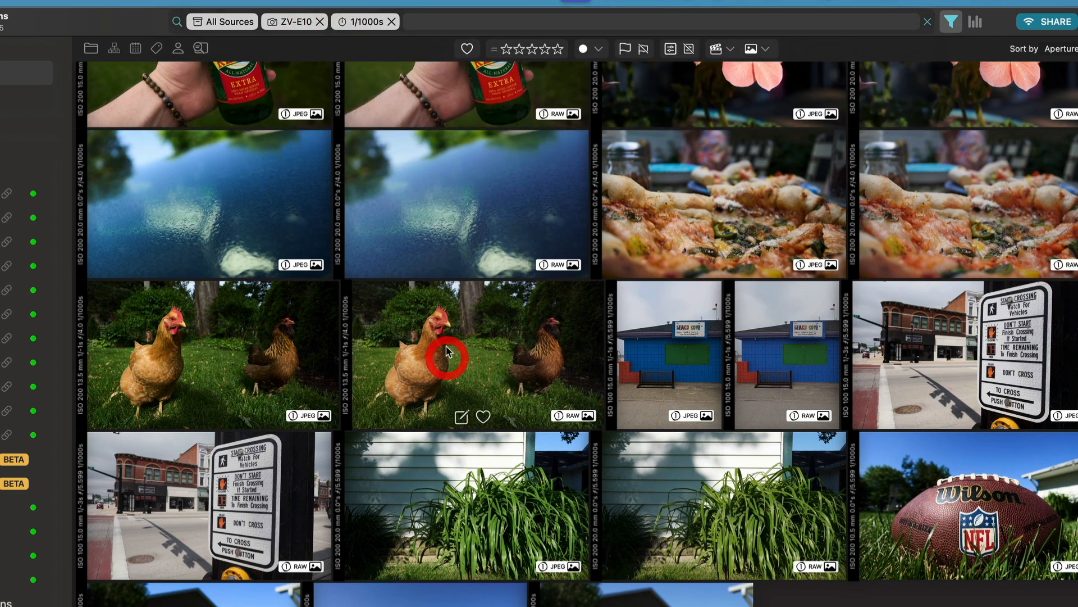
click(447, 355)
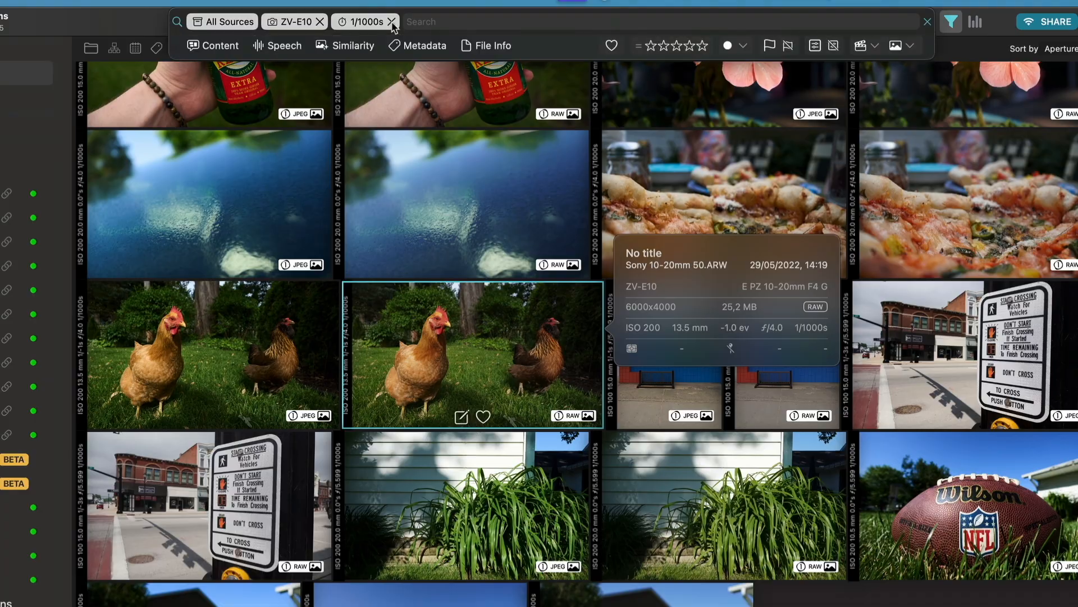
click(392, 21)
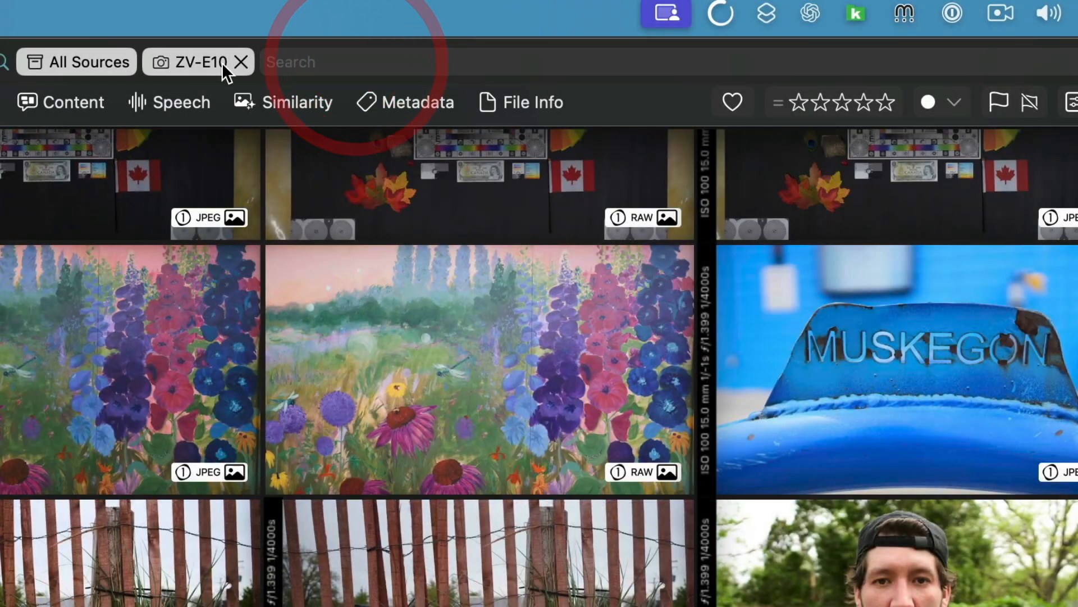
Step: Remove the ZV-E10 filter, try a File Info search for '0035', then clear it
click(241, 62)
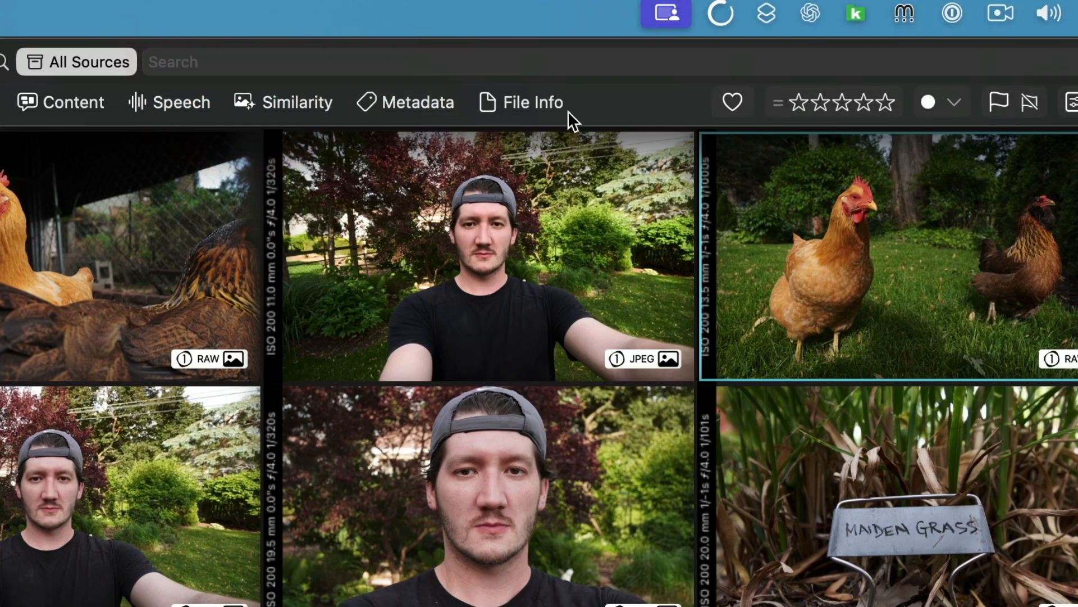
click(533, 102)
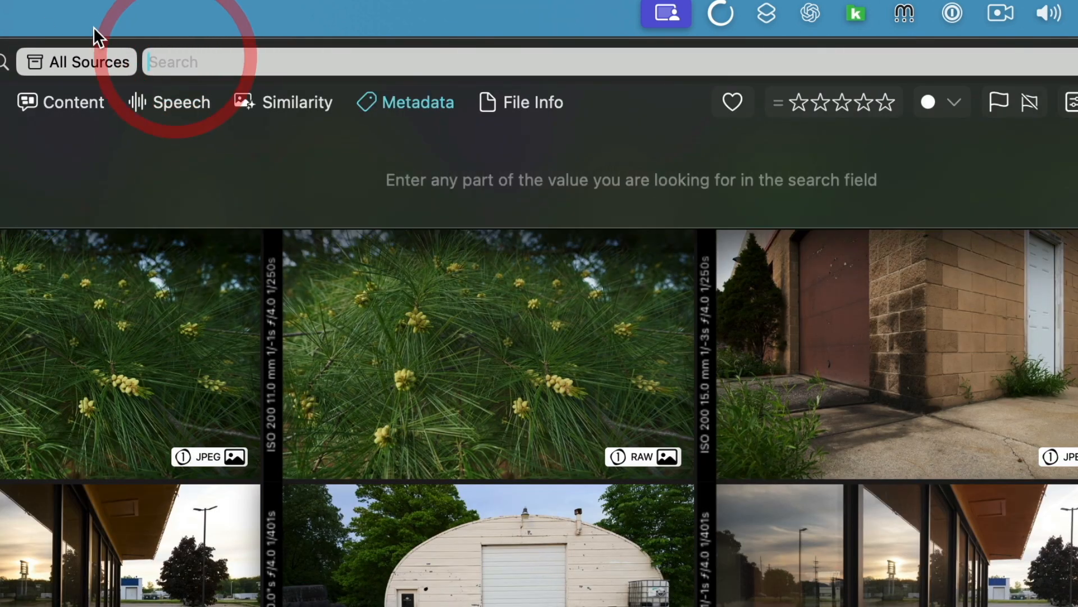
text(0035)
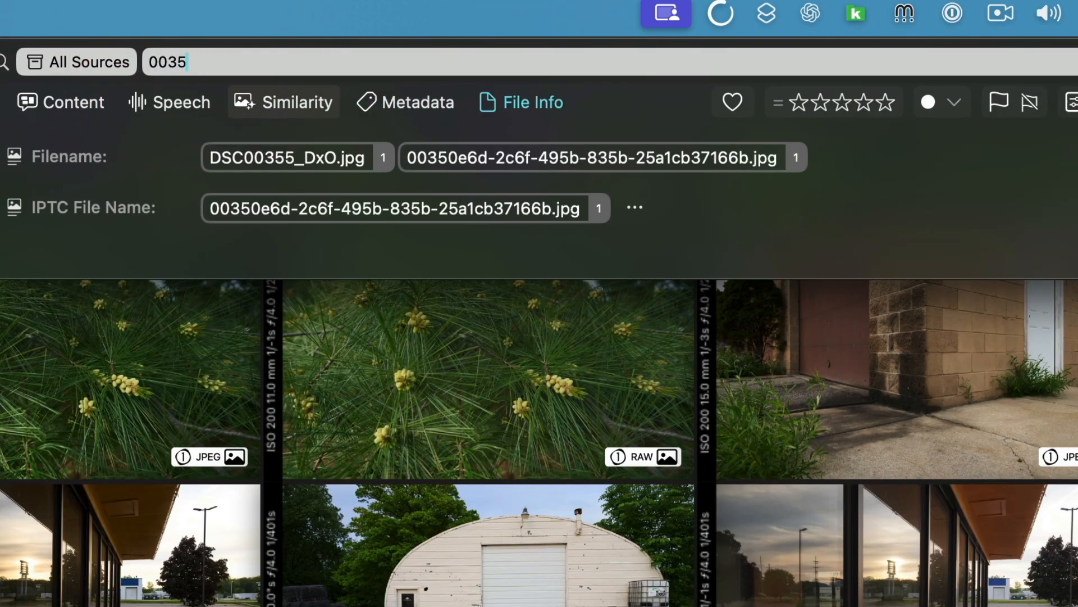
click(285, 156)
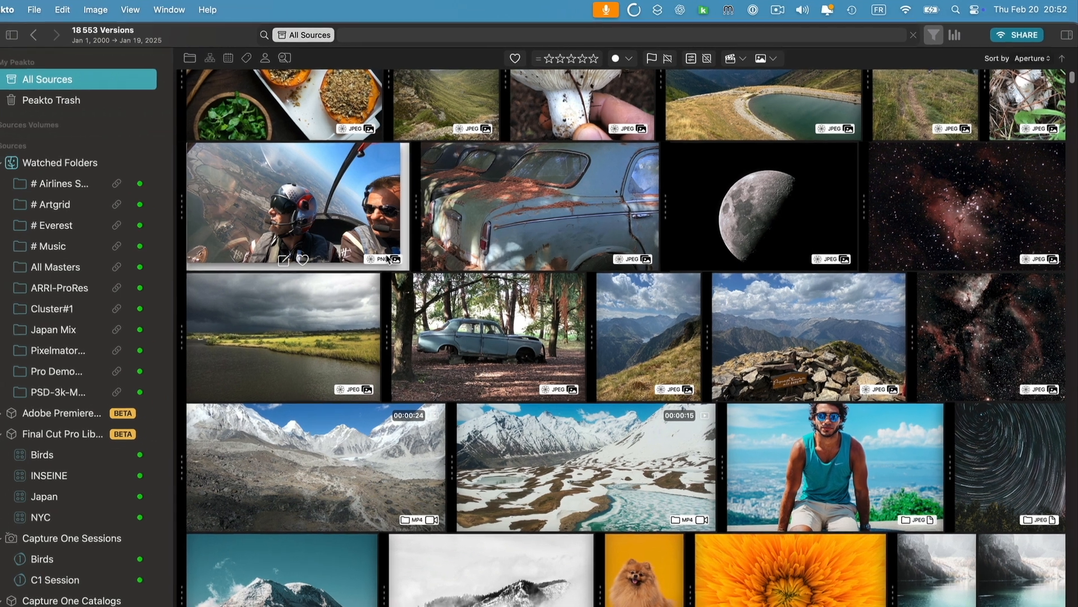
Step: Open the Peakto Connect panel from the SHARE toolbar button
click(12, 34)
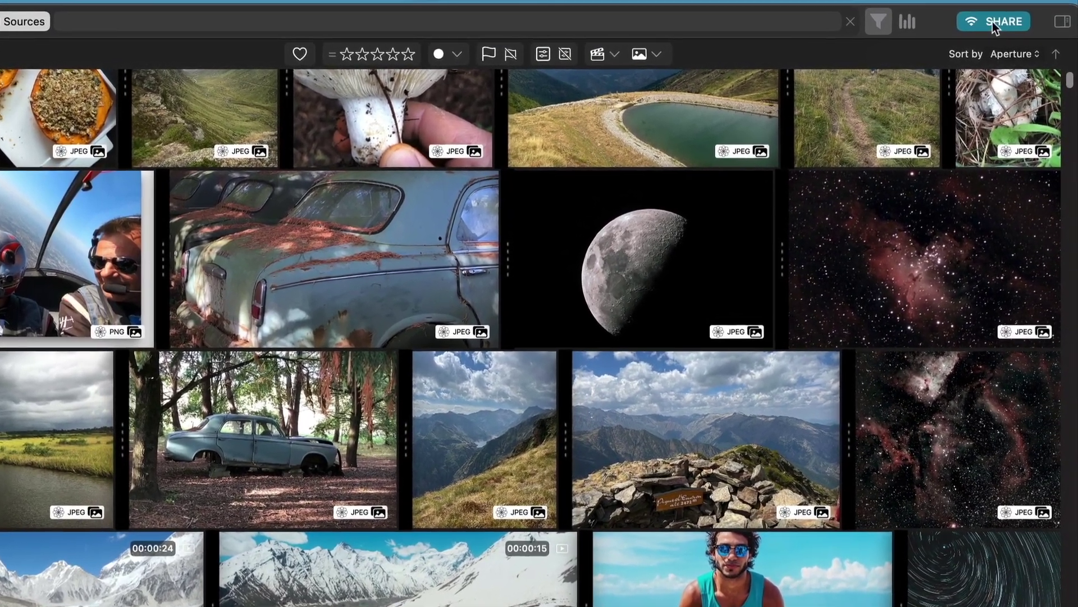
click(993, 20)
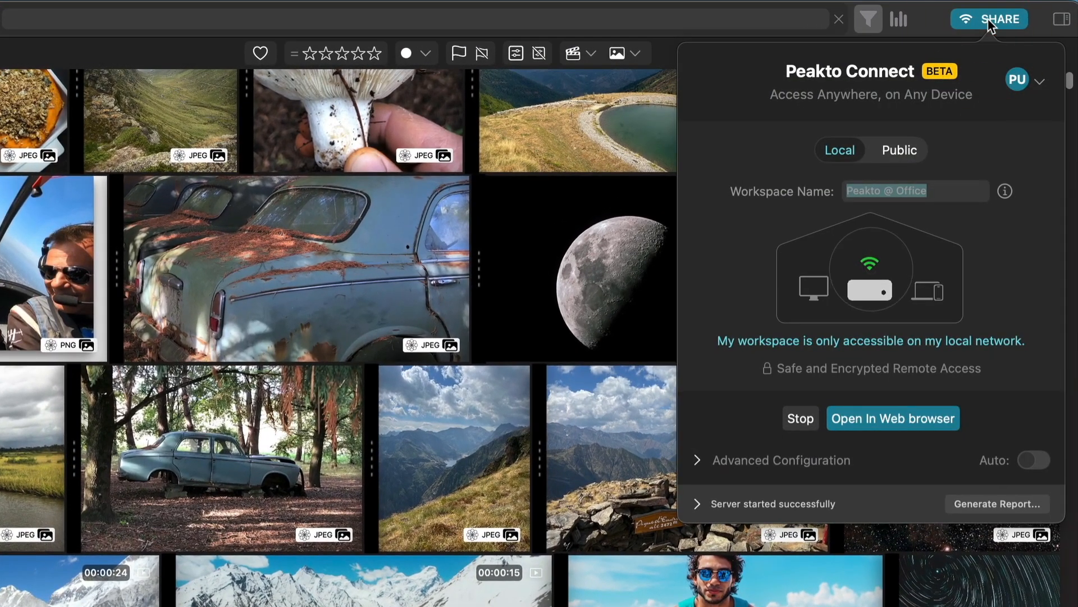
mouse_move(797, 528)
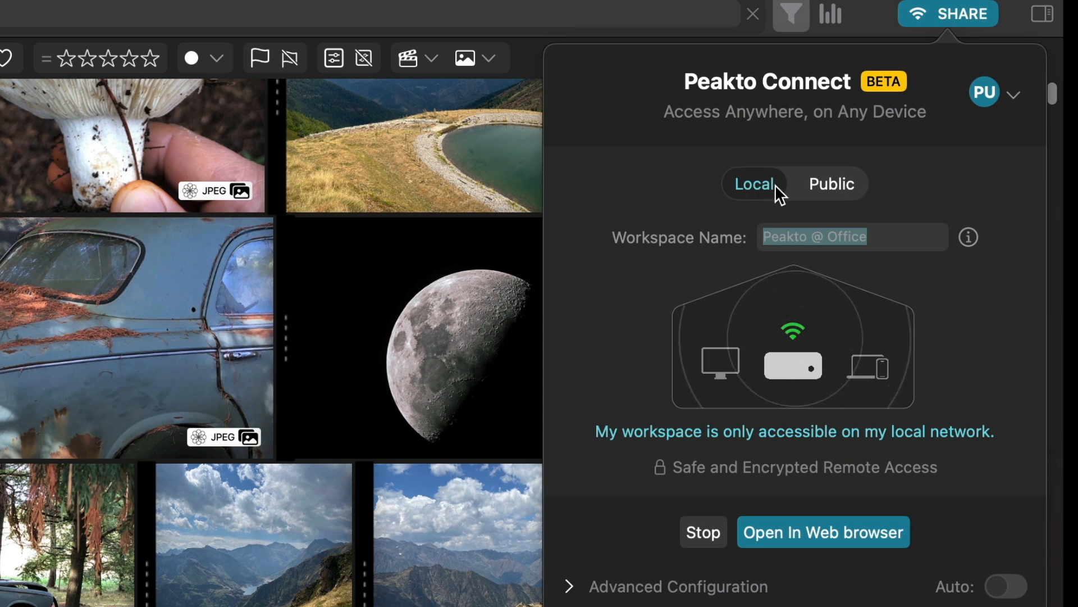
mouse_move(712, 438)
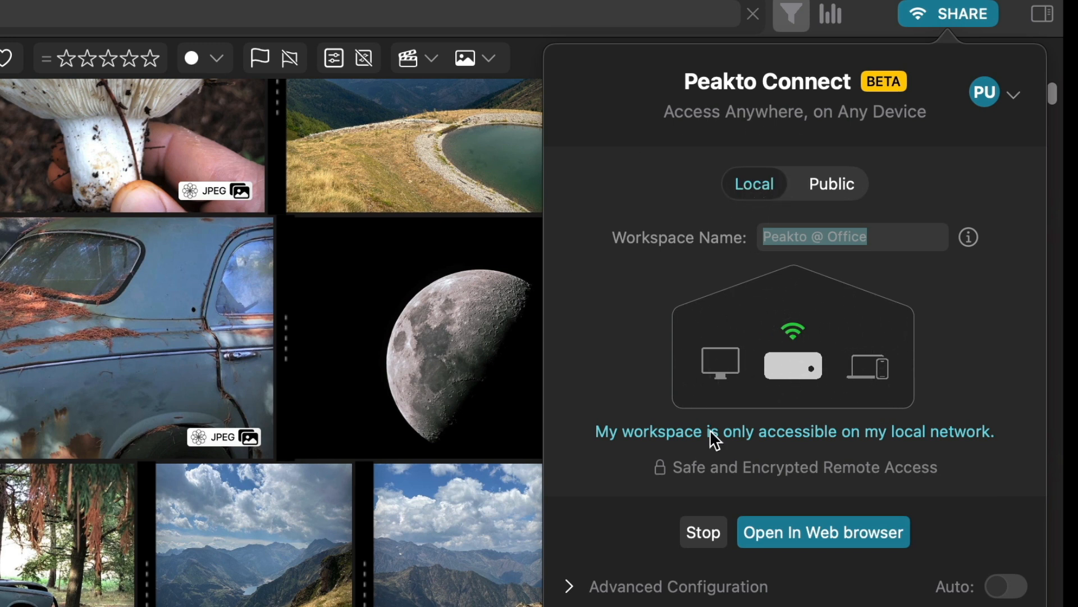
Step: Stop the Peakto Connect server and switch the workspace to Public mode
click(703, 531)
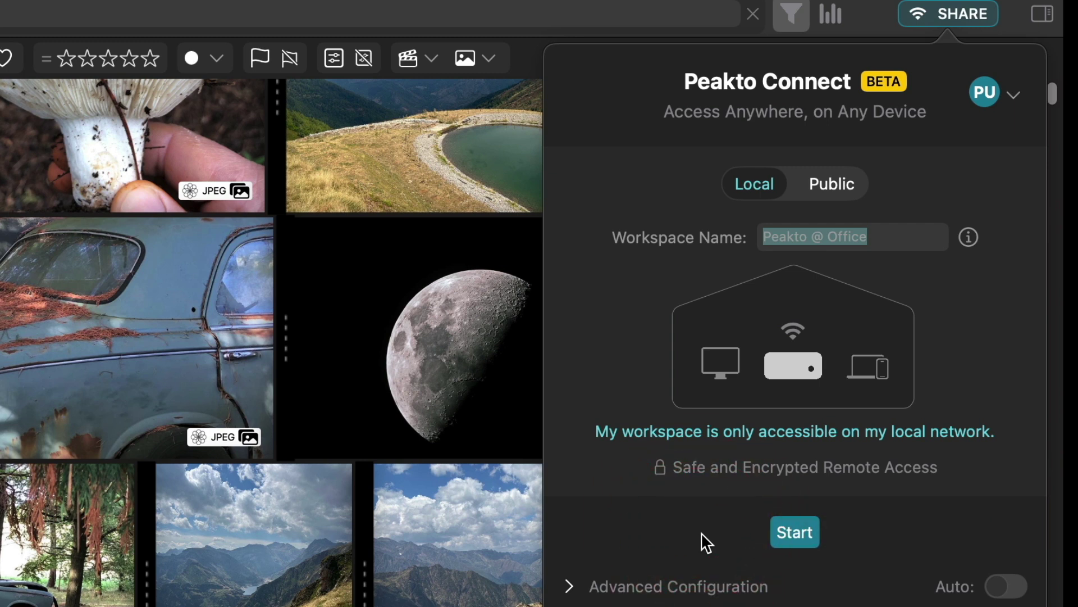
mouse_move(833, 203)
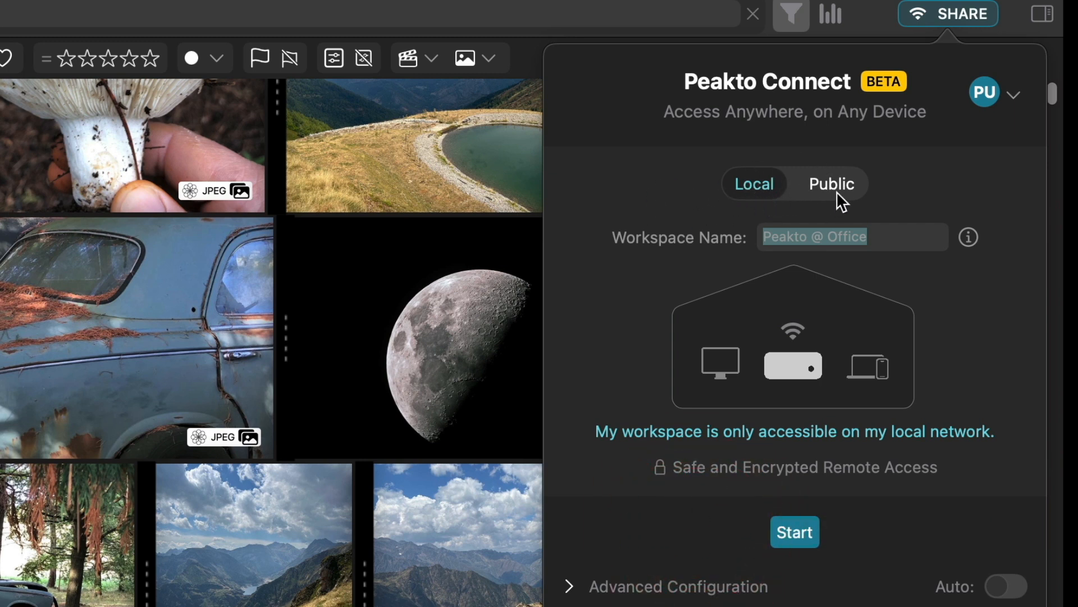
mouse_move(888, 186)
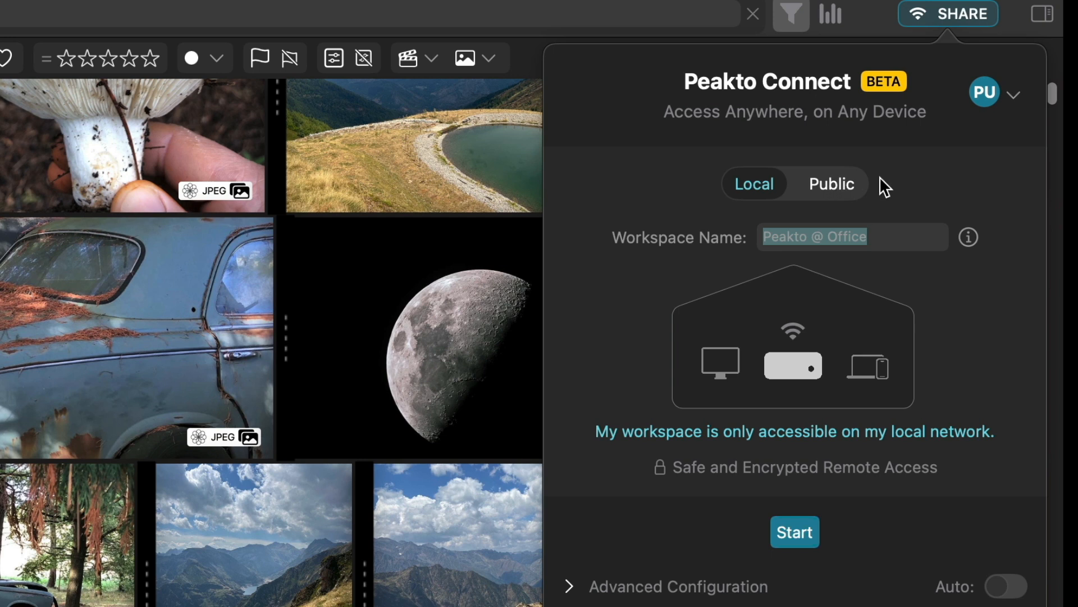
click(831, 184)
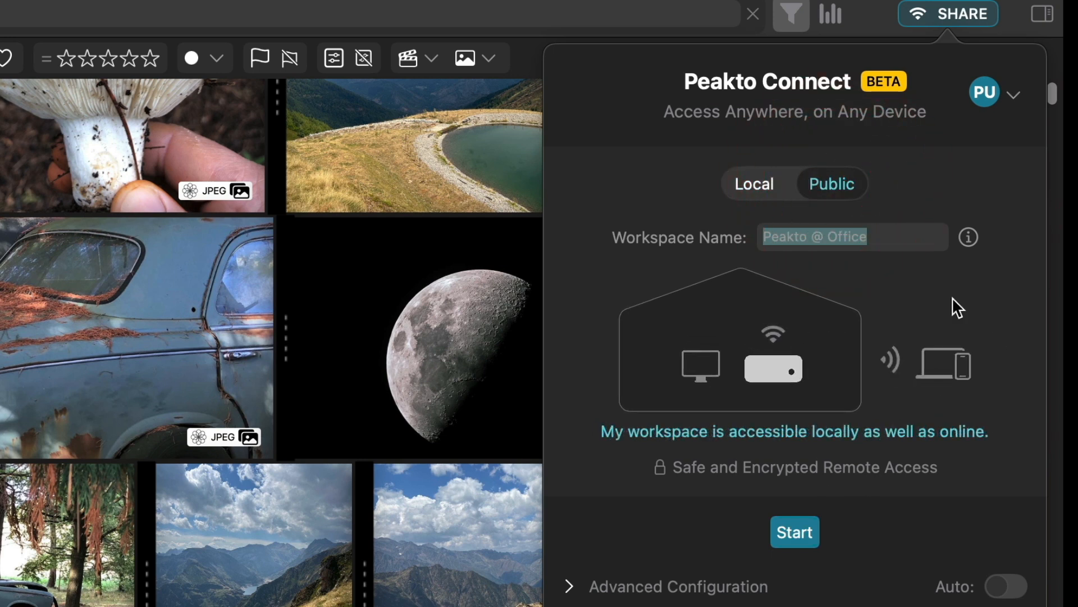
mouse_move(968, 392)
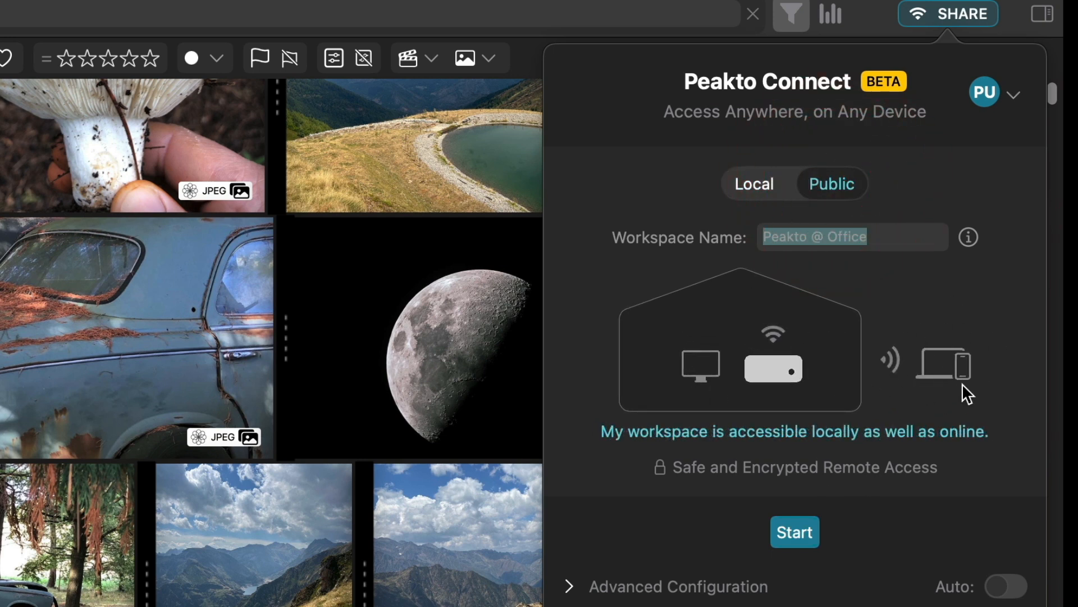
mouse_move(957, 391)
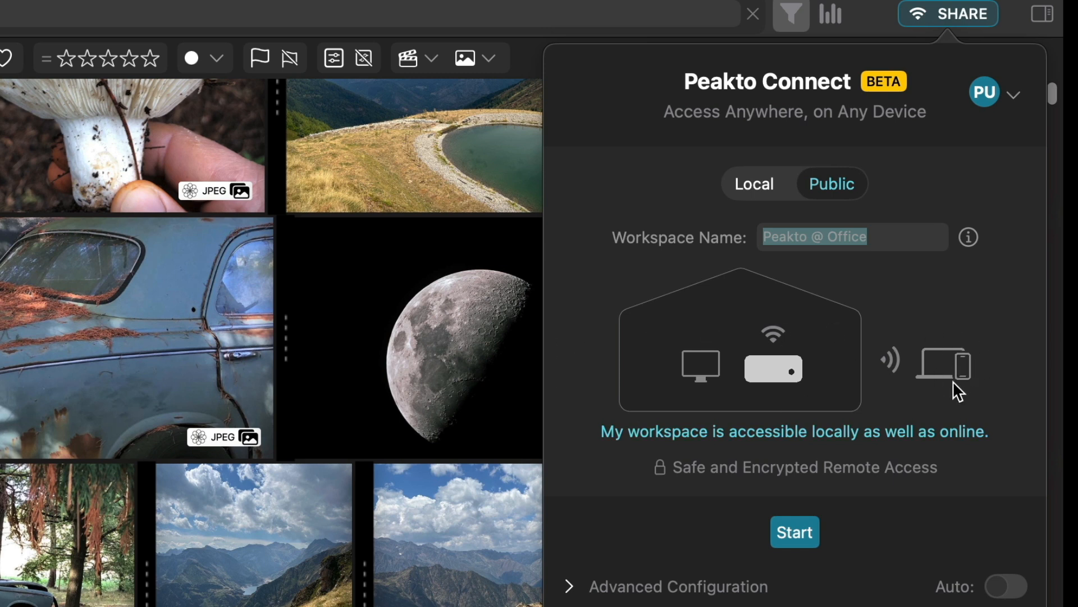
mouse_move(972, 387)
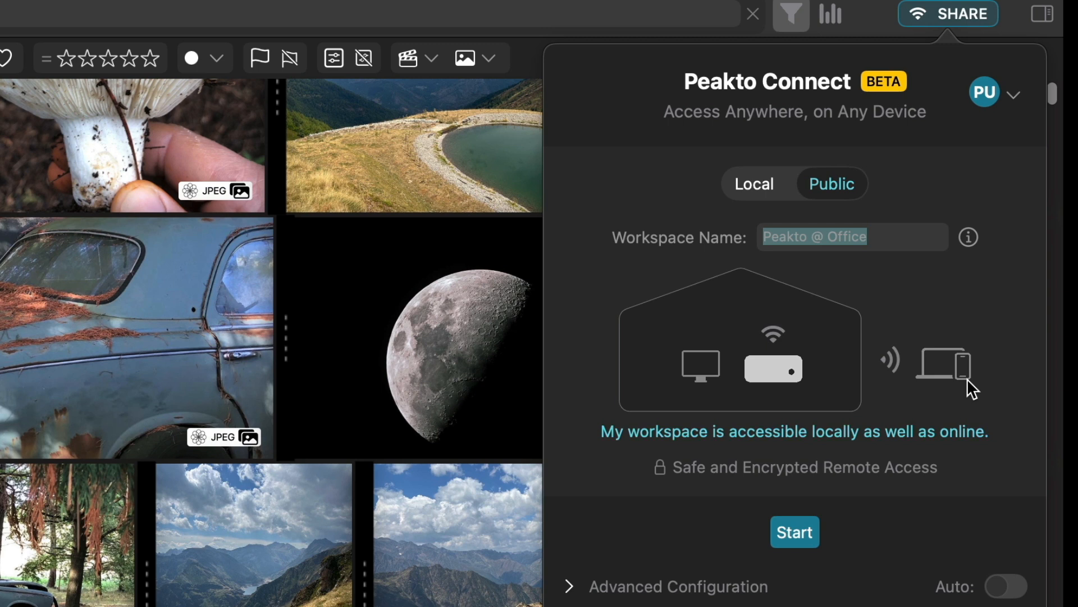
mouse_move(1029, 95)
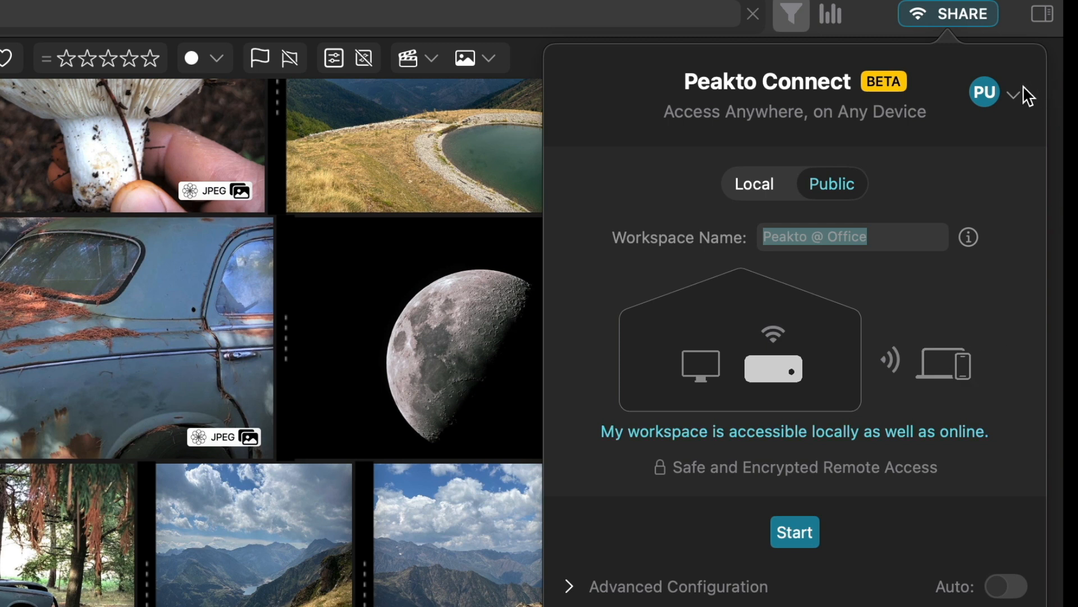
mouse_move(1020, 107)
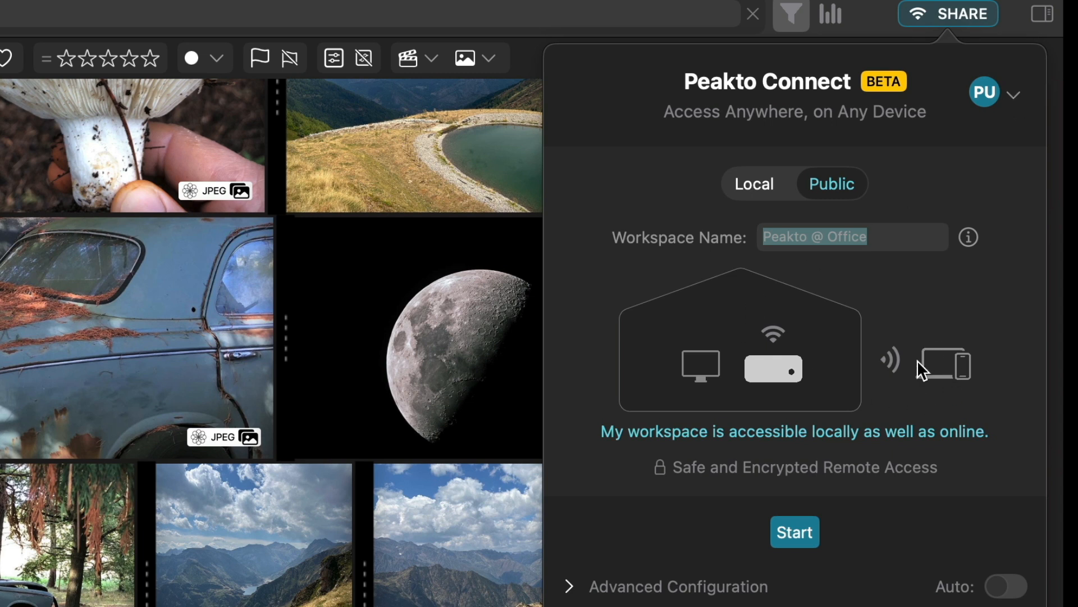
mouse_move(941, 356)
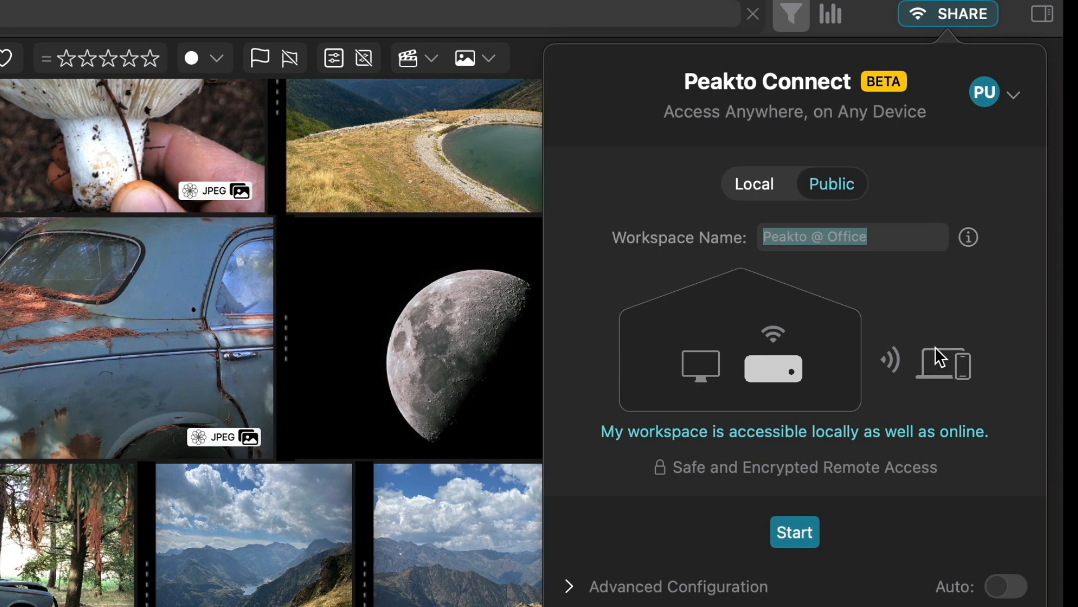
mouse_move(775, 479)
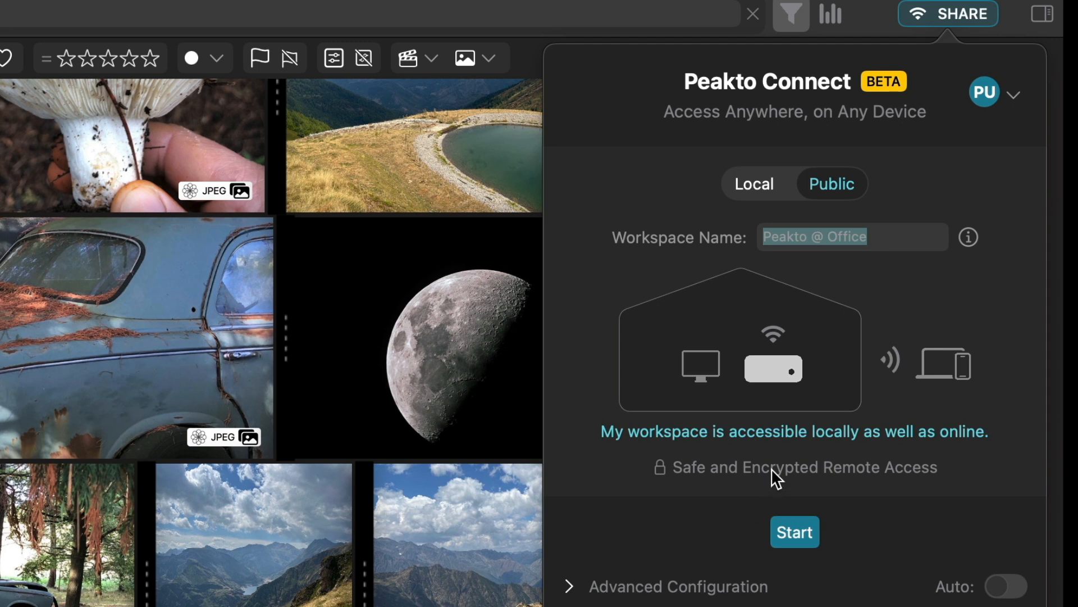
mouse_move(619, 551)
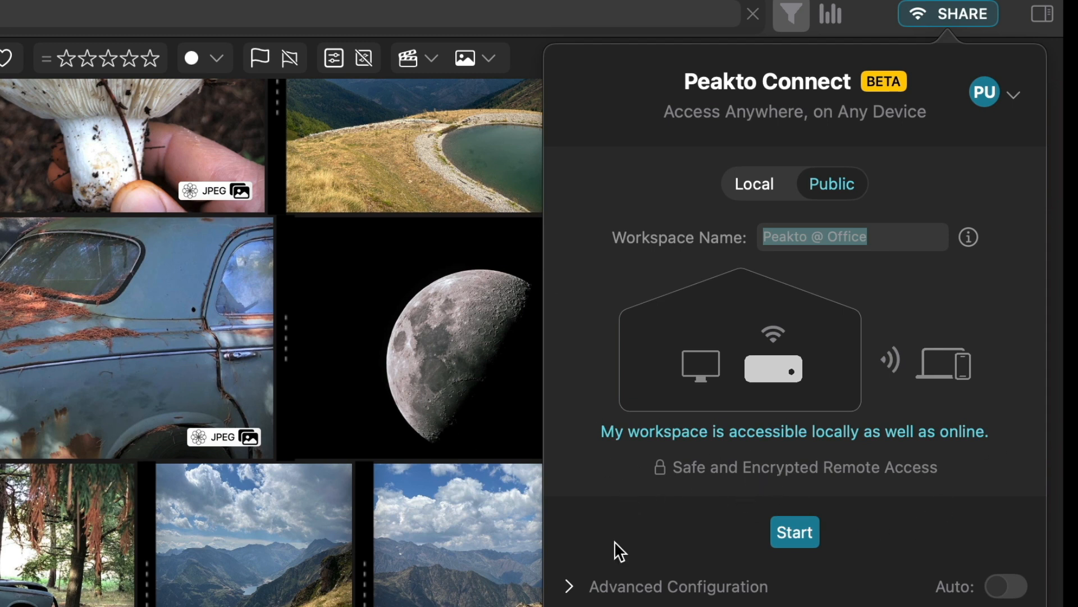
mouse_move(945, 382)
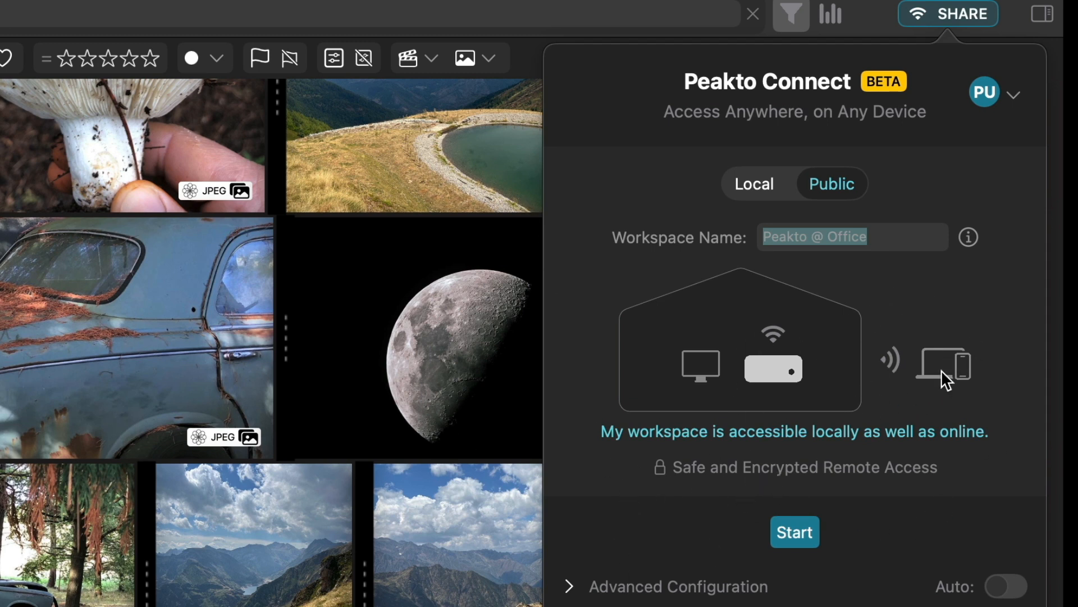
mouse_move(946, 323)
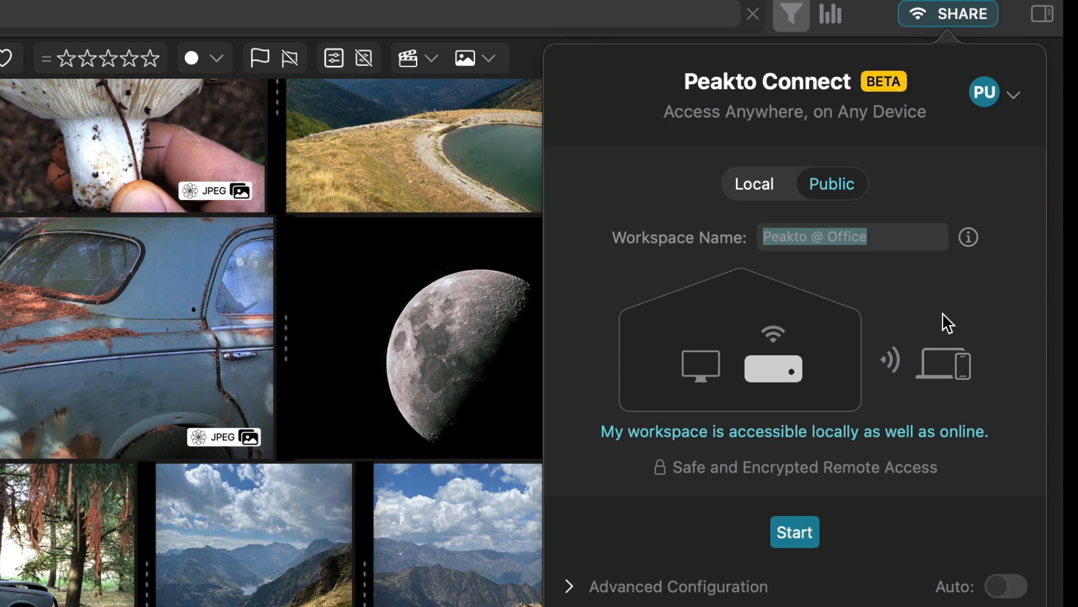
mouse_move(955, 407)
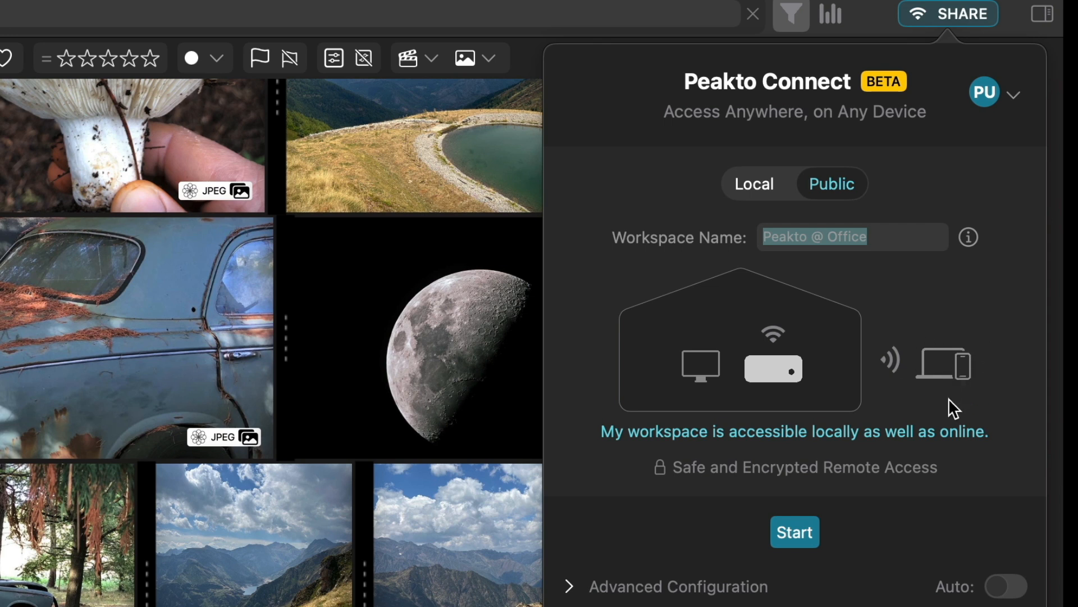
mouse_move(794, 394)
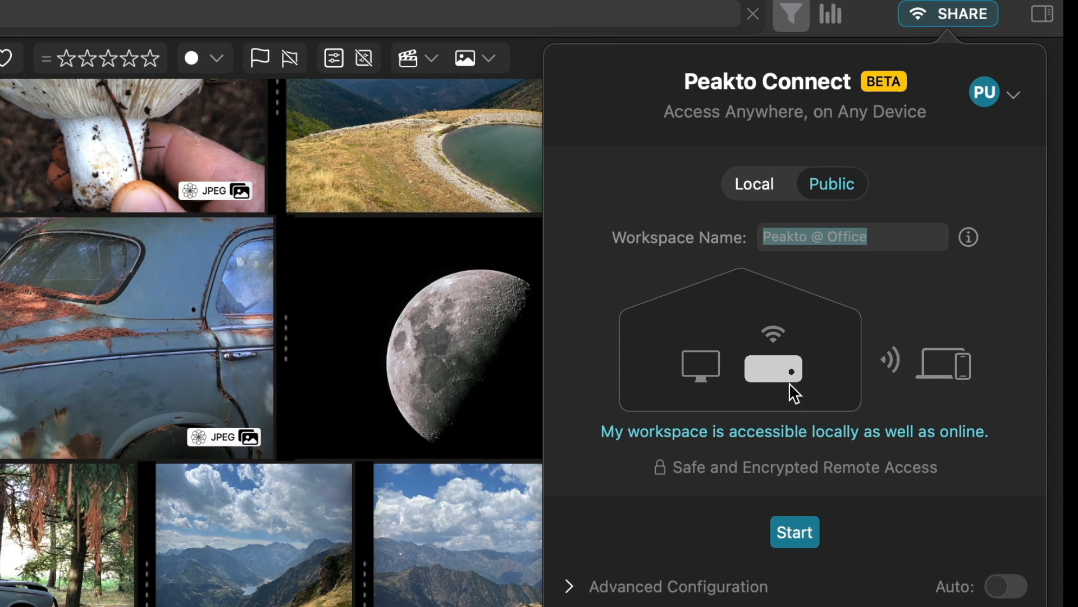
mouse_move(586, 473)
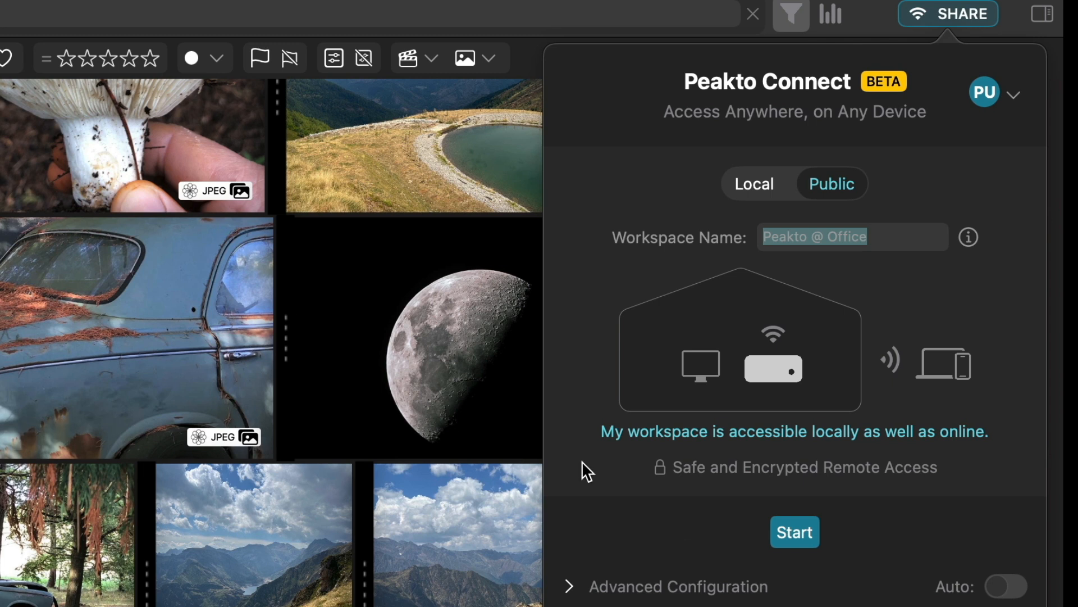
mouse_move(760, 196)
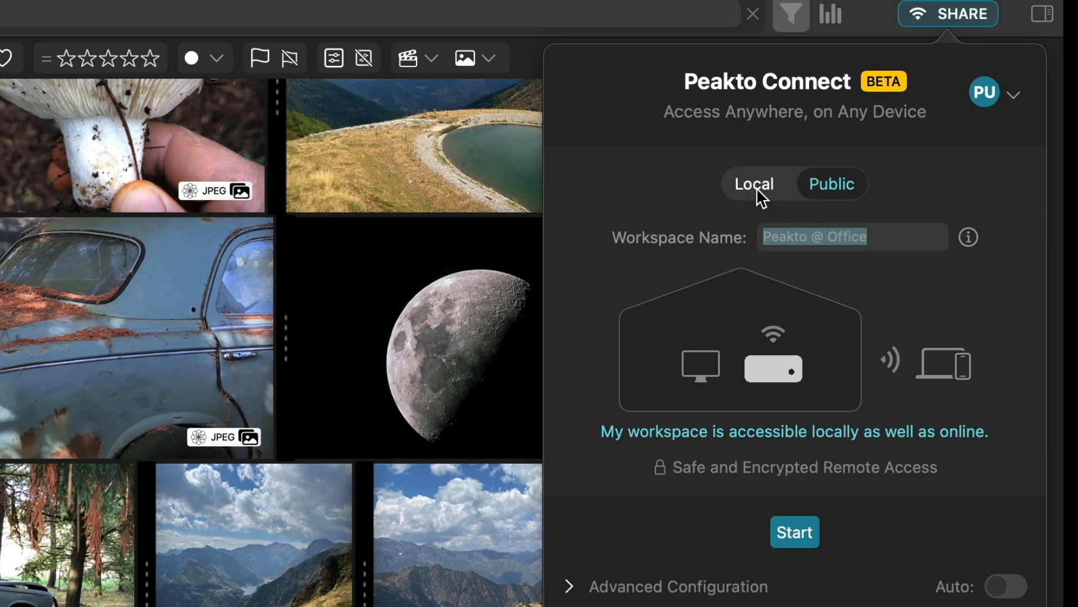
Step: Switch the Peakto @ Office workspace back to Local mode and restart the server
click(754, 184)
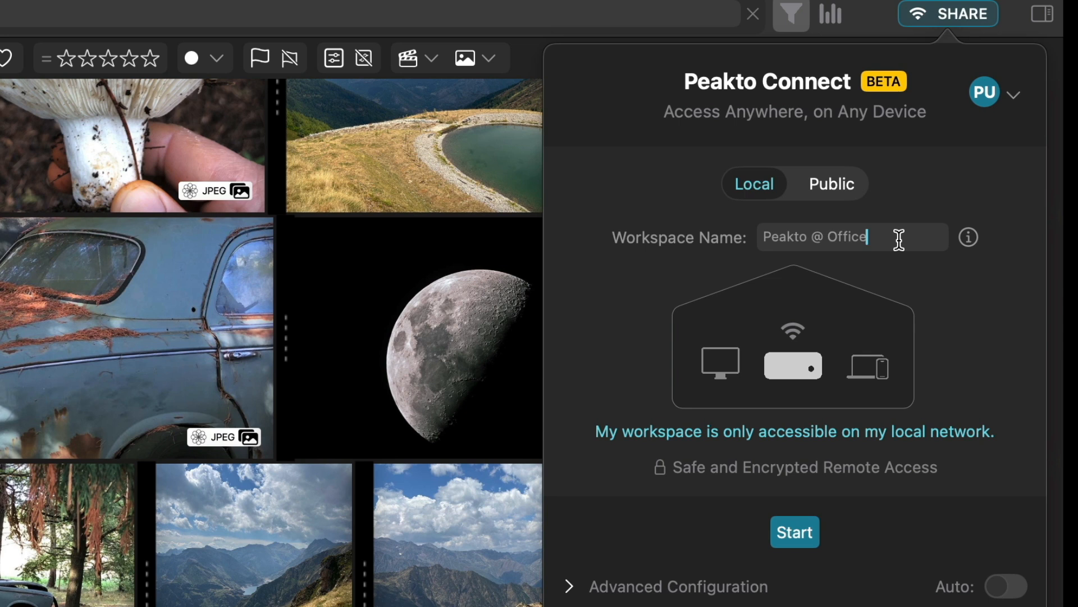
mouse_move(664, 235)
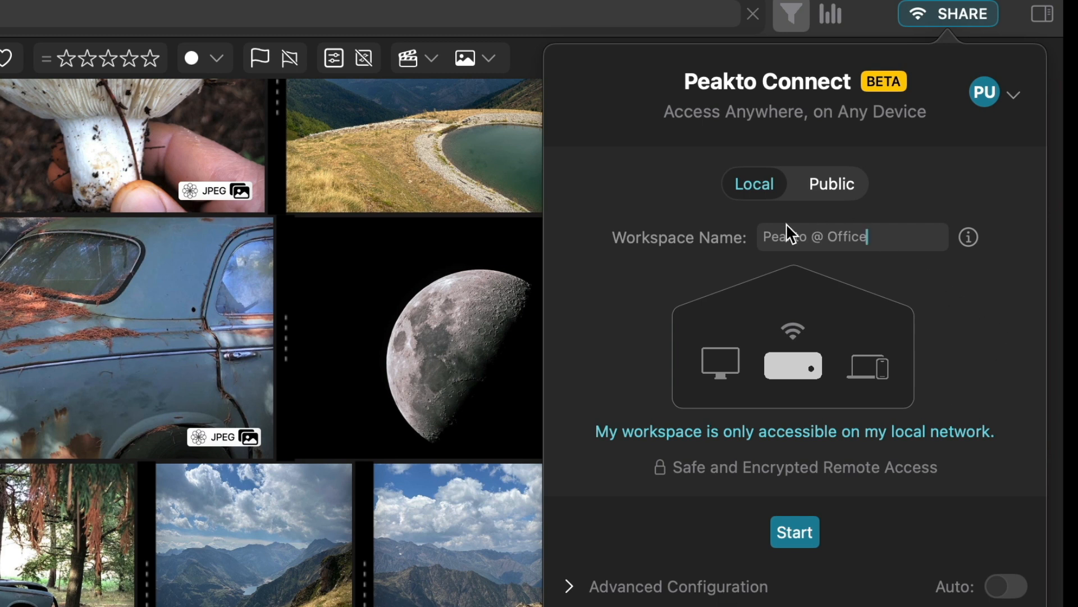
mouse_move(702, 294)
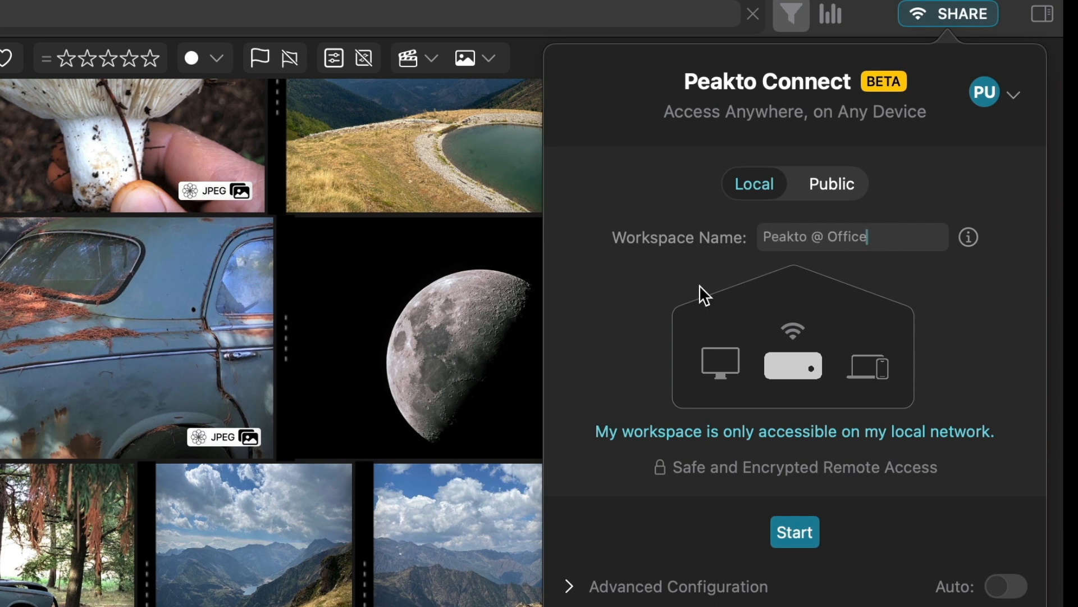
mouse_move(668, 398)
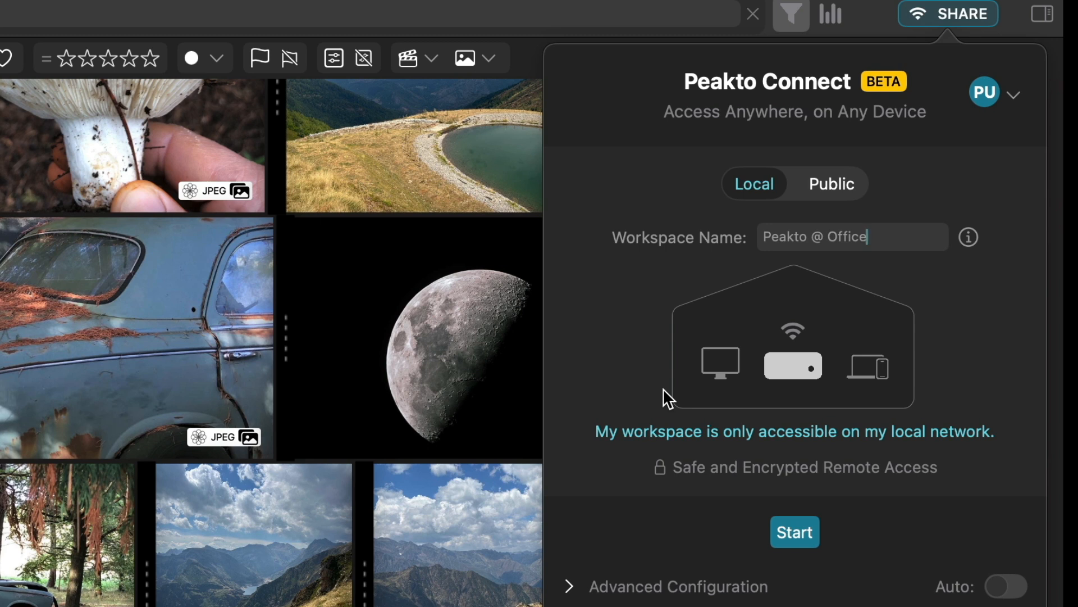
mouse_move(795, 532)
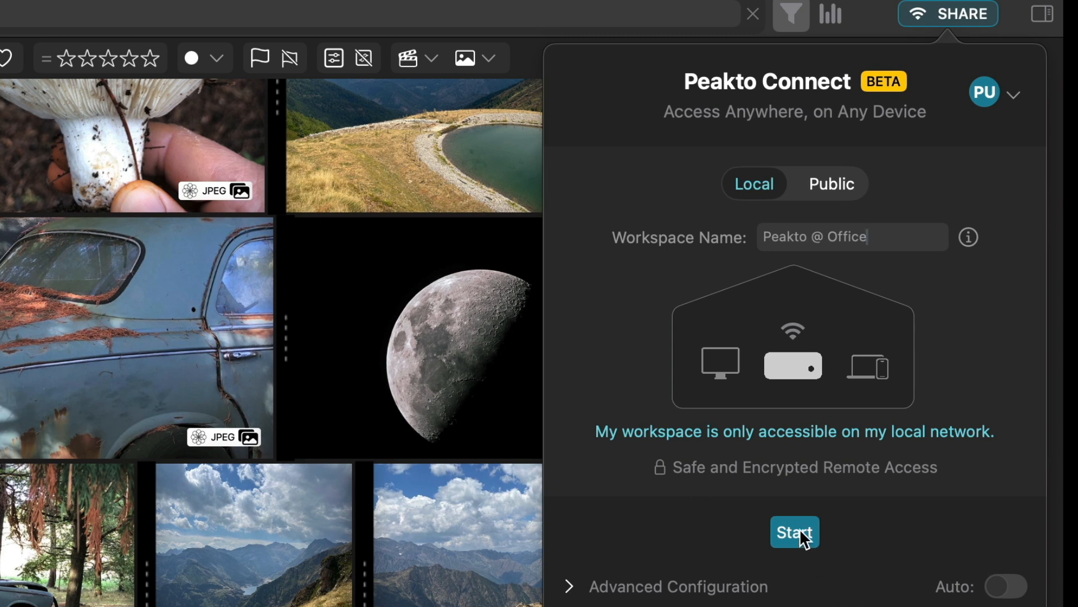
click(795, 532)
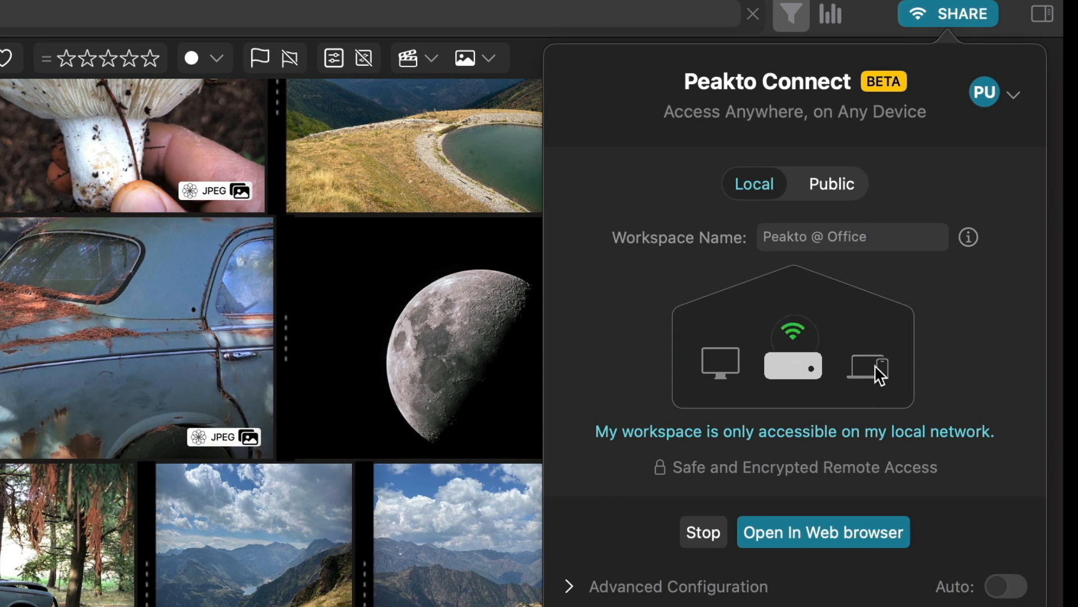
mouse_move(855, 342)
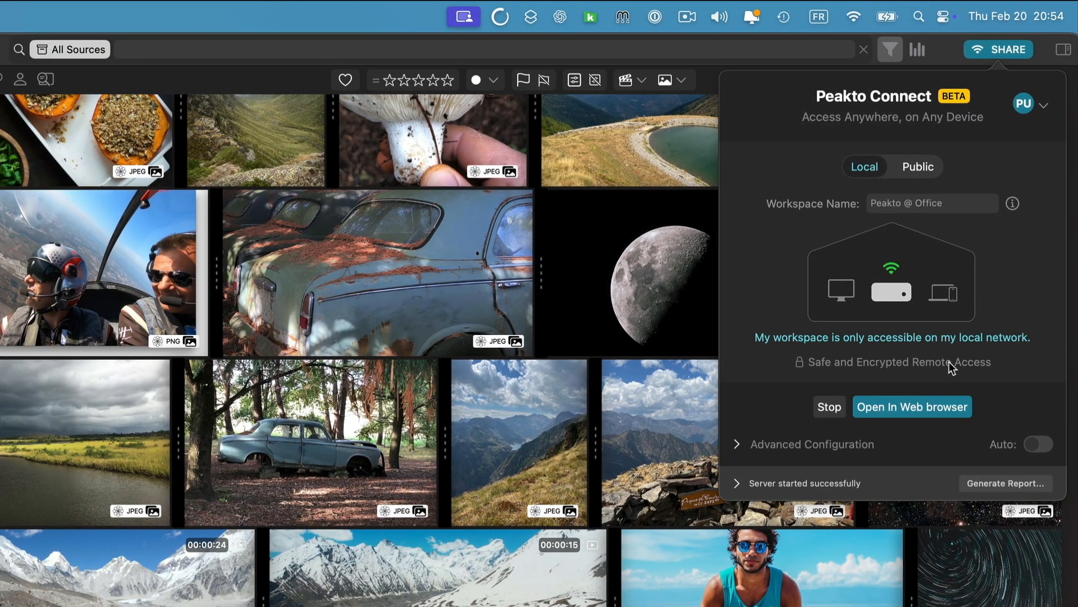
mouse_move(949, 460)
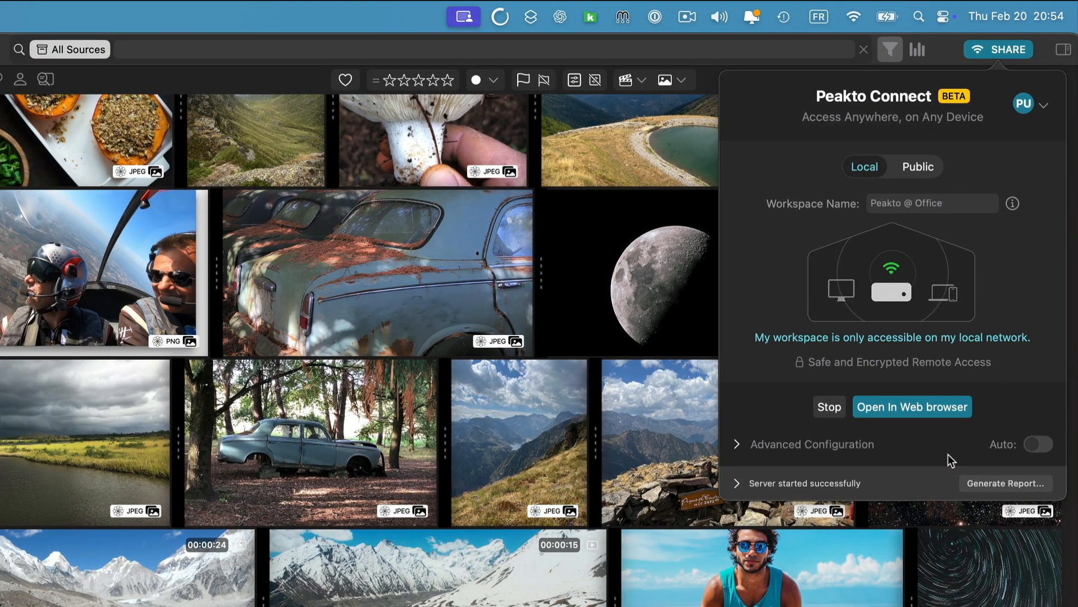
mouse_move(922, 416)
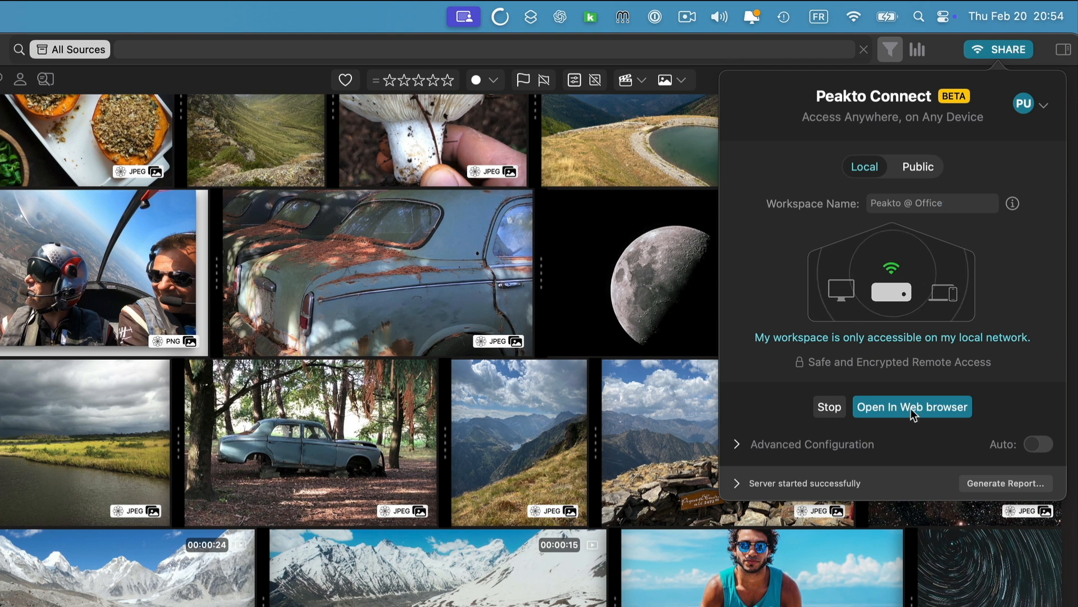
Step: Open the shared catalog in Safari and switch to the Peakto @ Office workspace
click(912, 407)
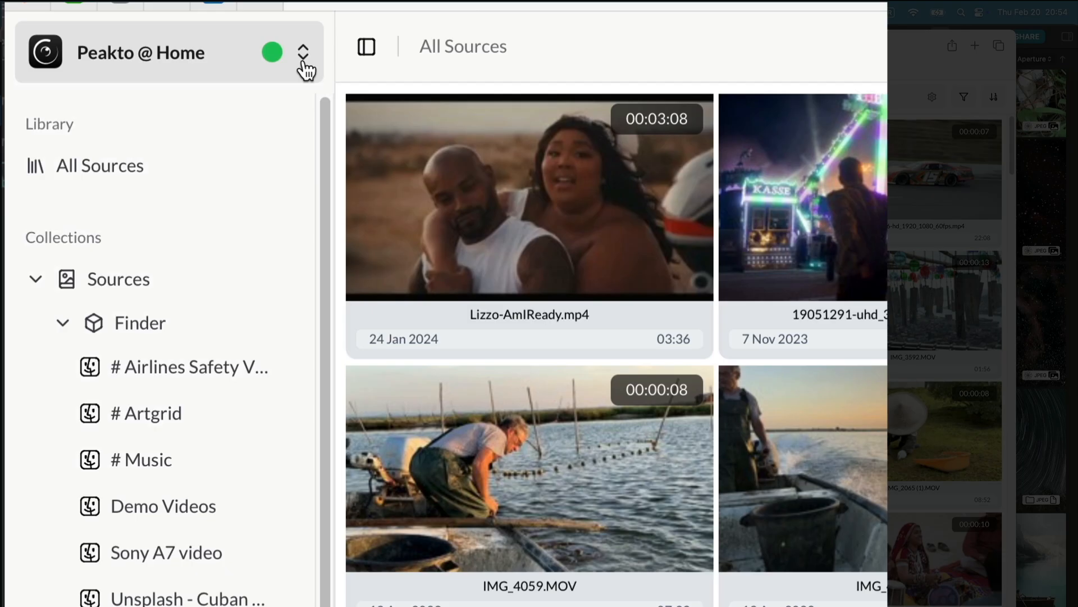
click(303, 52)
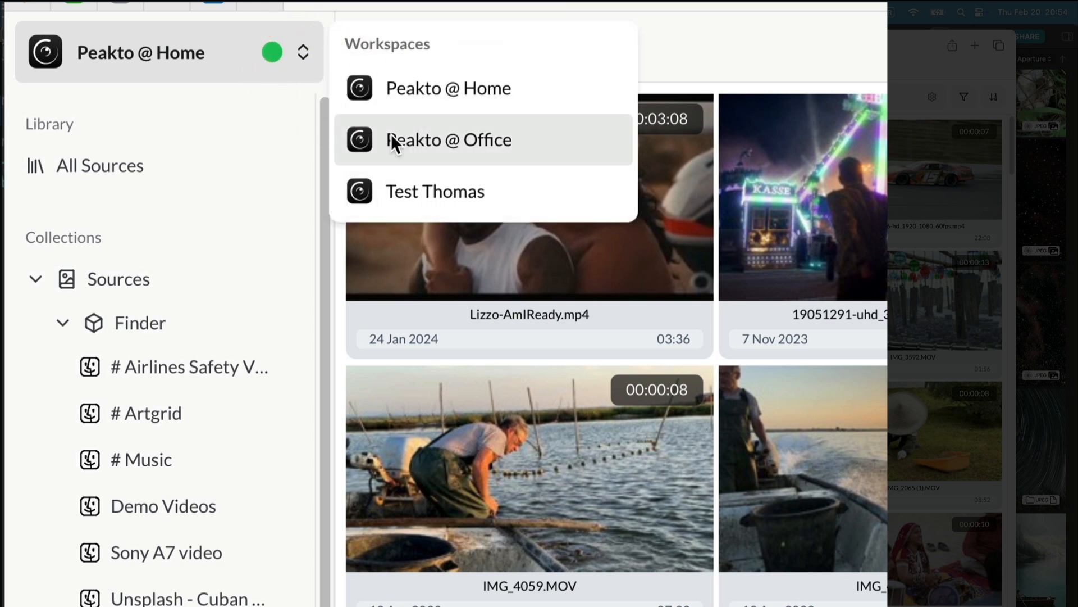
mouse_move(479, 149)
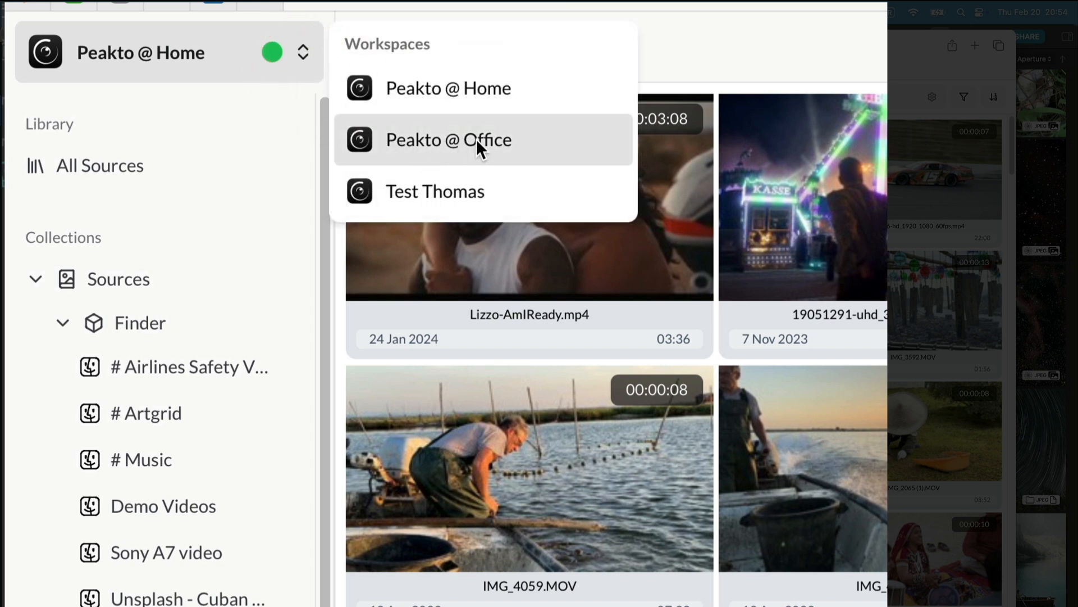
click(448, 140)
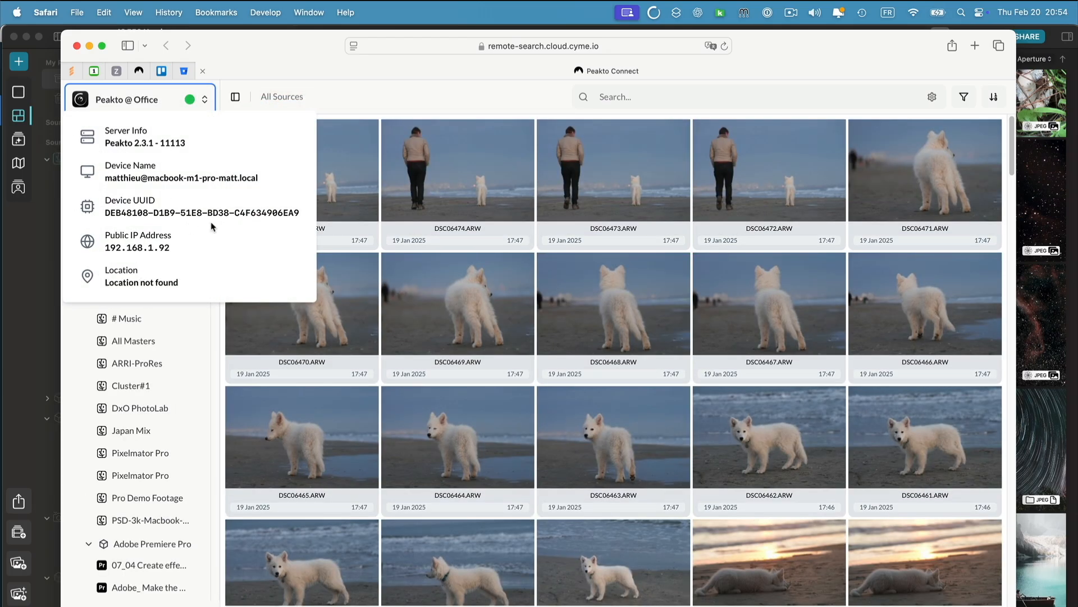
click(646, 74)
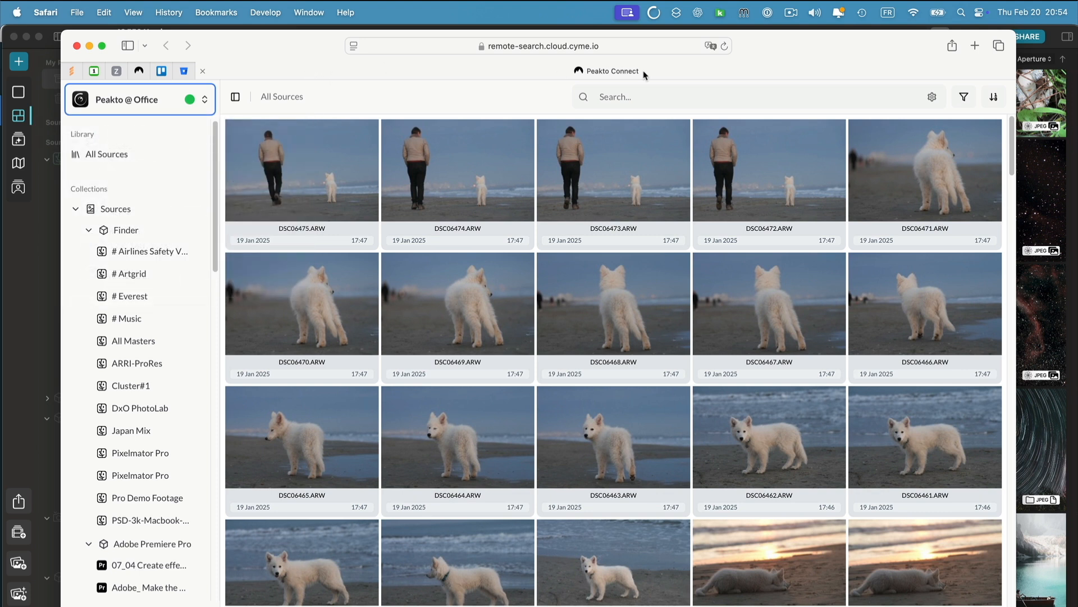
Step: Scroll through the photo grid and the collections sidebar
scroll(down, 3)
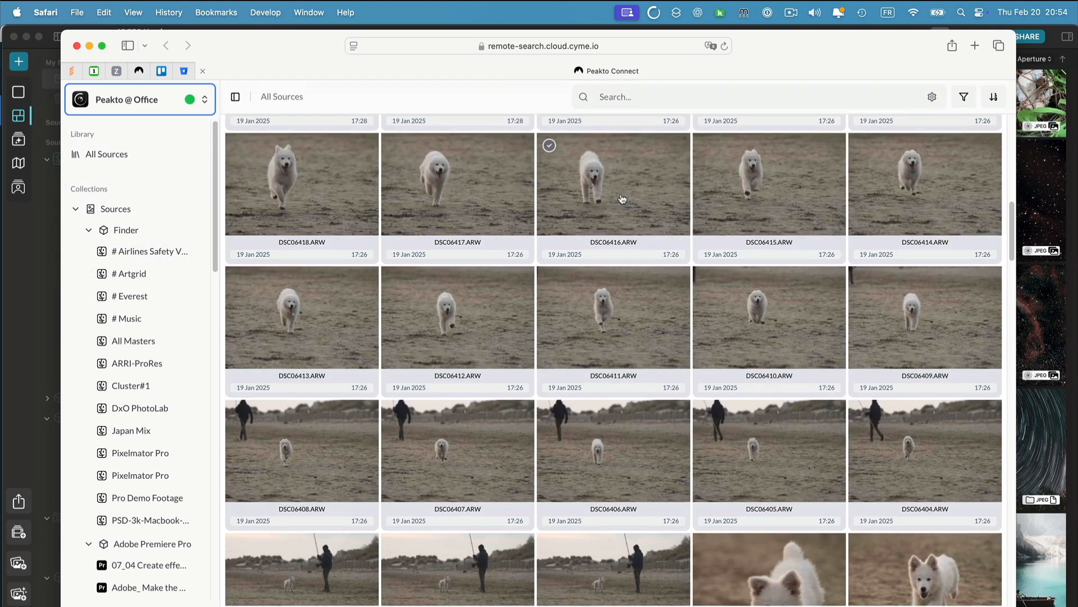
scroll(up, 3)
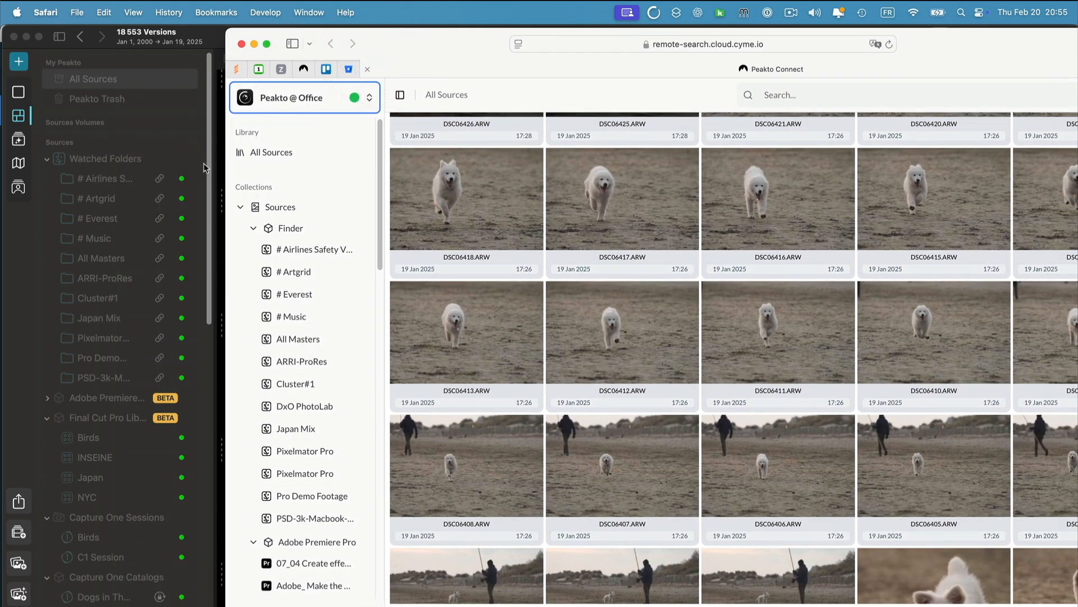
mouse_move(122, 255)
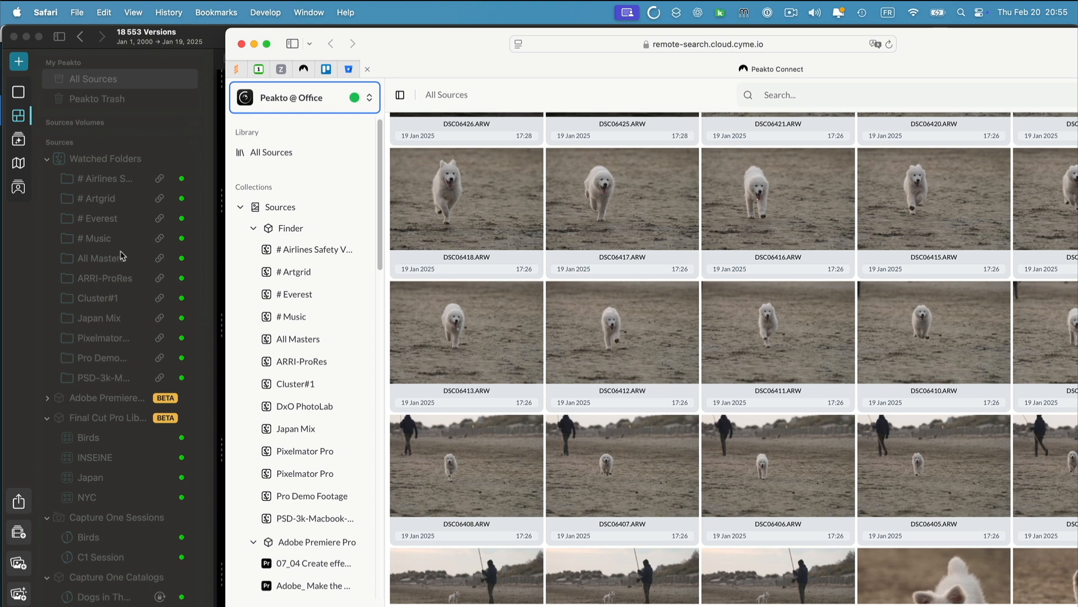
scroll(down, 3)
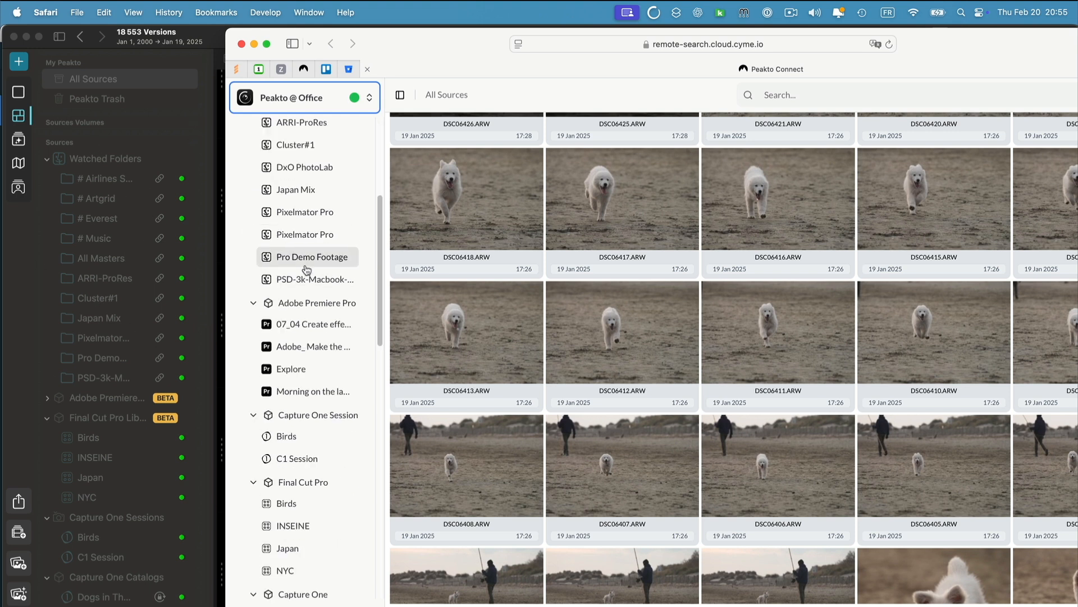
scroll(down, 3)
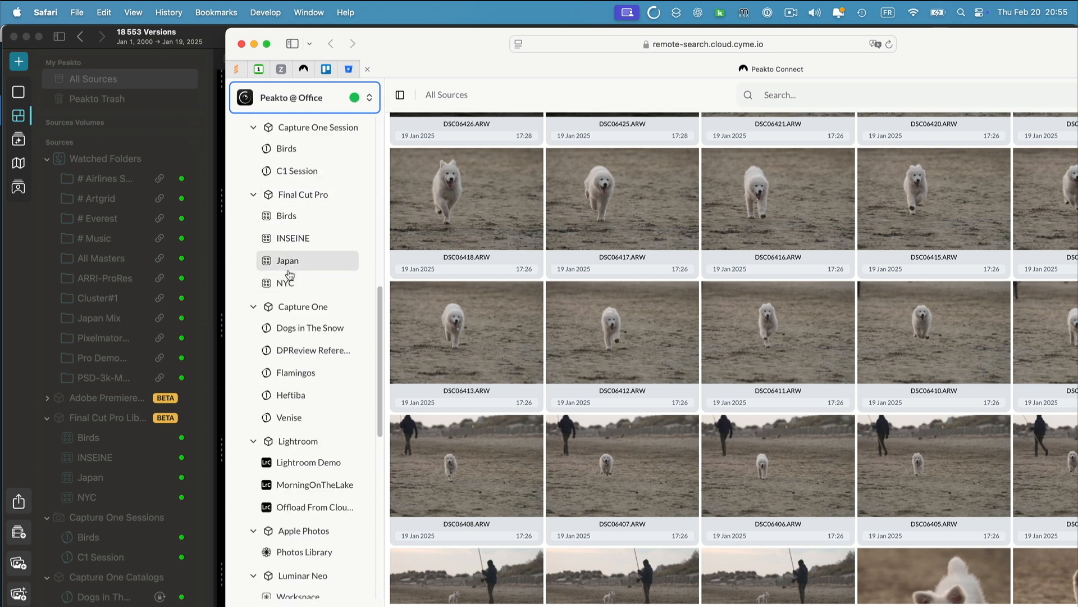
scroll(down, 3)
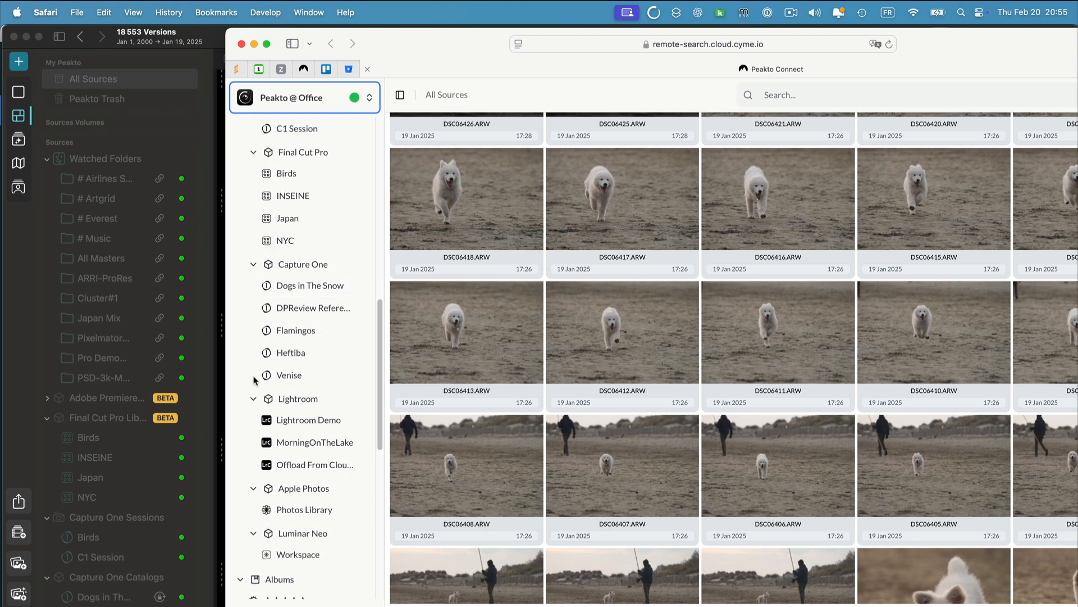
scroll(down, 3)
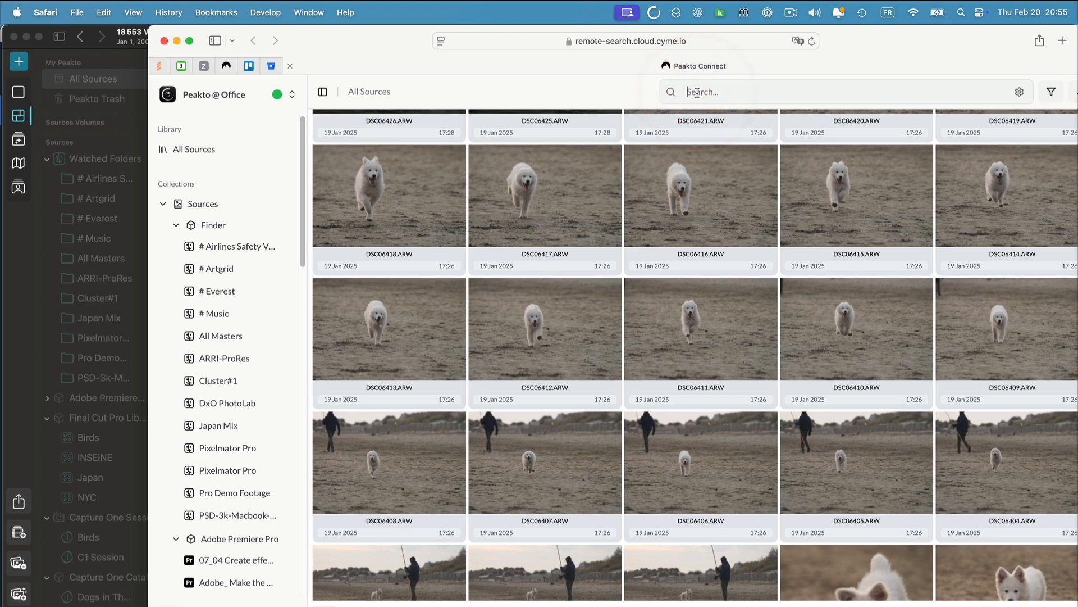
Step: Type 'mushroom' into the web interface's Search field
text(mushroo)
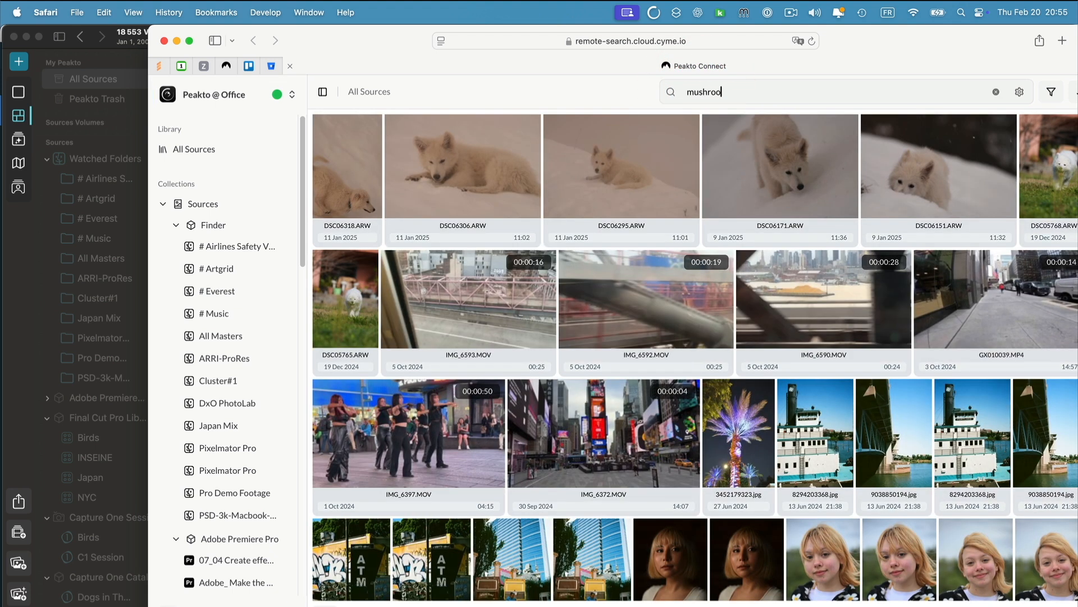
text(m)
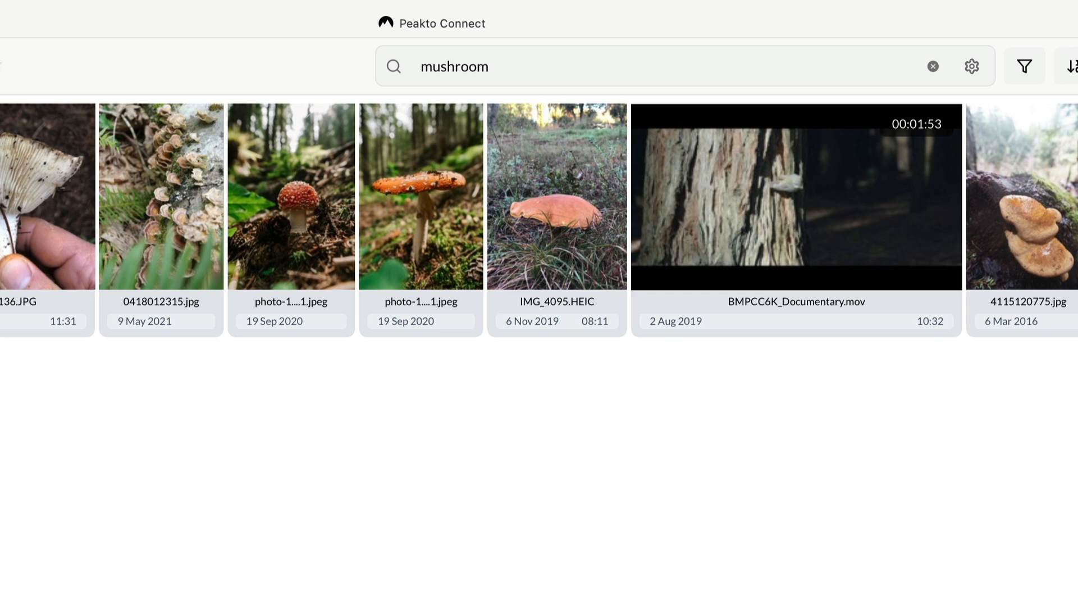
mouse_move(702, 227)
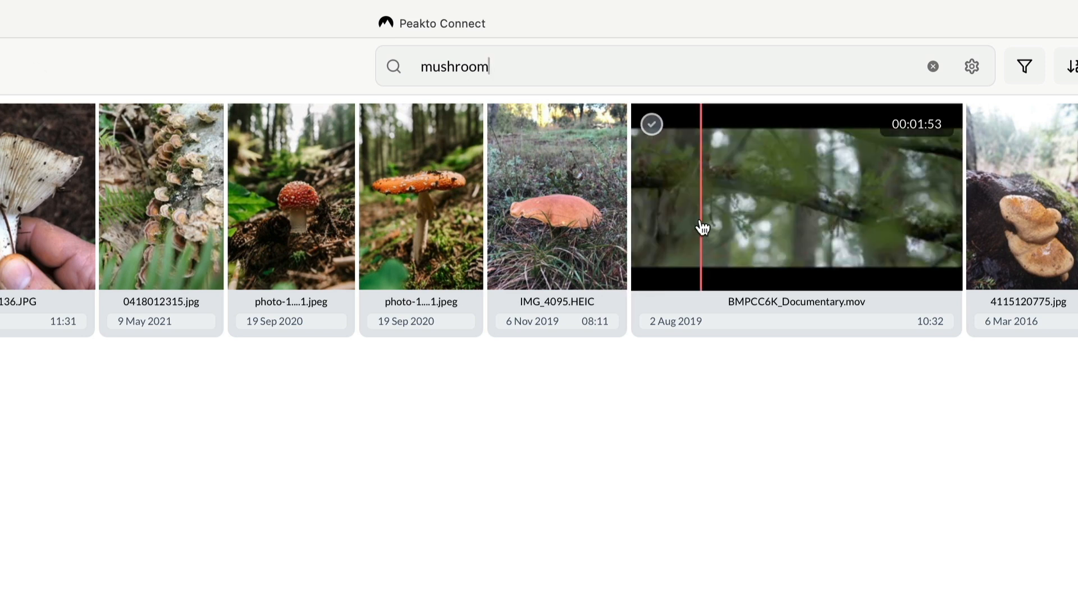
mouse_move(767, 211)
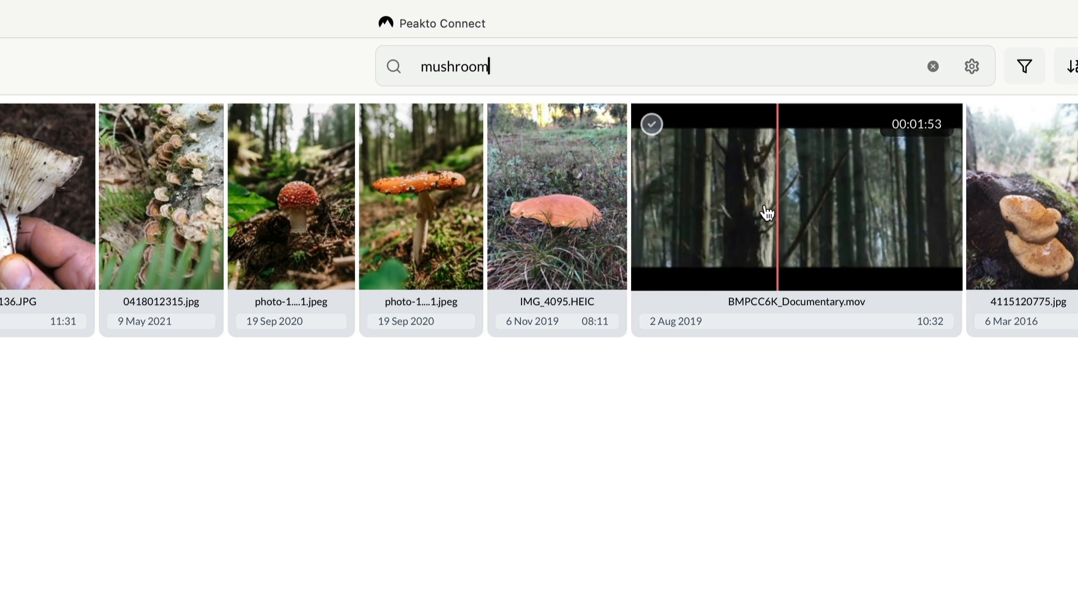
mouse_move(701, 204)
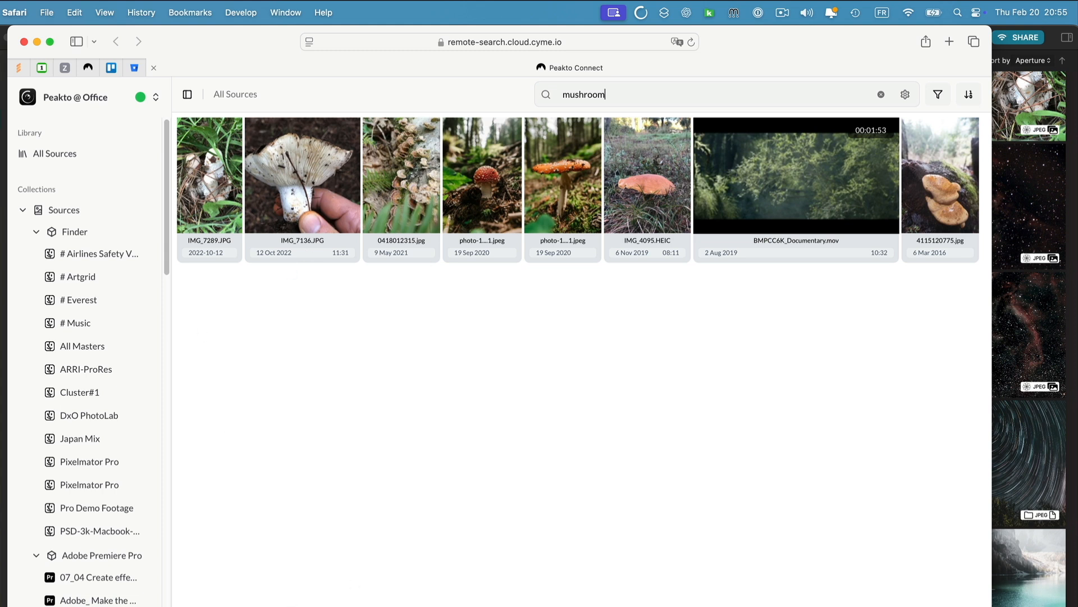
Step: In grid settings, enable User Annotation, Shot Information and File Information card fields
click(906, 94)
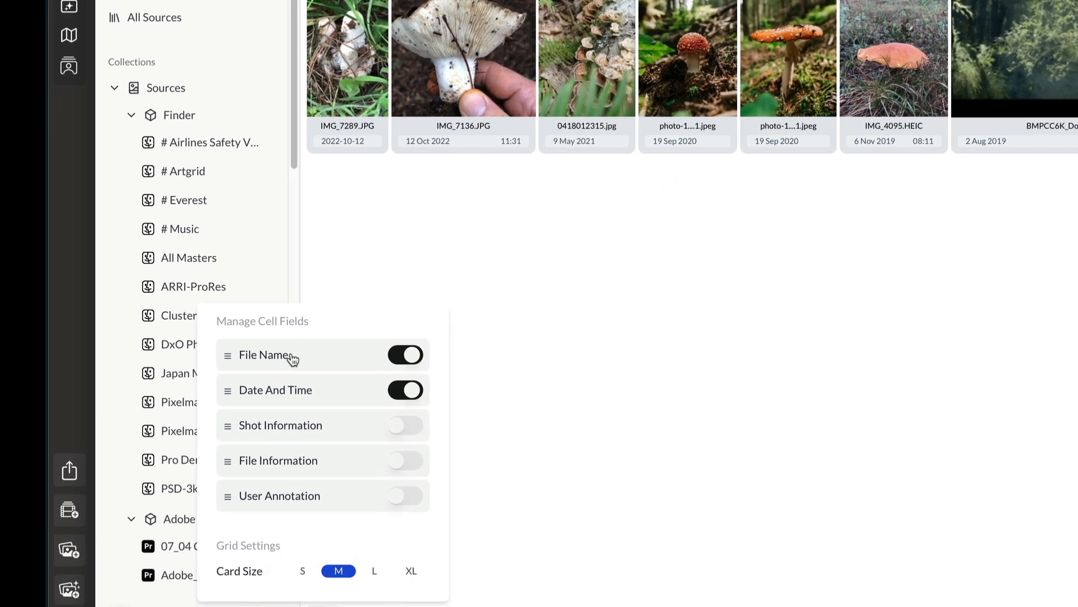
mouse_move(562, 118)
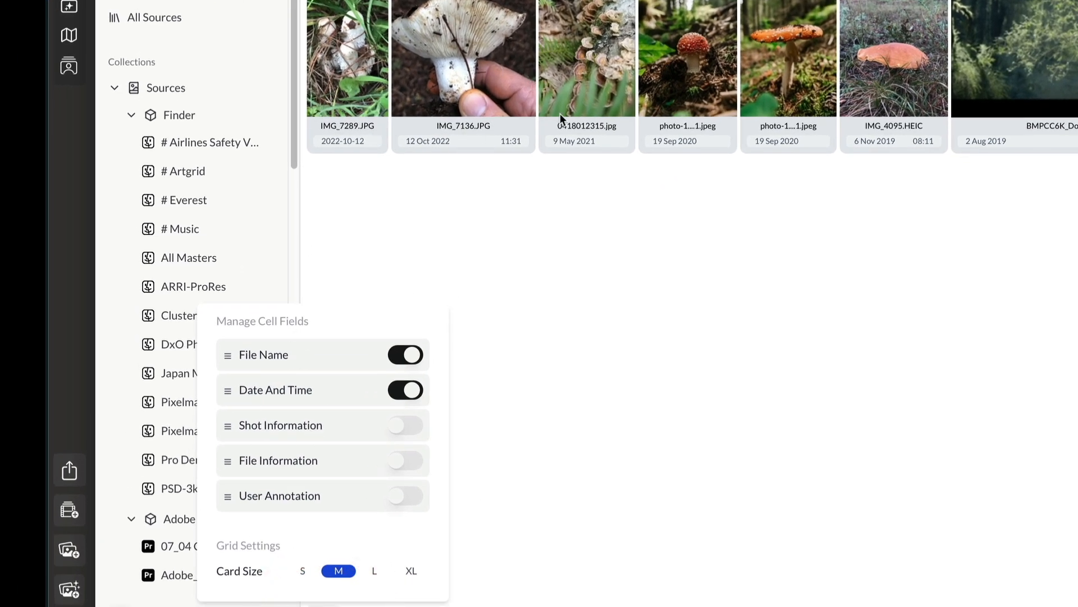
mouse_move(382, 462)
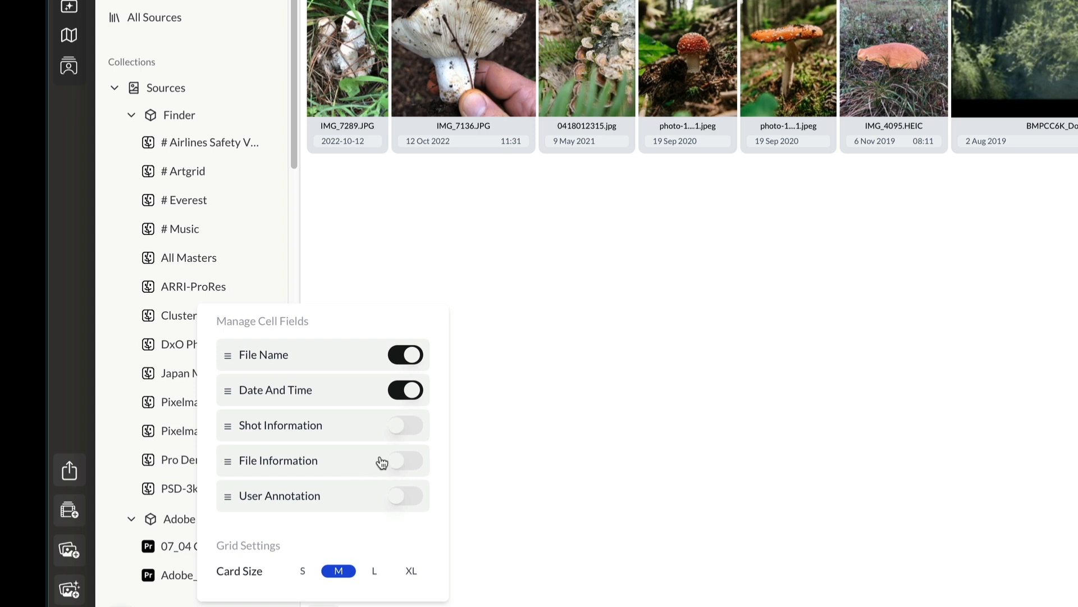
click(405, 424)
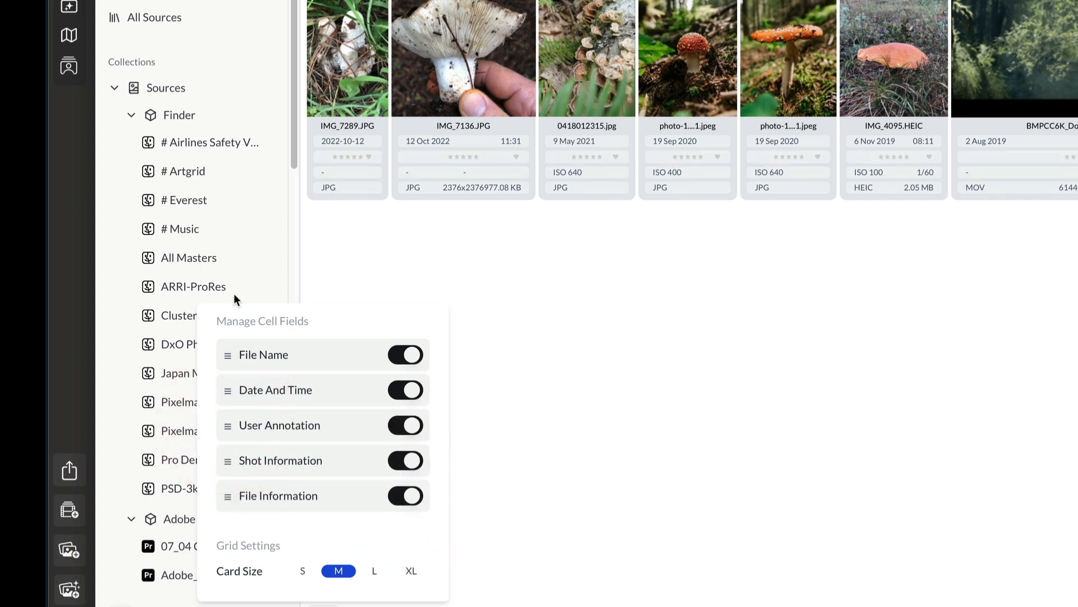
click(634, 301)
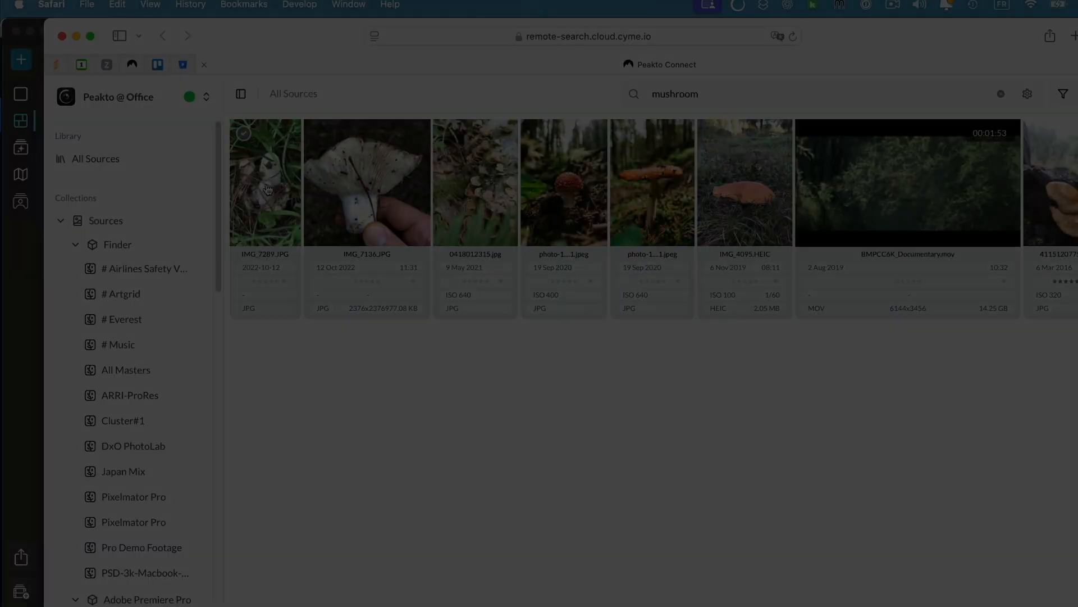
Step: View the bracket-fungus photo full-size and show its Large Thumbnail / Original Photo download choices
double_click(265, 182)
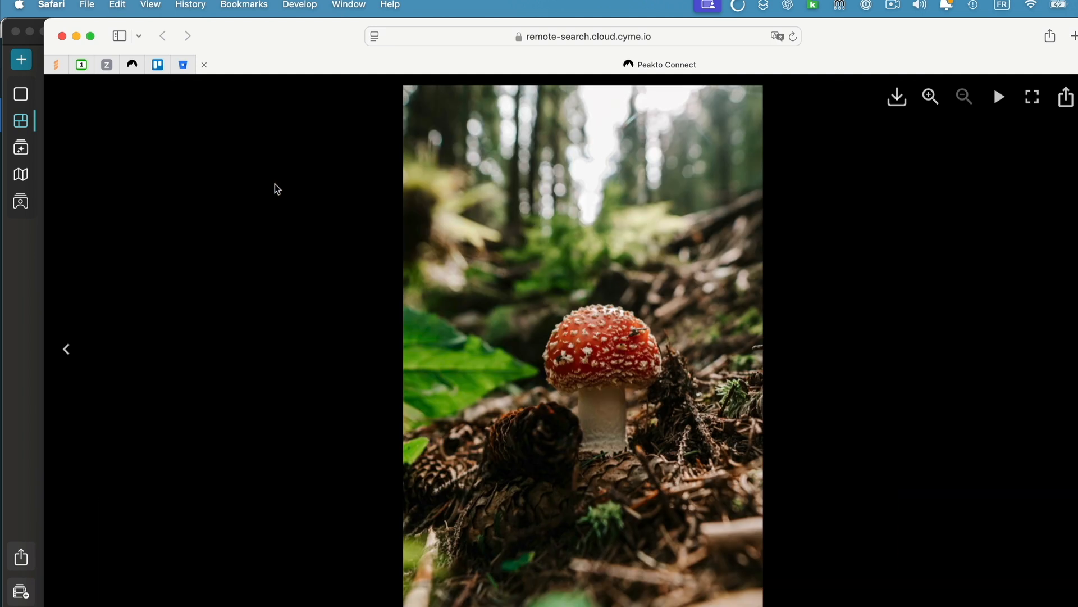
click(67, 348)
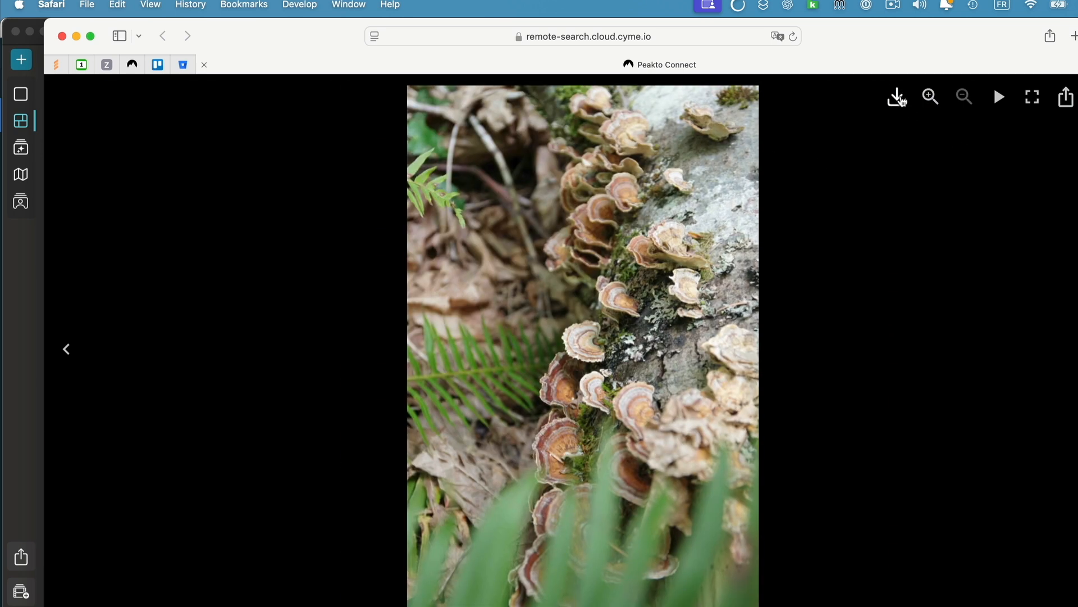
click(897, 97)
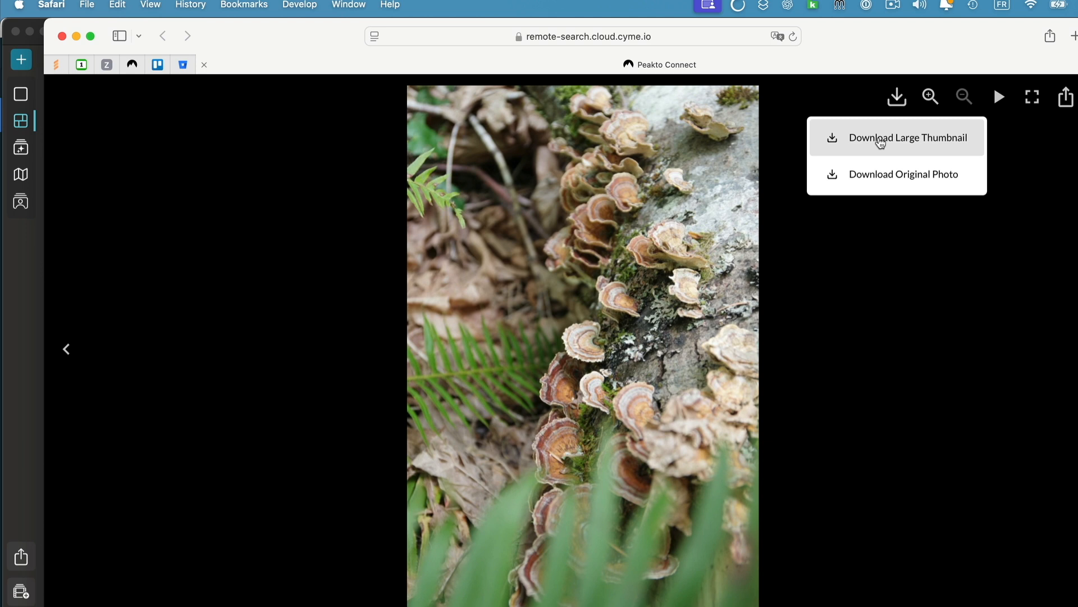
mouse_move(883, 173)
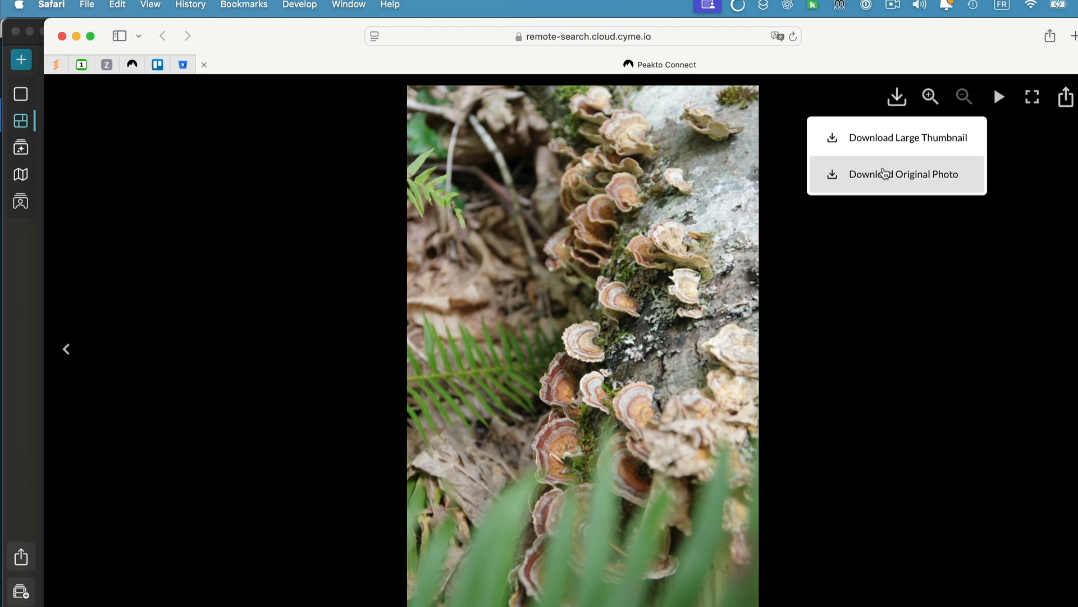
mouse_move(898, 138)
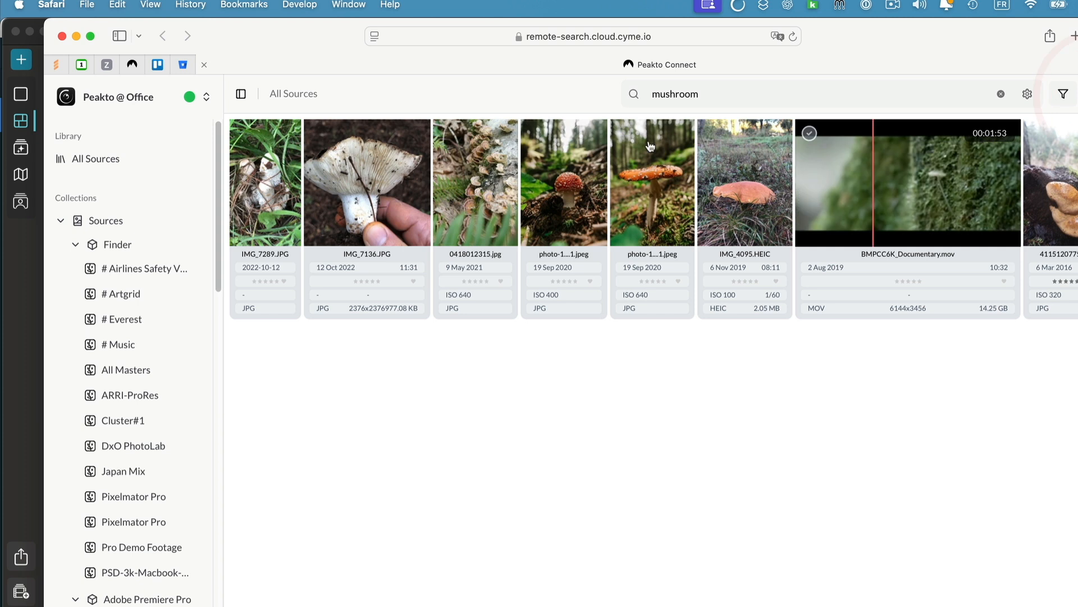
Step: Make an album named '4 mushrooms' from the selected mushroom photos
click(367, 181)
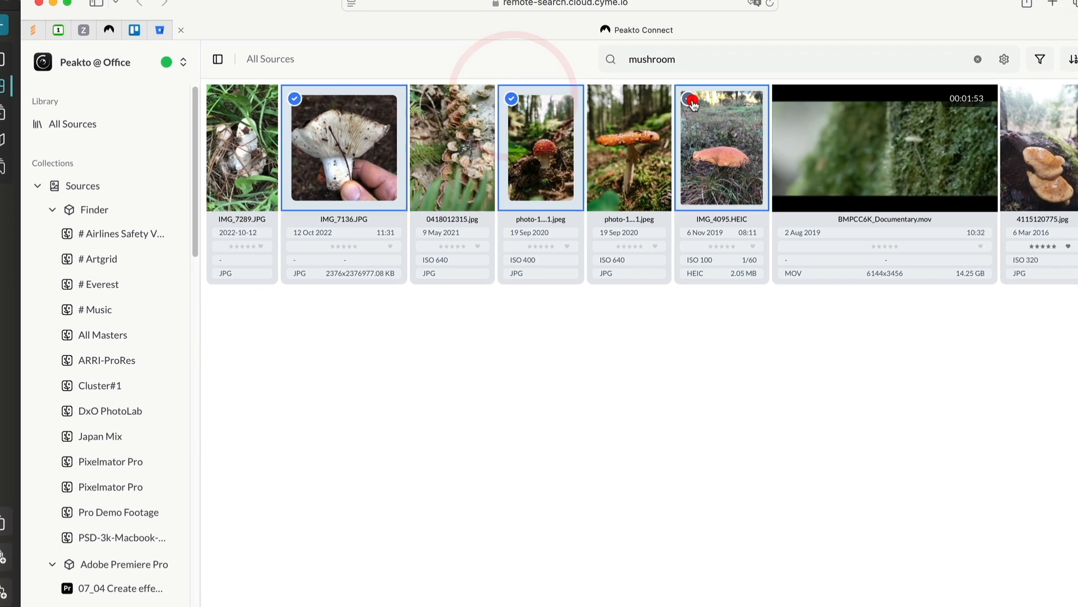
click(689, 100)
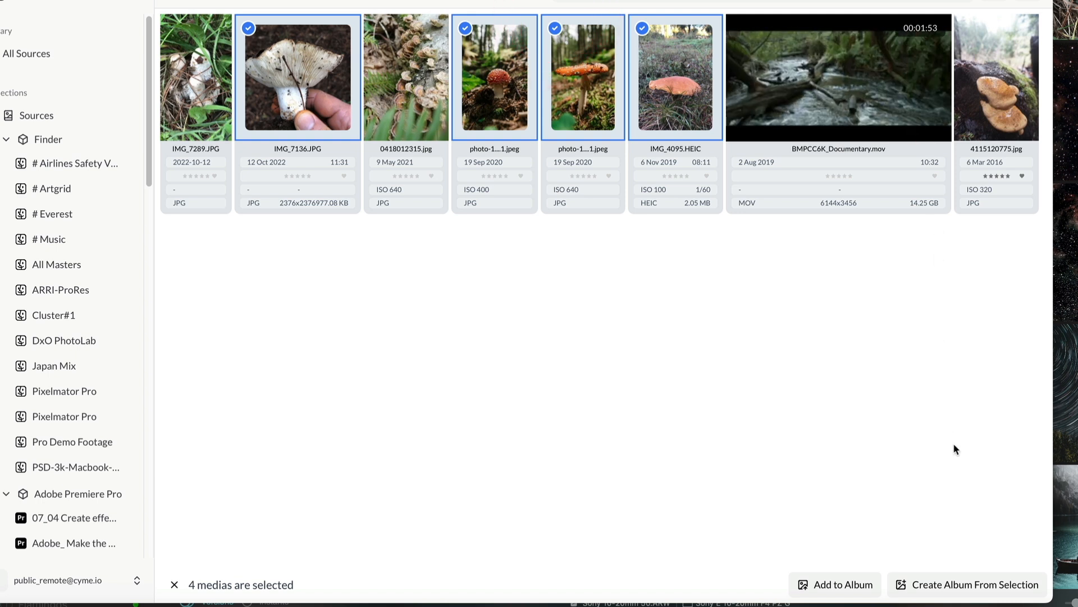
mouse_move(859, 595)
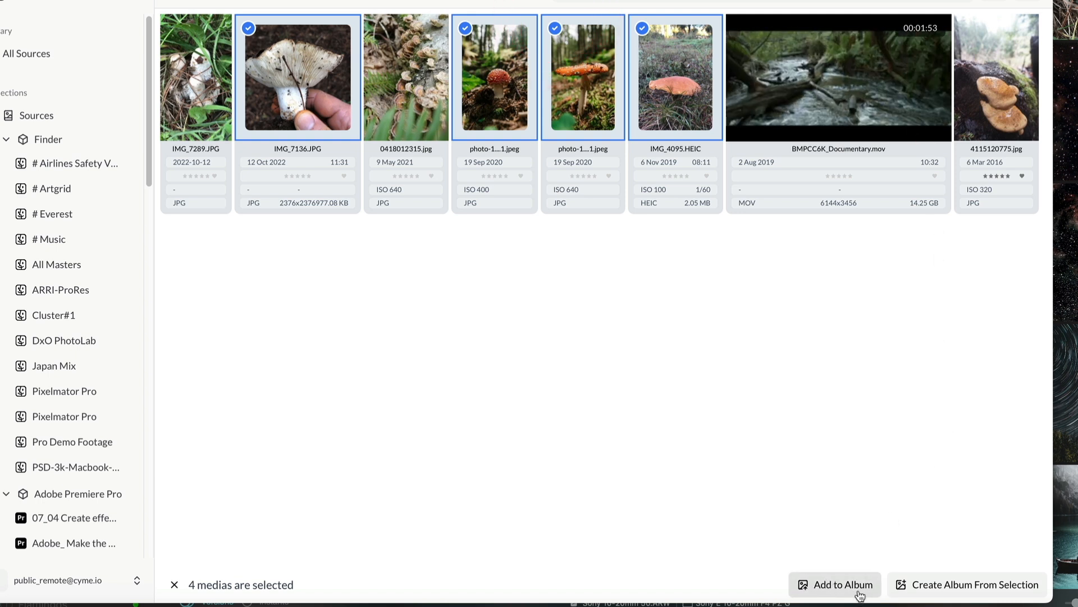
mouse_move(975, 584)
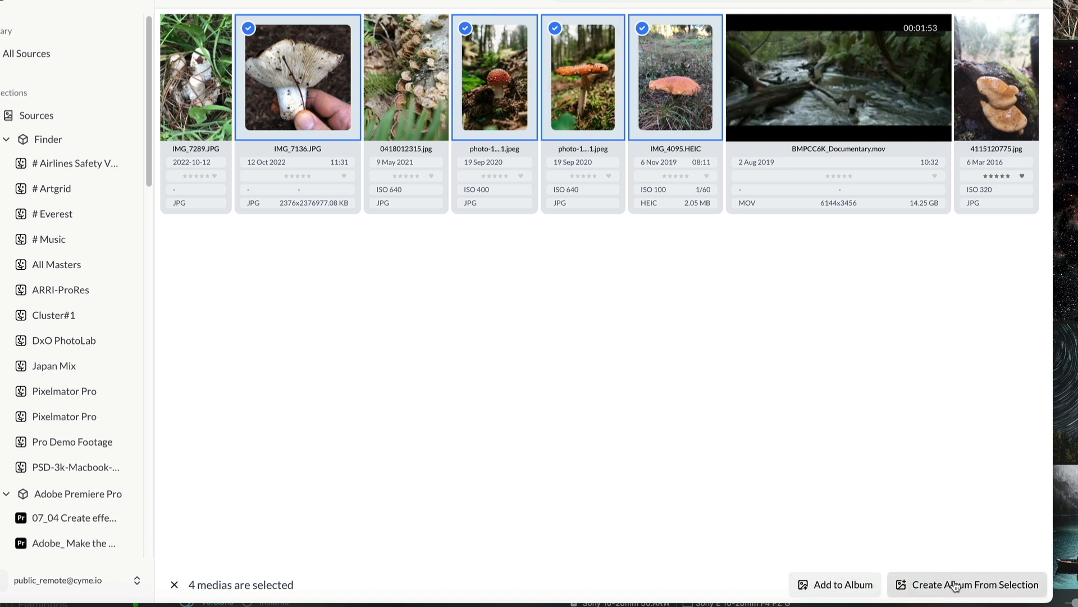
click(974, 584)
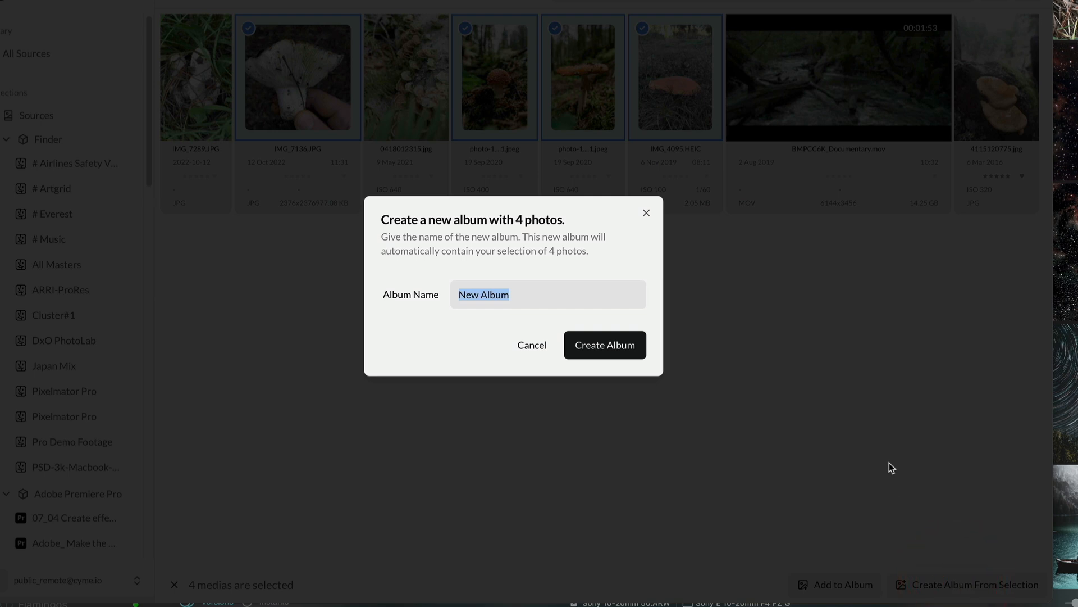
text(4 mushrooms)
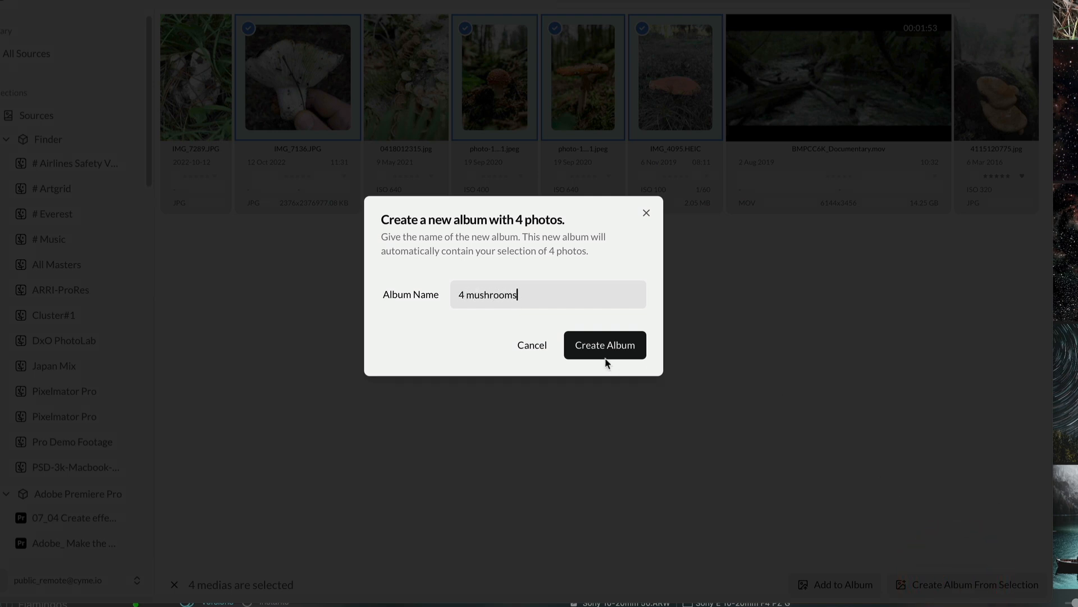
click(604, 345)
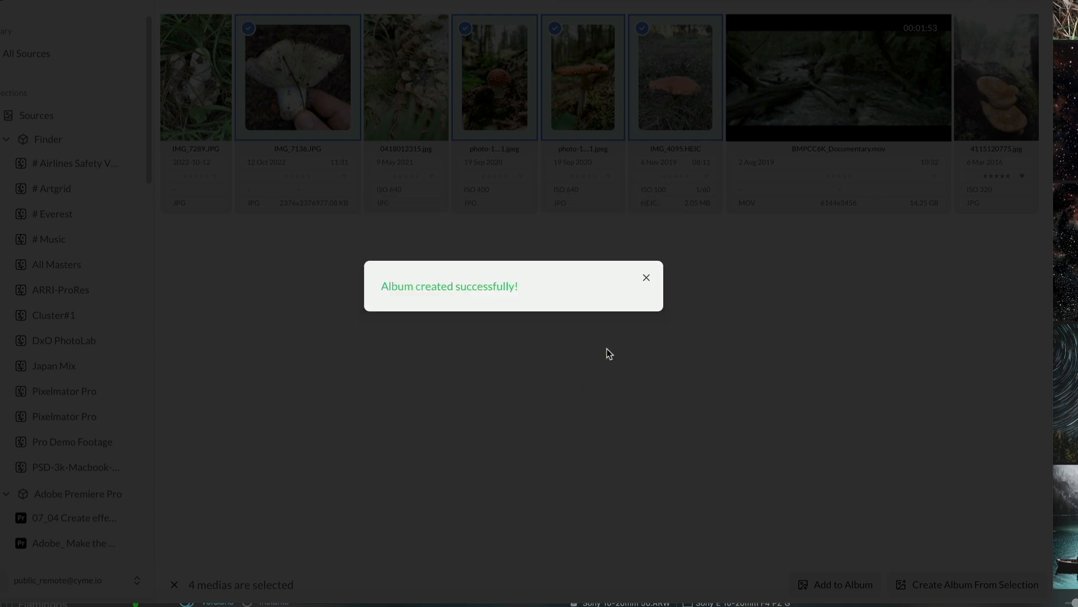
click(645, 277)
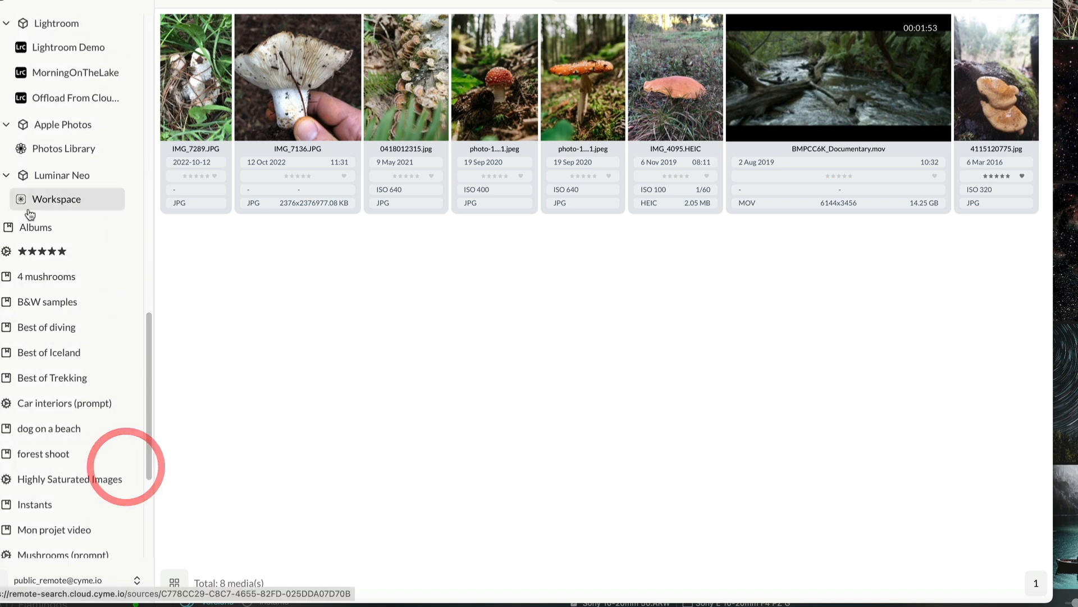
Step: Back in the desktop app, view the '4 mushrooms' album's four photos
click(47, 275)
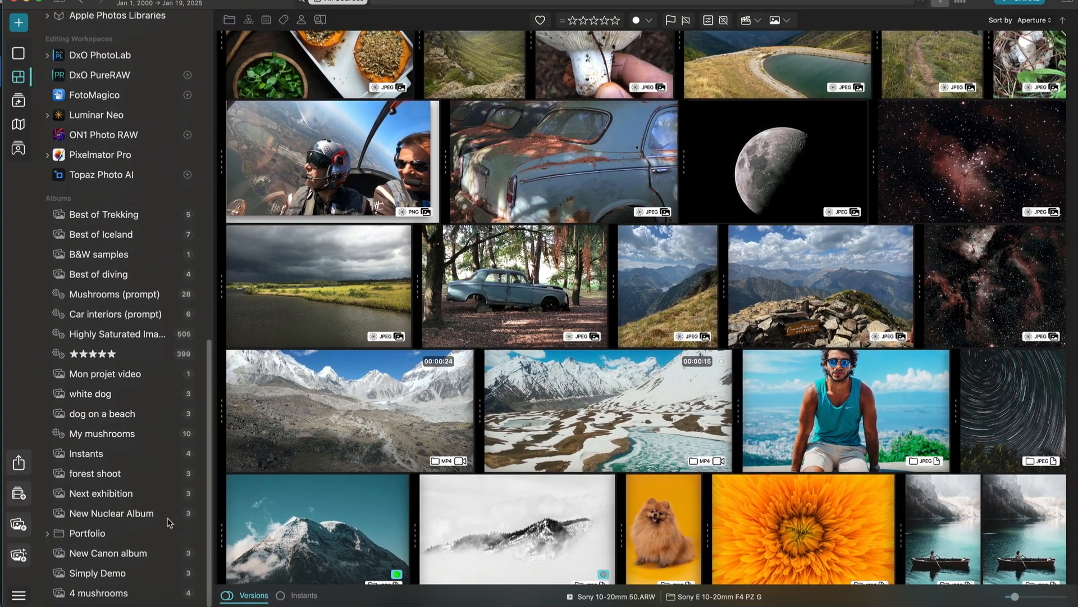
click(100, 592)
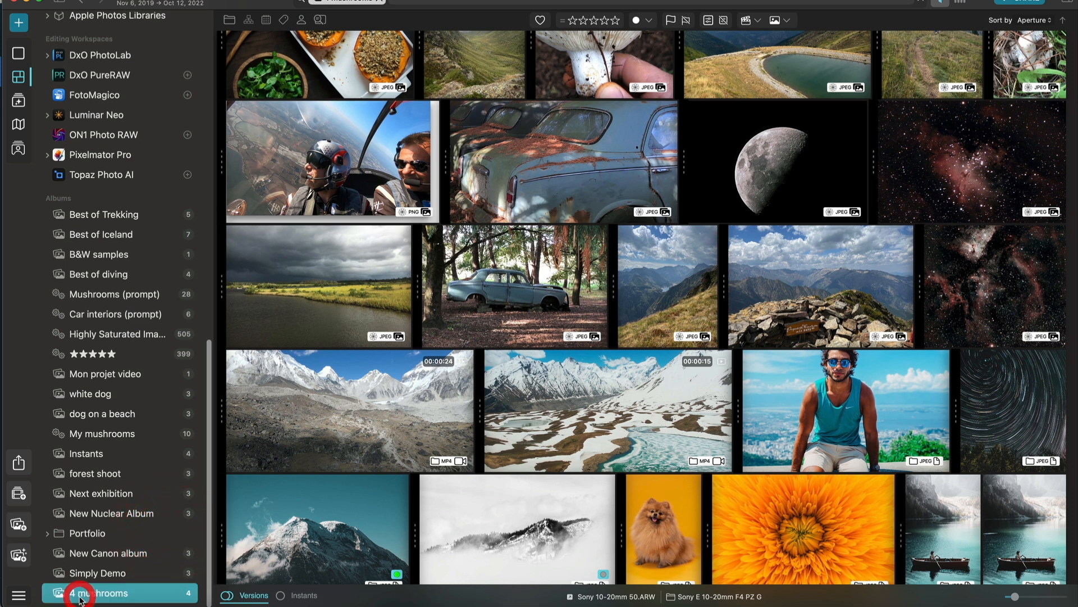
click(100, 592)
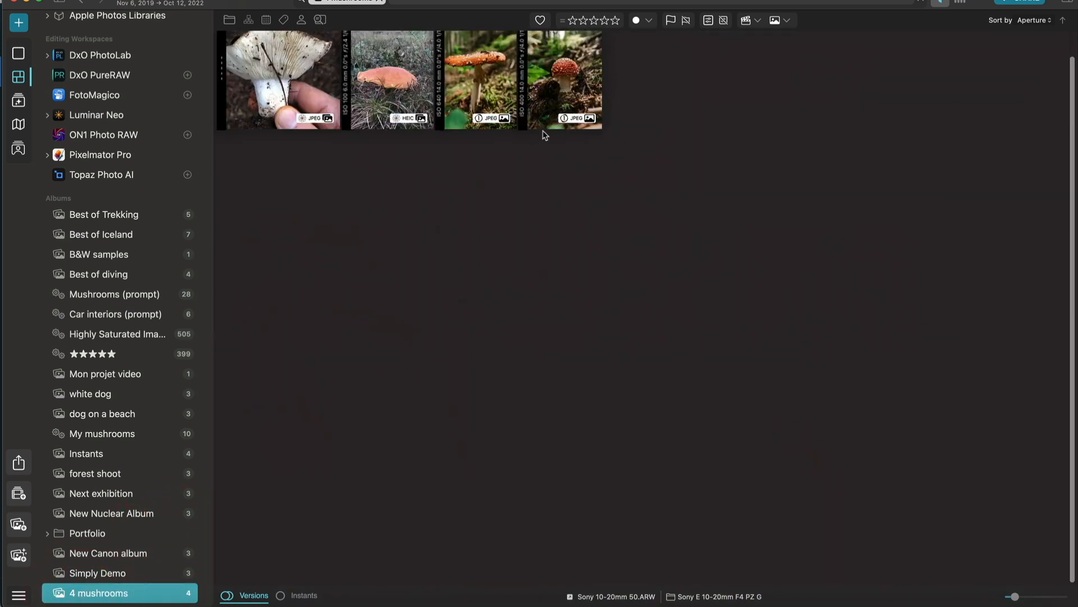
mouse_move(685, 107)
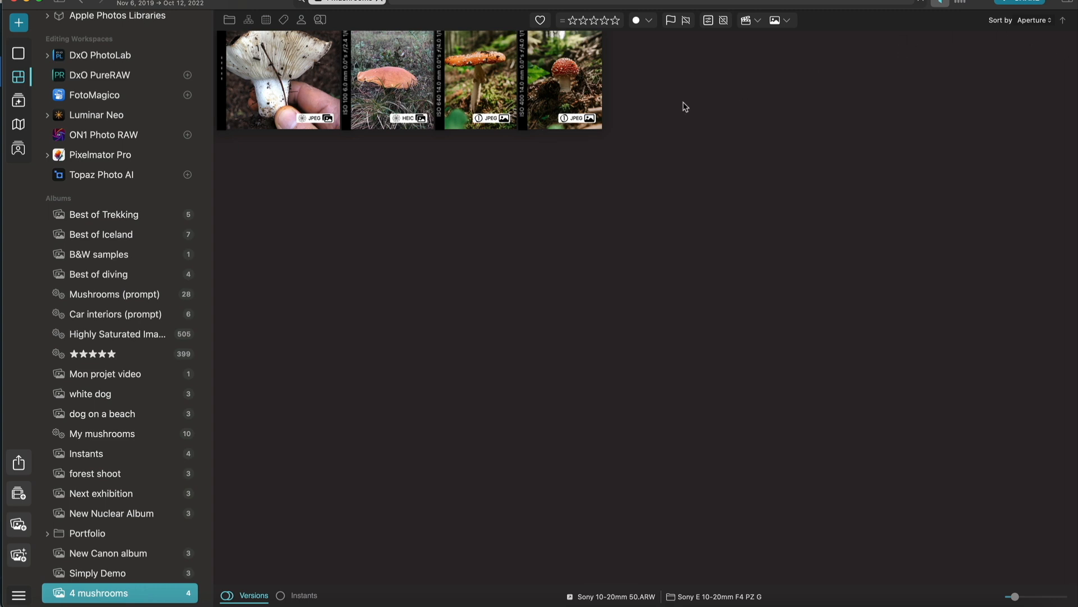
mouse_move(307, 110)
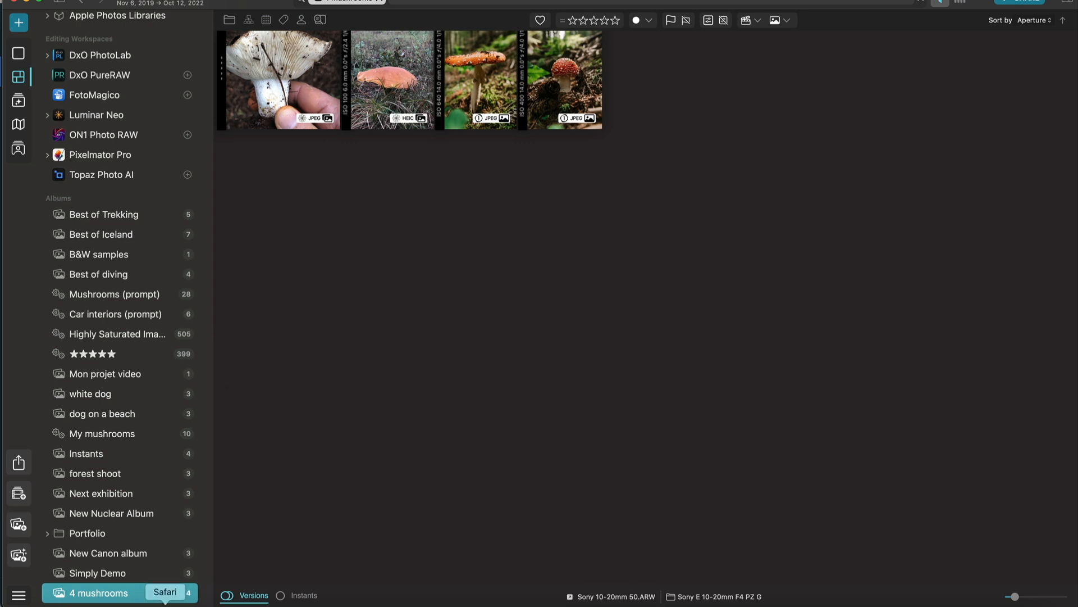
Step: Back in Safari, switch to the Peakto @ Home workspace and start a search
click(165, 592)
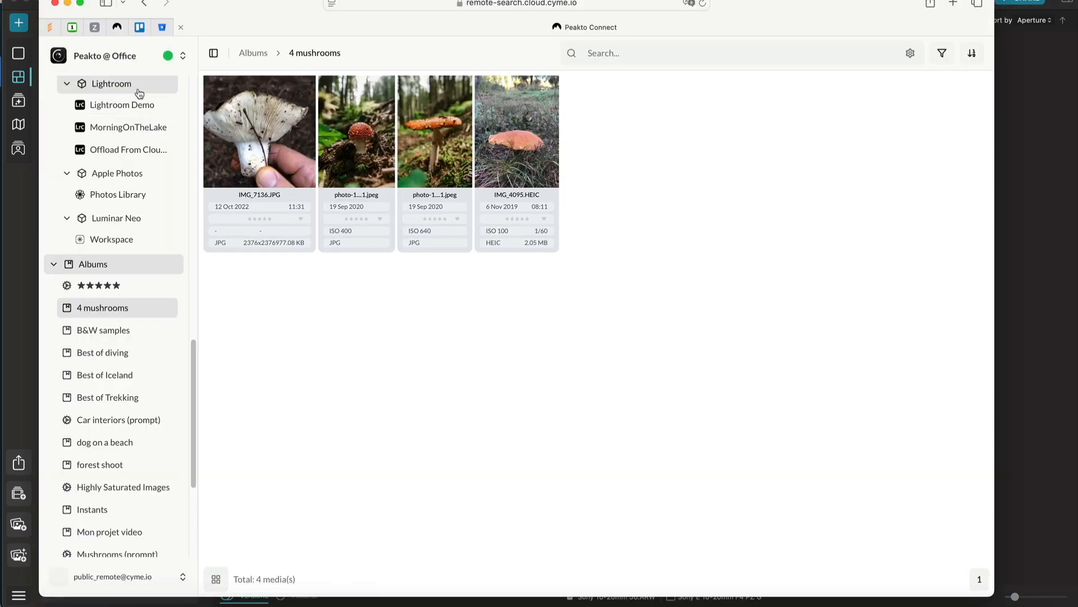
click(182, 56)
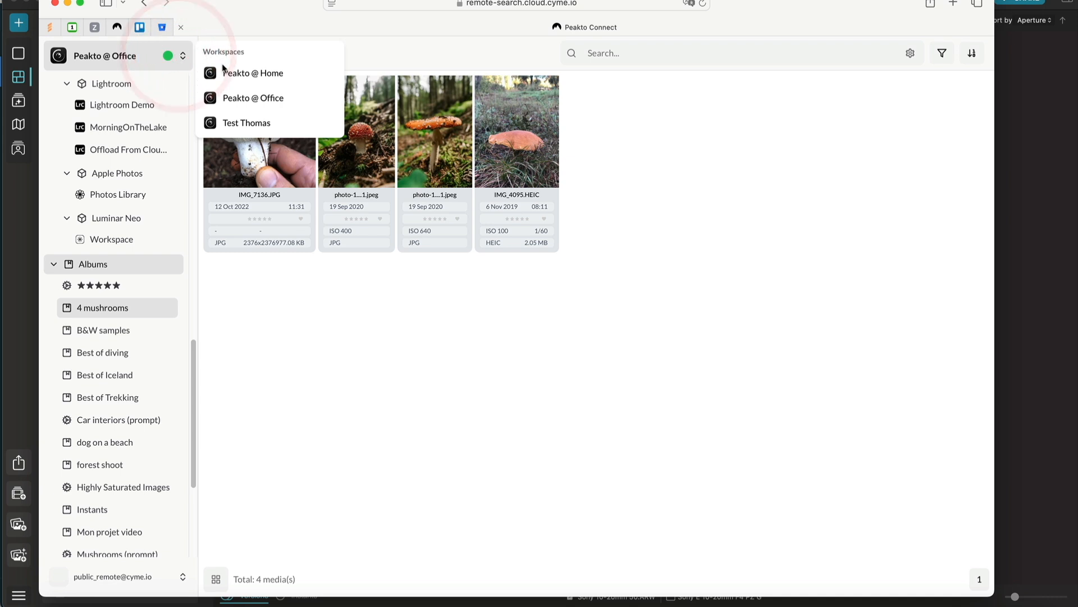
mouse_move(253, 73)
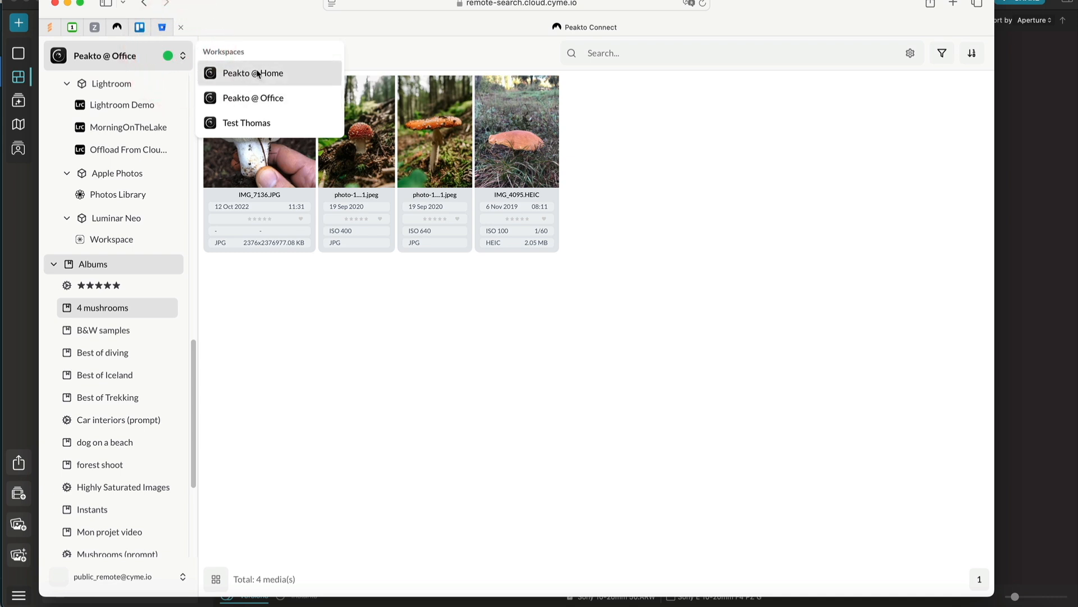
click(252, 73)
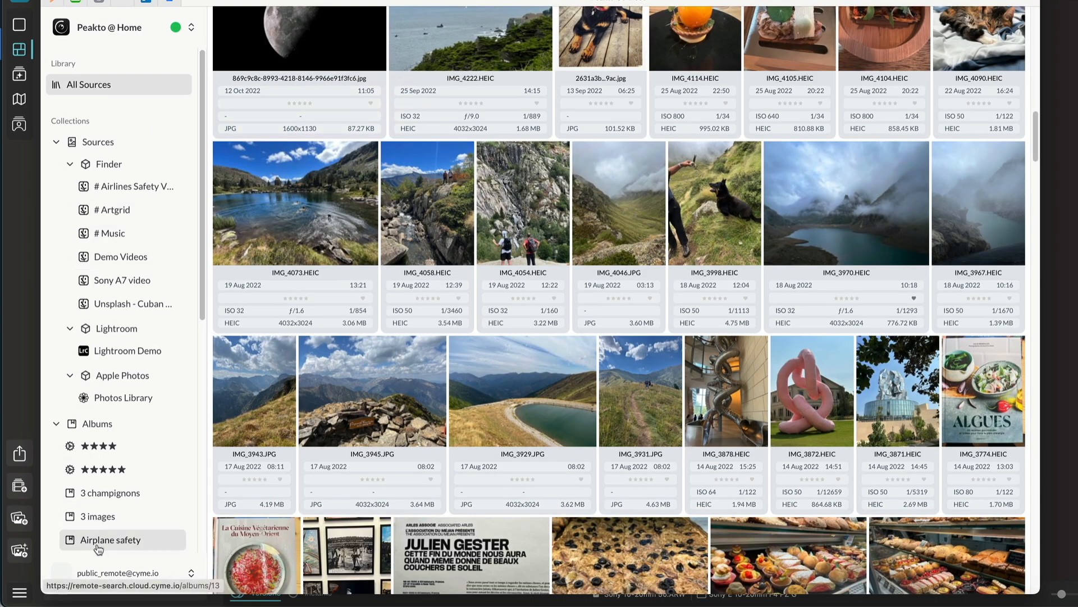
click(175, 27)
text(beautiful)
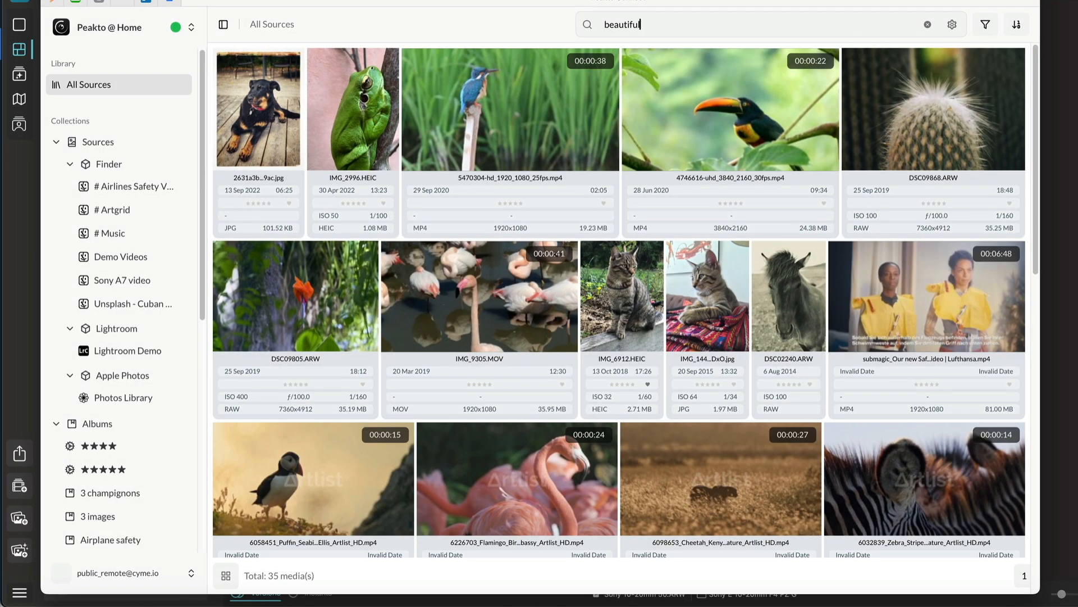
Step: Search 'beautiful dishes' and view dish photos full-size, including the tomato salad's download options
text(dishes)
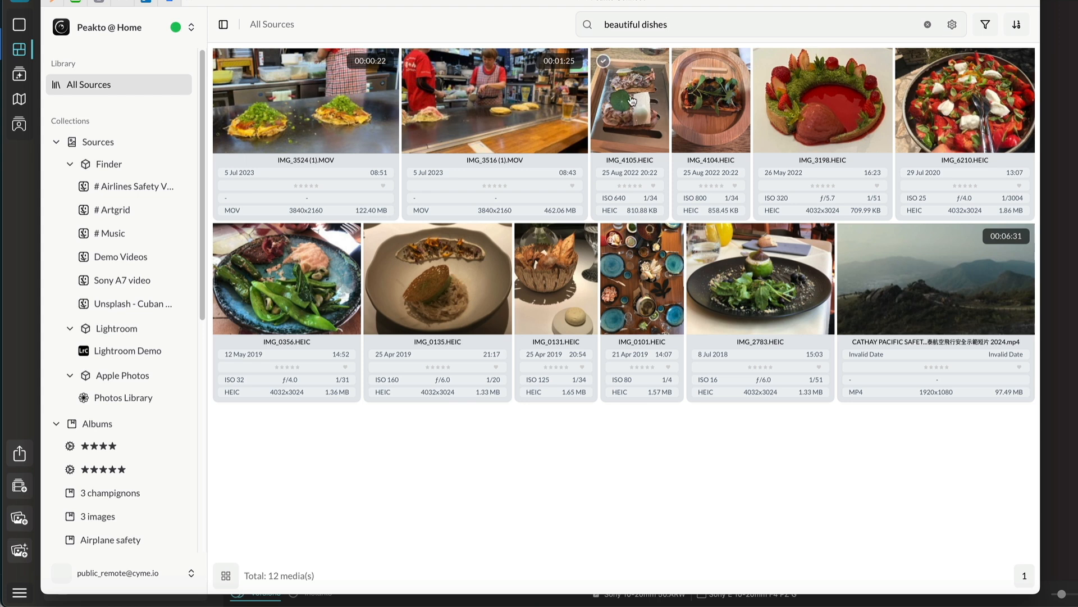
double_click(822, 100)
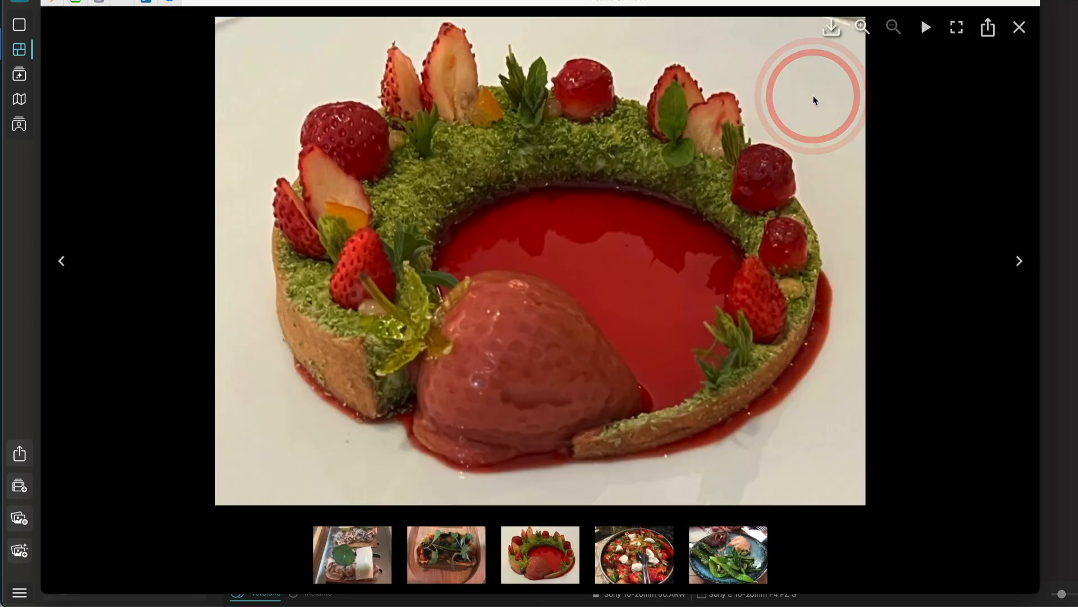
click(1019, 261)
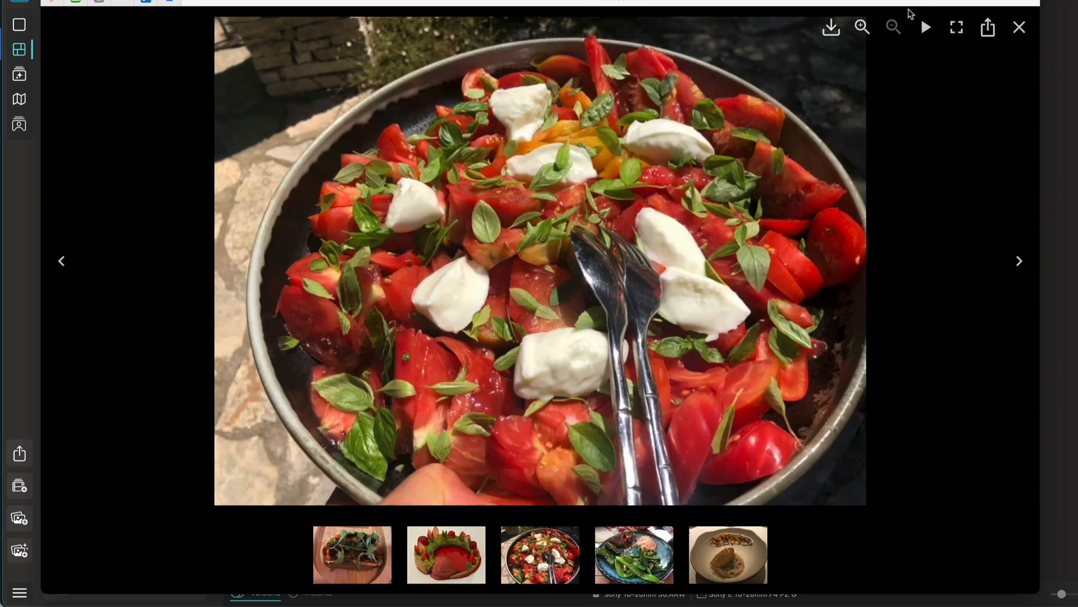
click(831, 28)
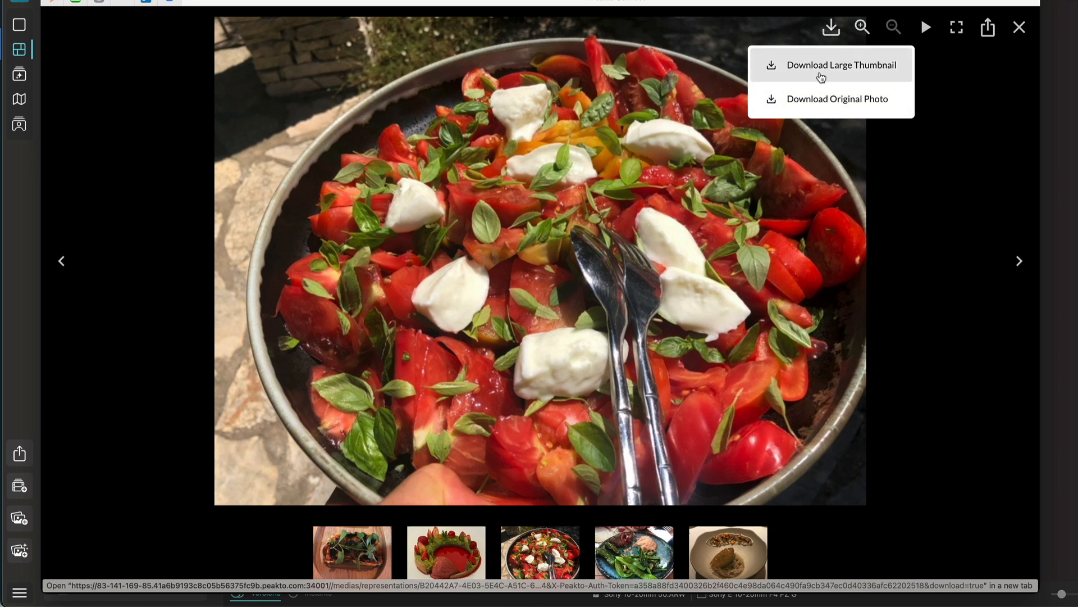
mouse_move(246, 103)
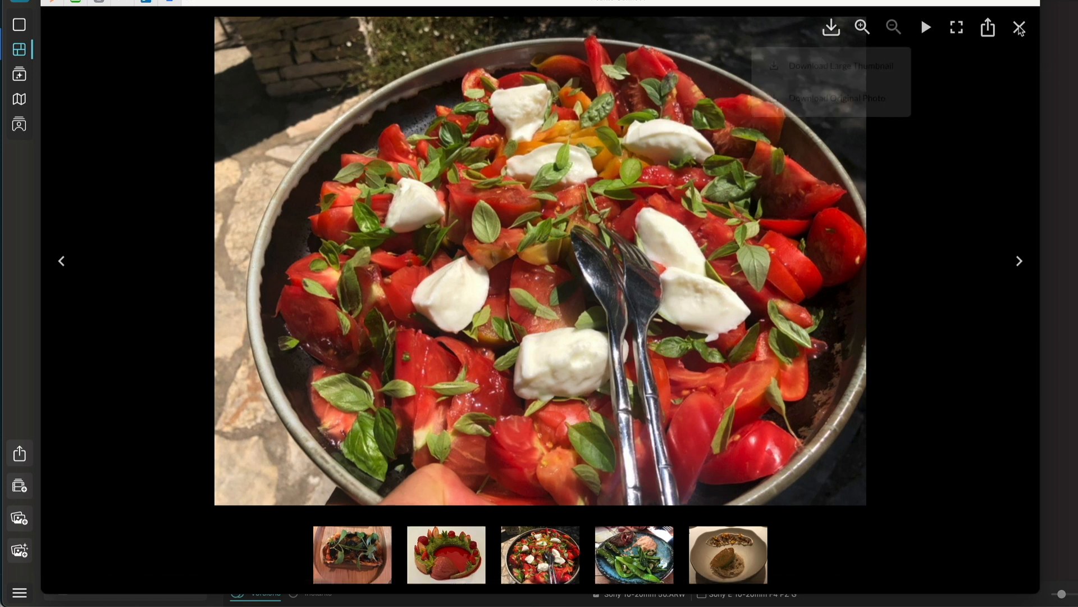
click(1019, 28)
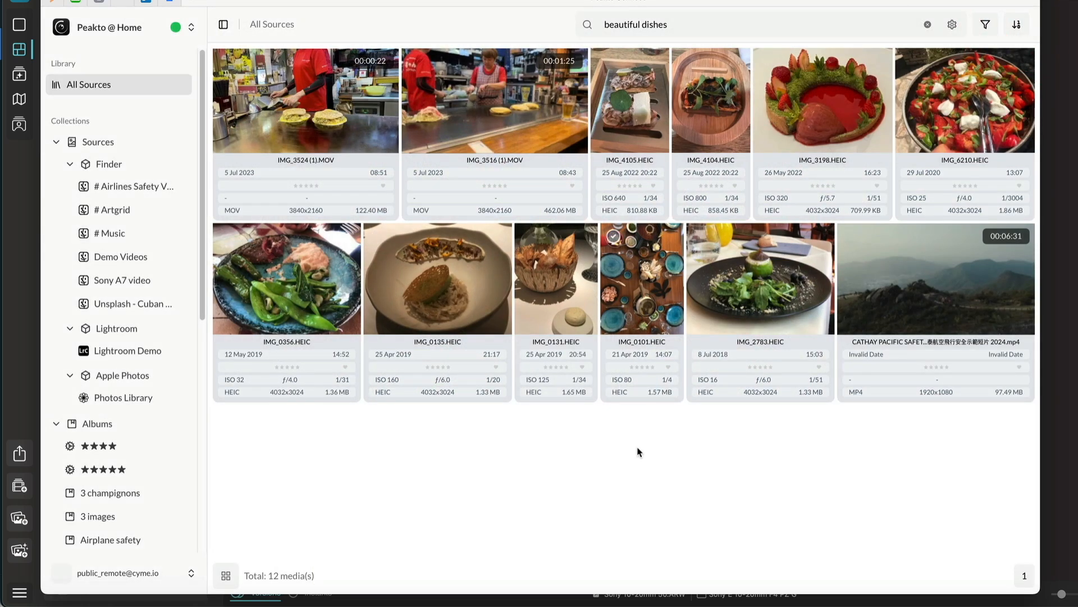
mouse_move(490, 495)
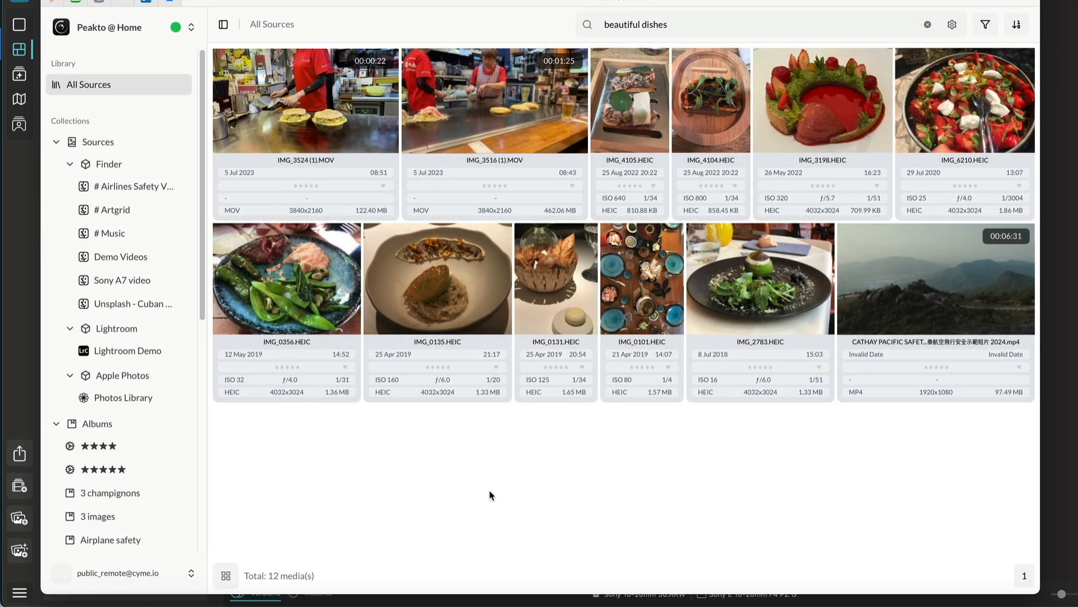